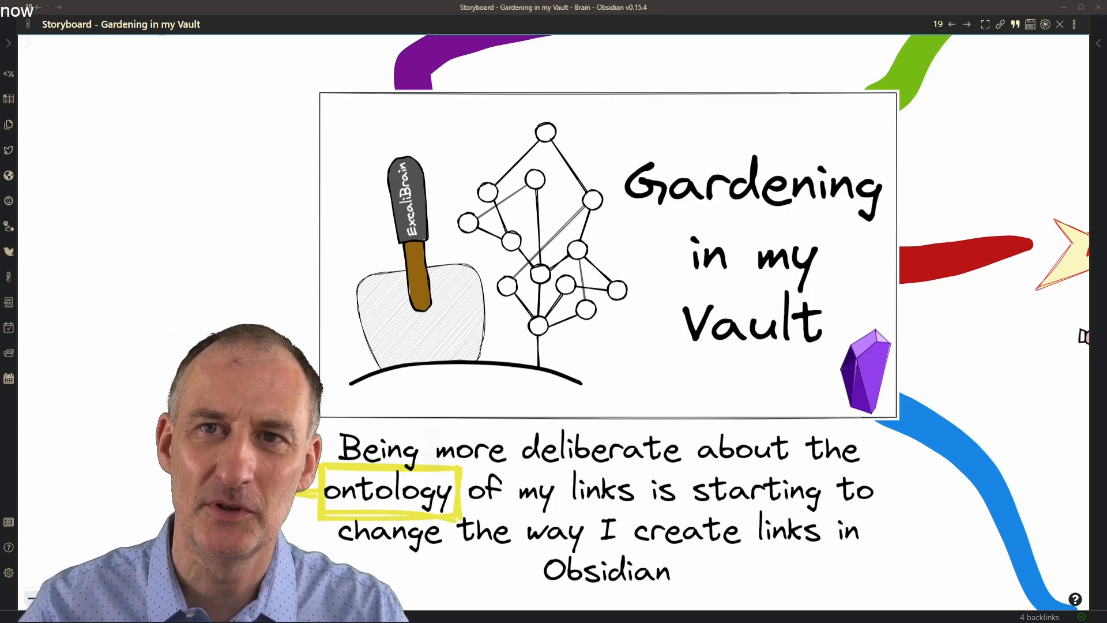
- Scroll the storyboard to the section on separating relationship definition from visualization
scroll("down", 3)
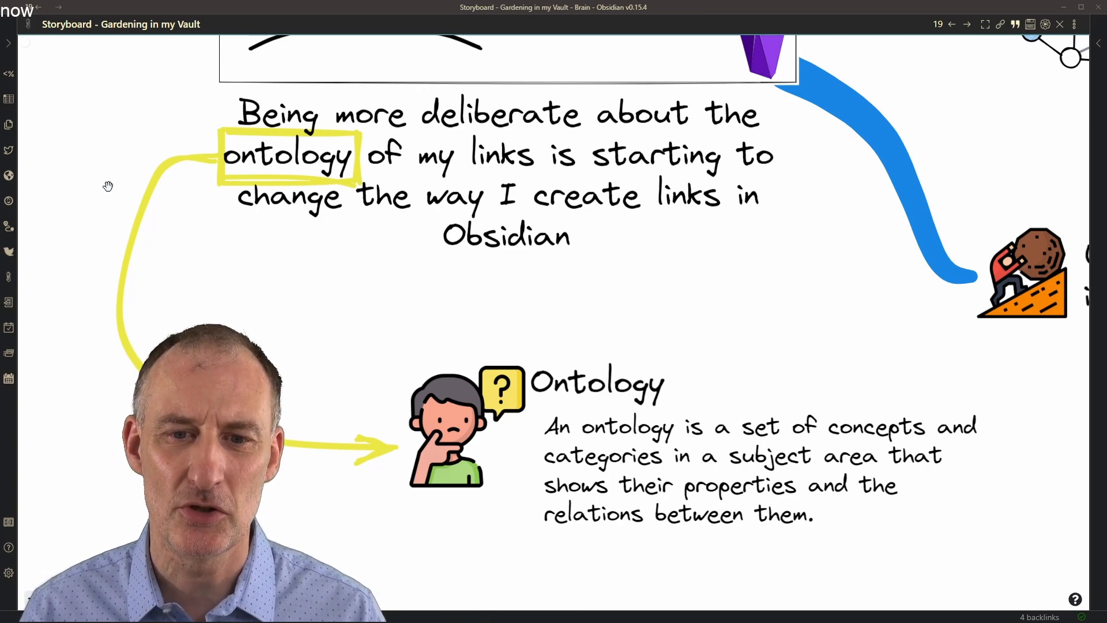
mouse_move(104, 181)
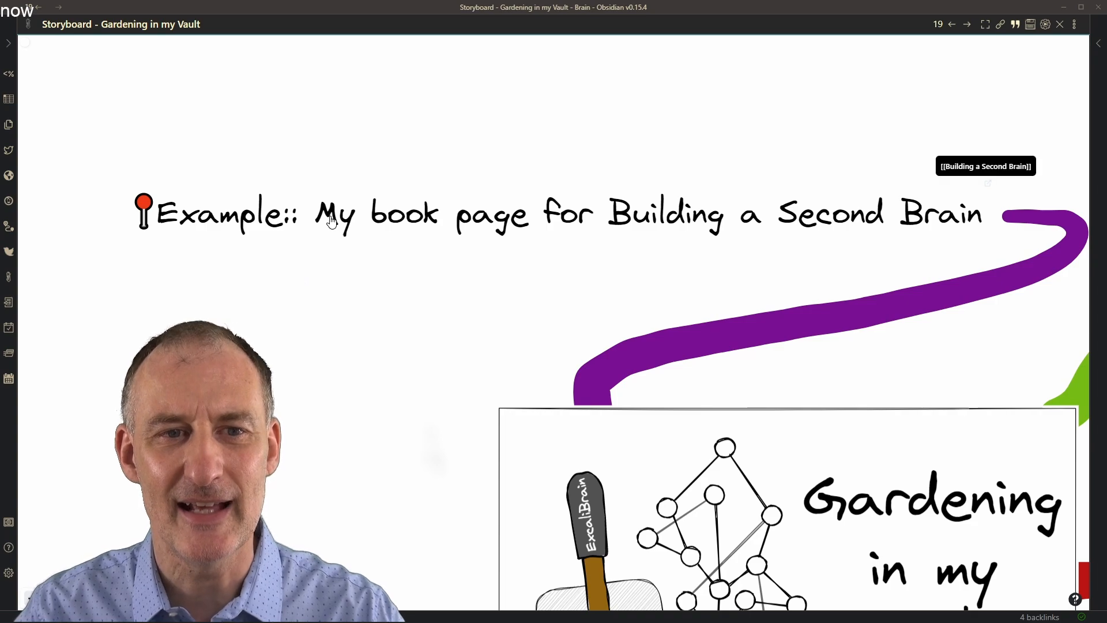
mouse_move(138, 215)
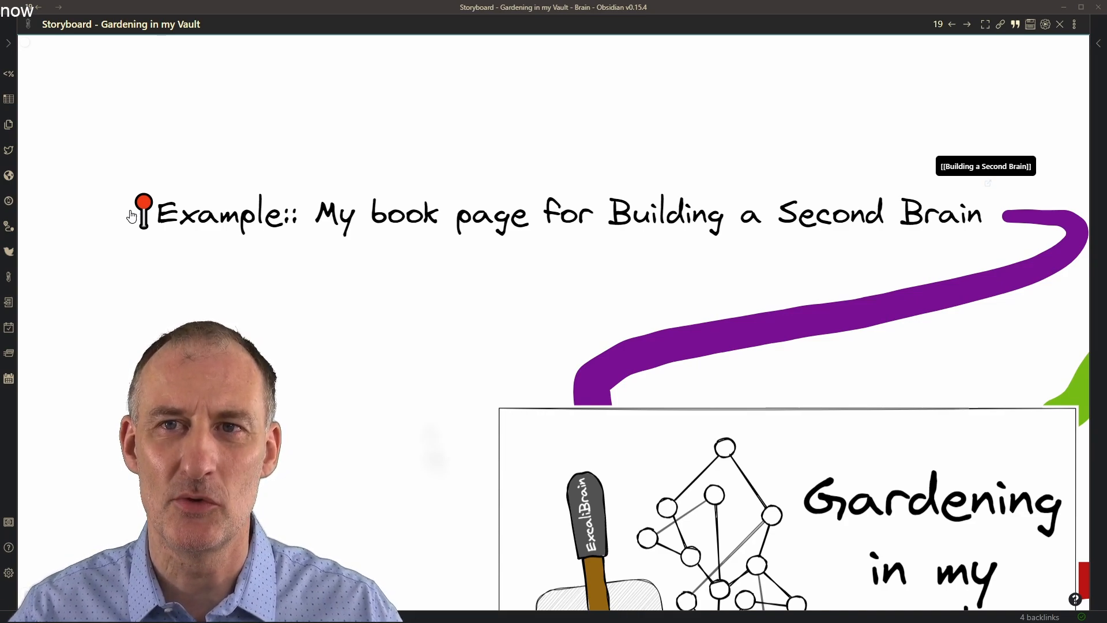
mouse_move(645, 208)
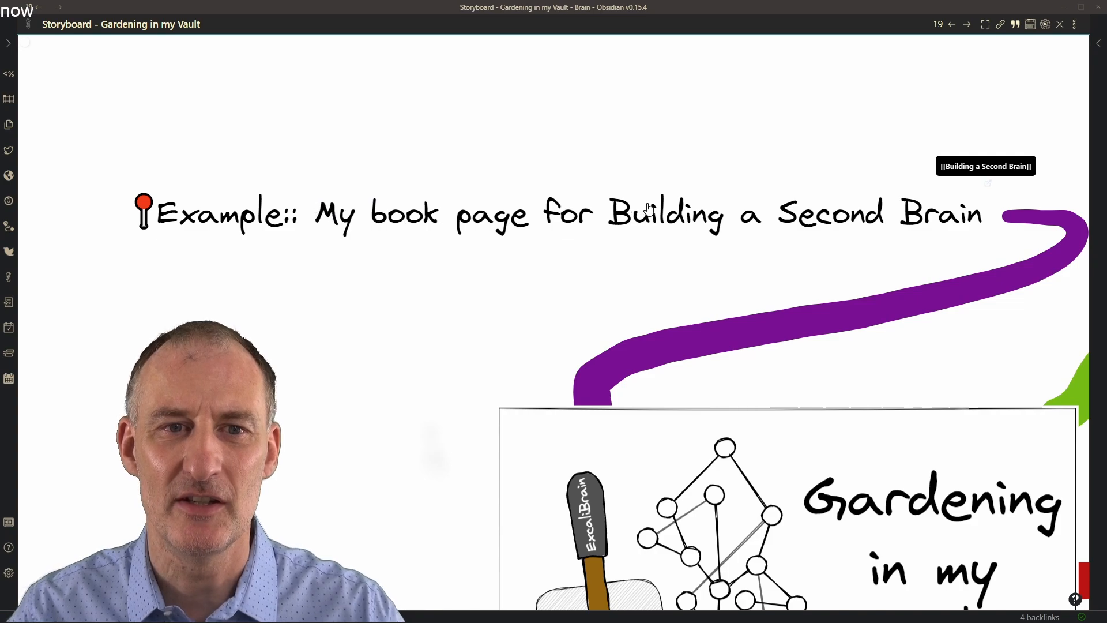
mouse_move(935, 233)
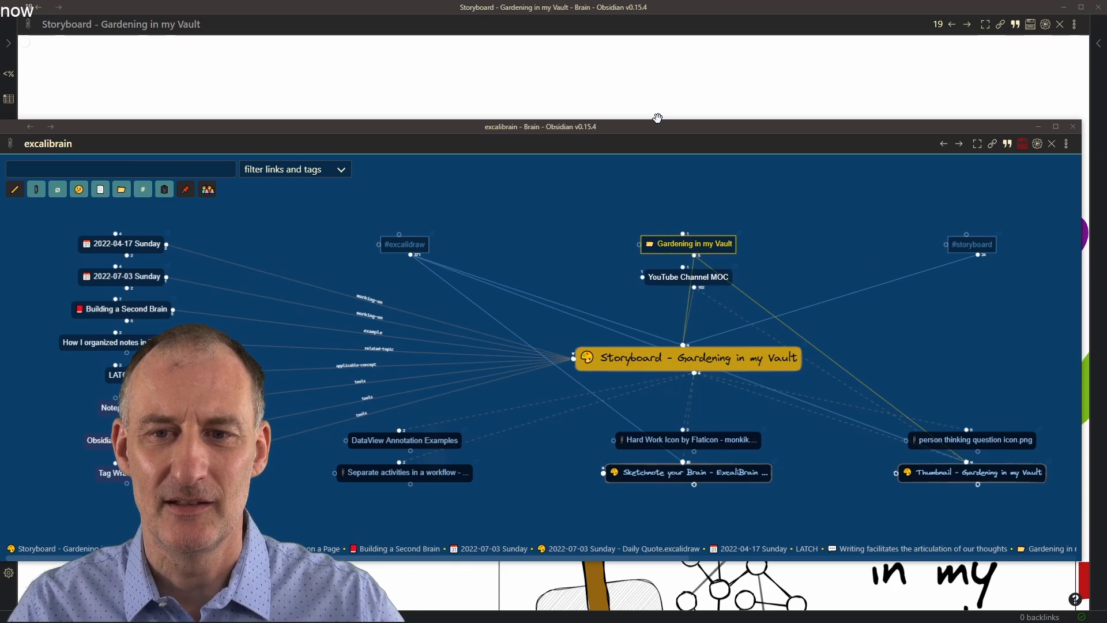
mouse_move(808, 372)
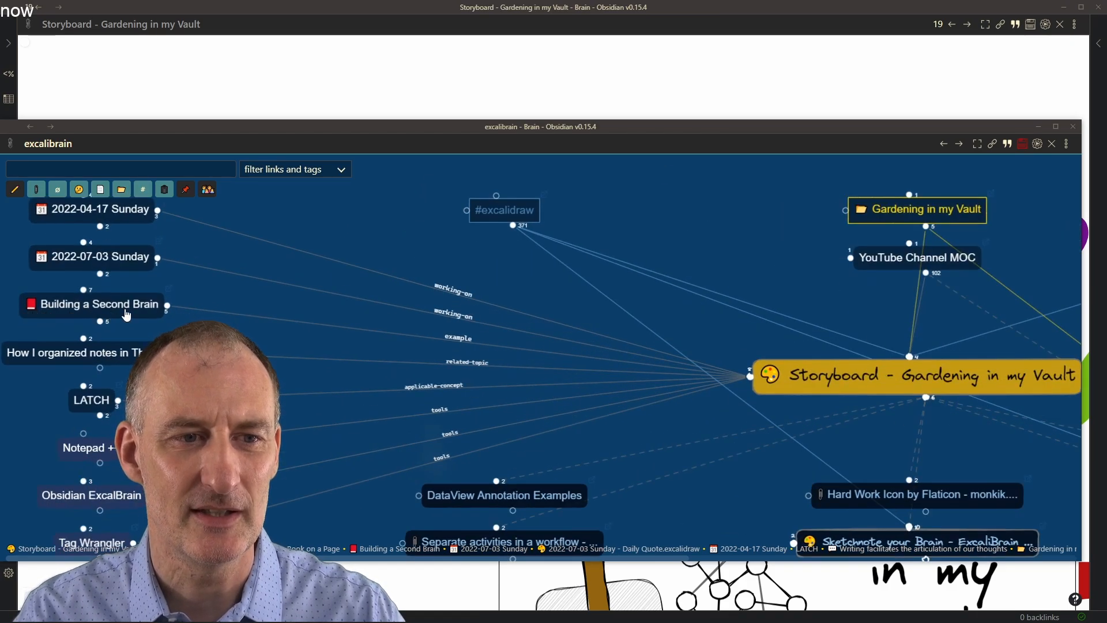
mouse_move(671, 378)
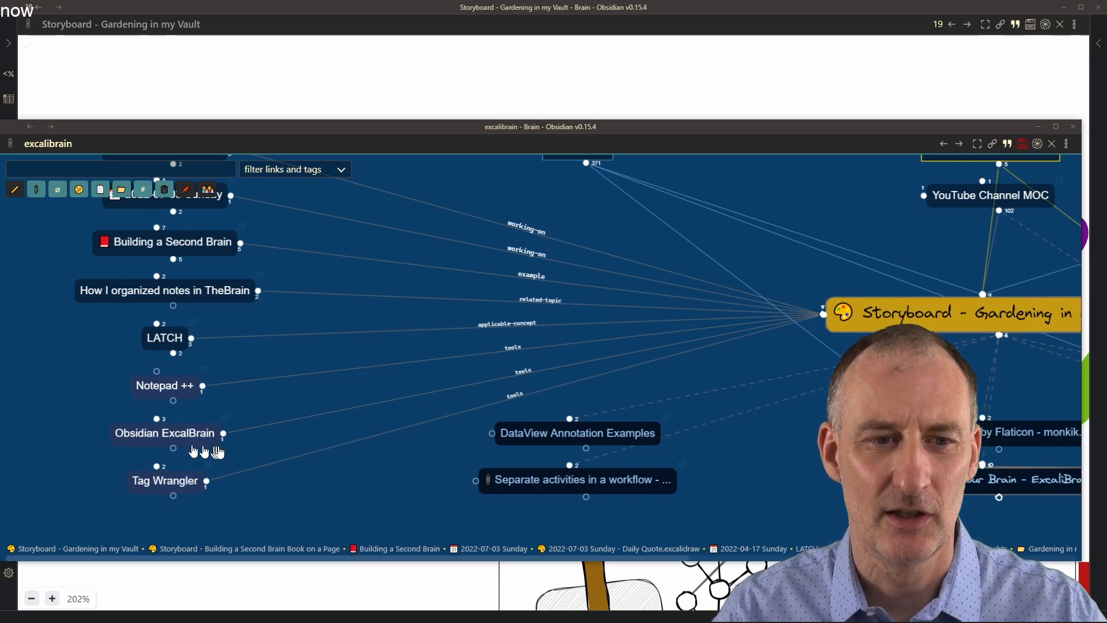
mouse_move(144, 406)
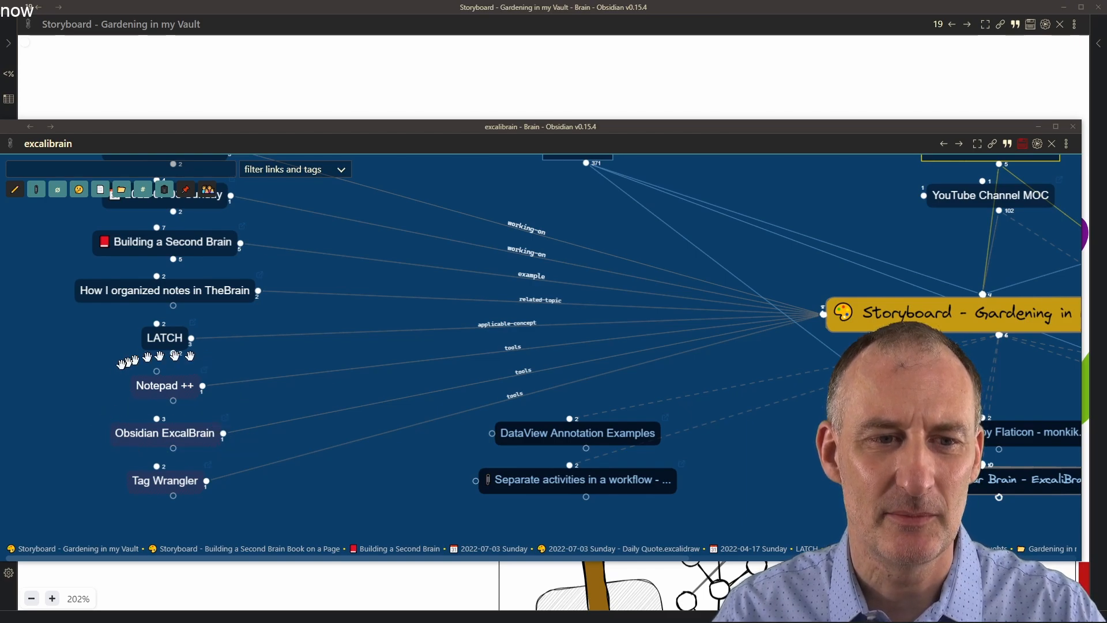
mouse_move(242, 397)
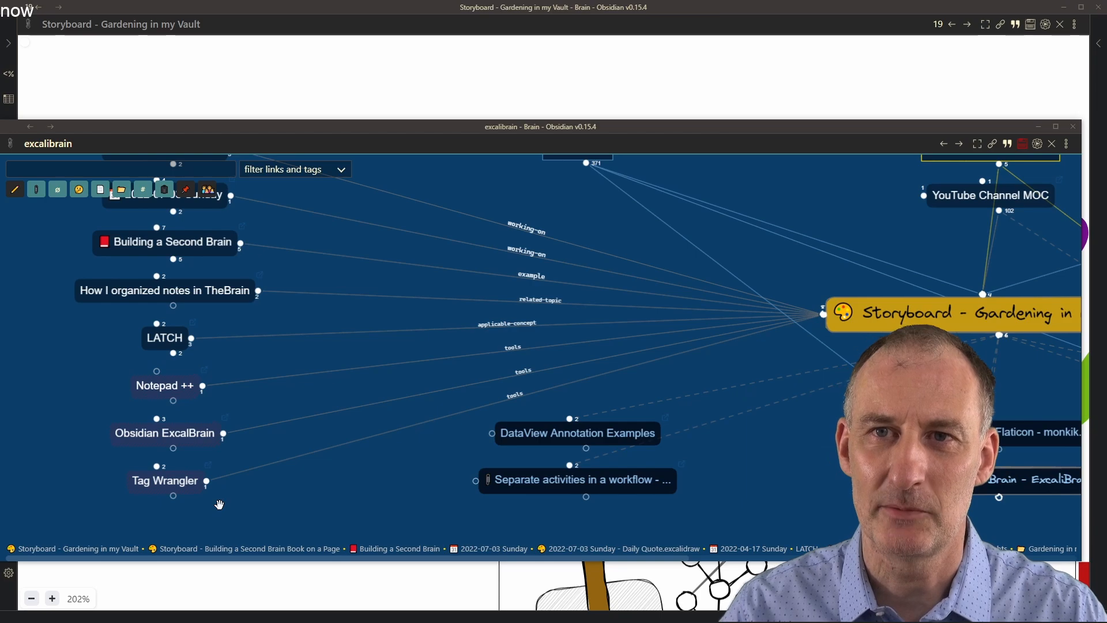
mouse_move(734, 330)
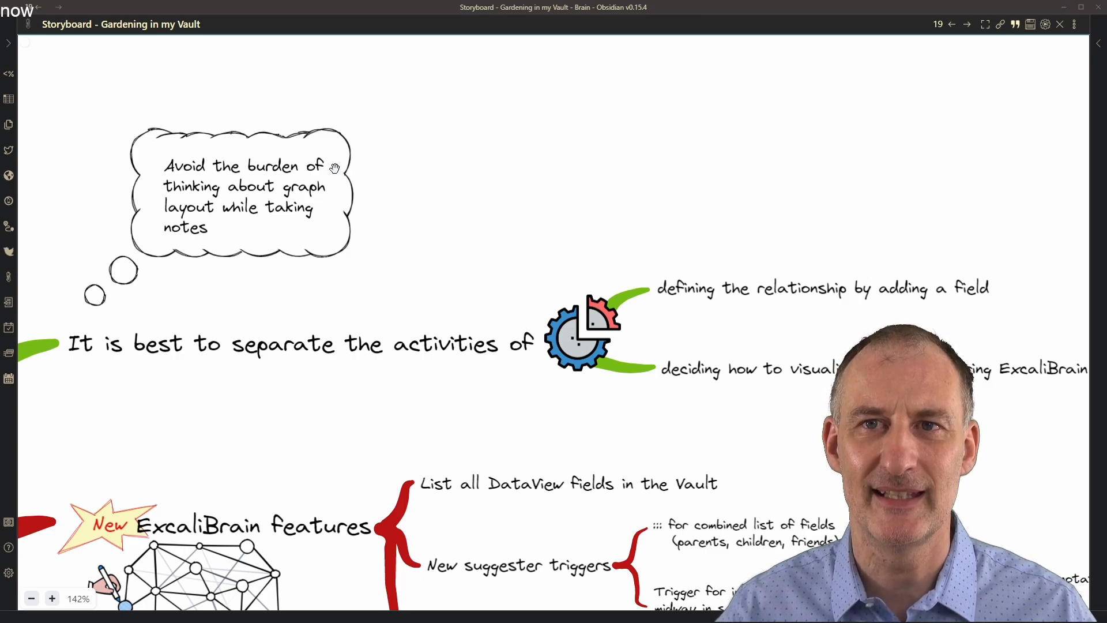
mouse_move(670, 88)
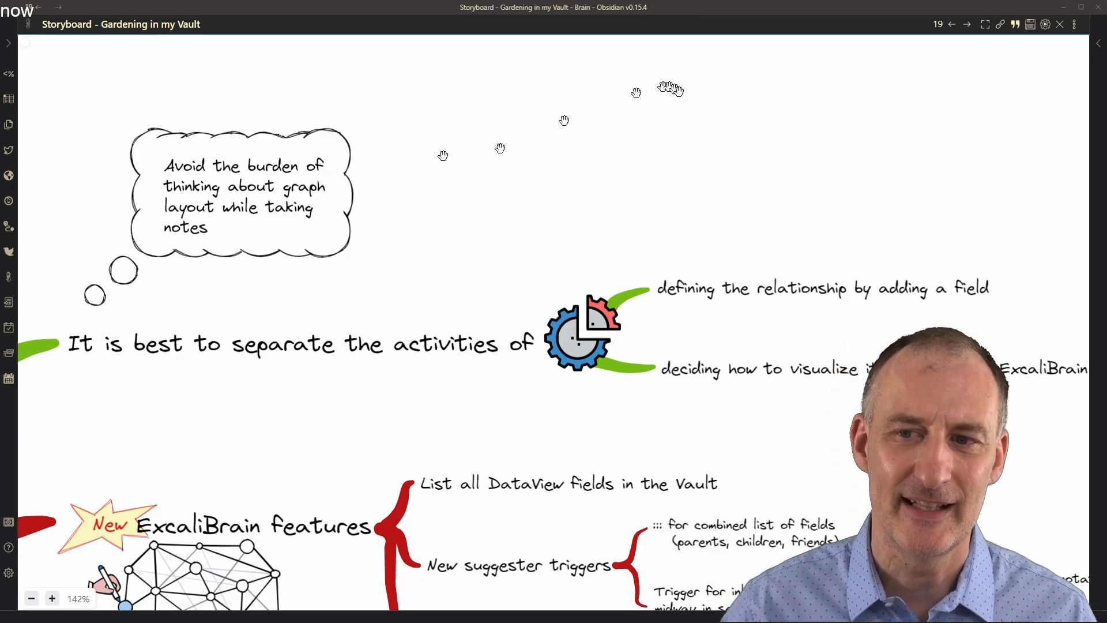
mouse_move(803, 164)
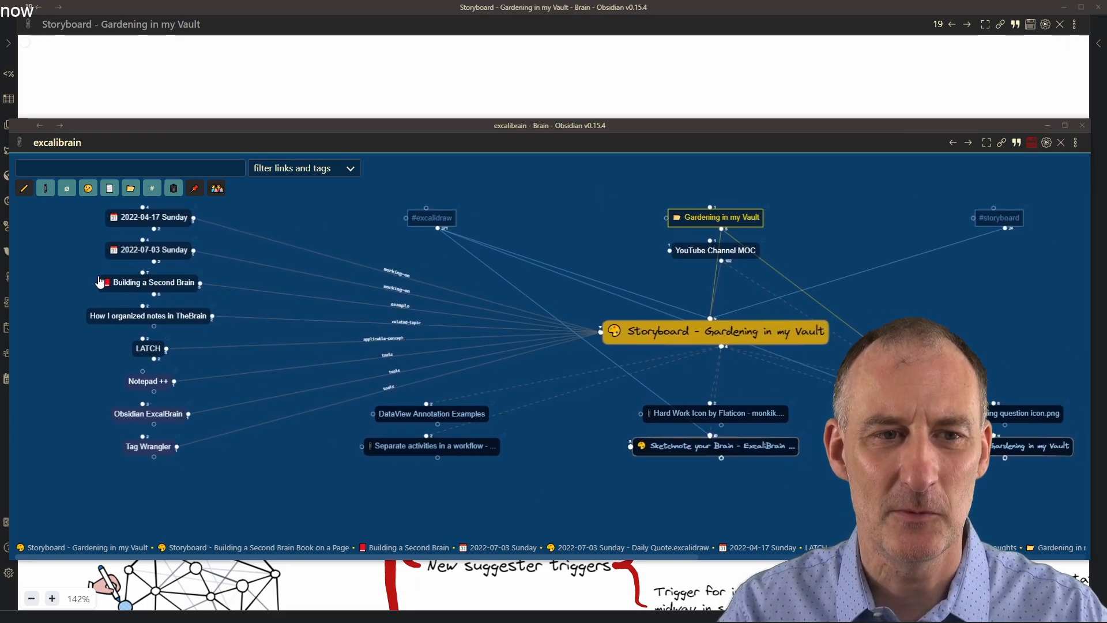
mouse_move(575, 469)
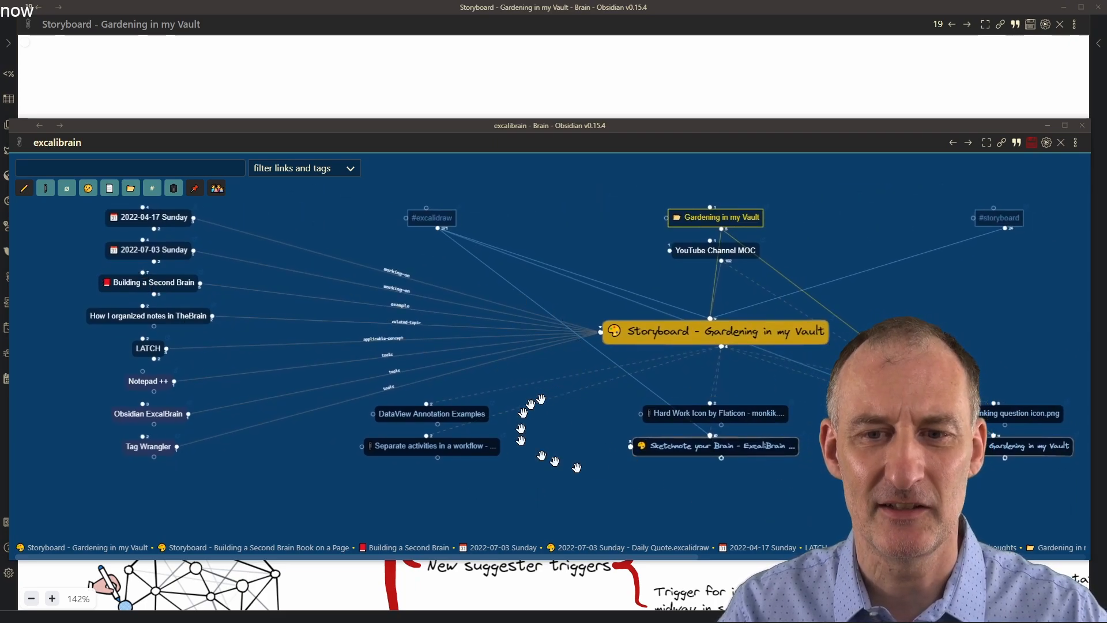
mouse_move(632, 479)
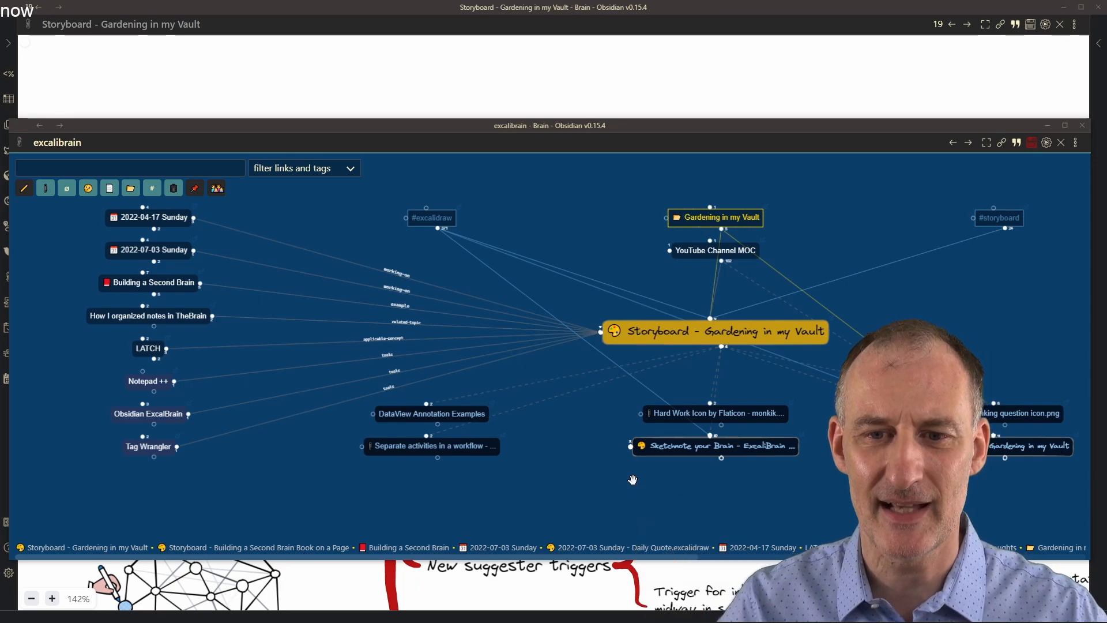
mouse_move(80, 275)
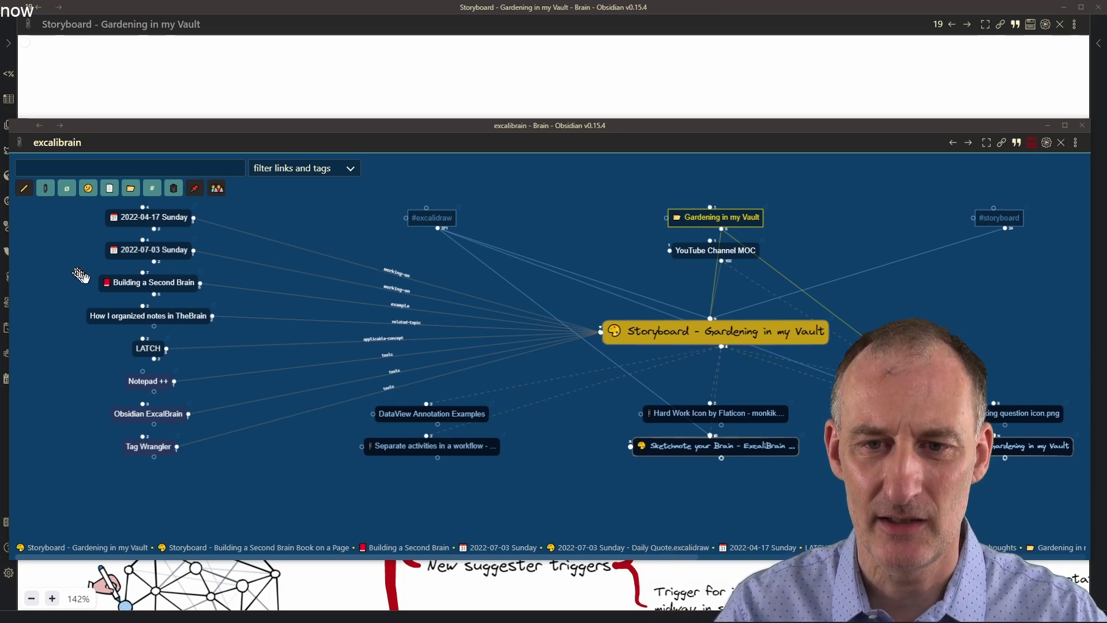
mouse_move(9, 572)
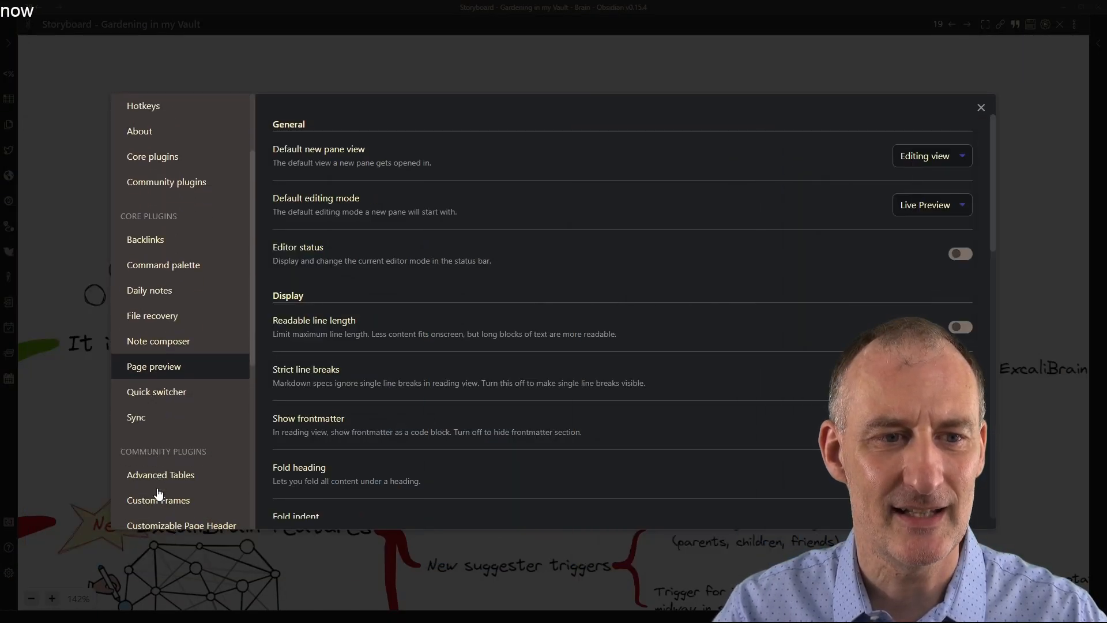
- In ExcaliBrain settings, append ', Example' to the ontology's Children field
scroll("down", 3)
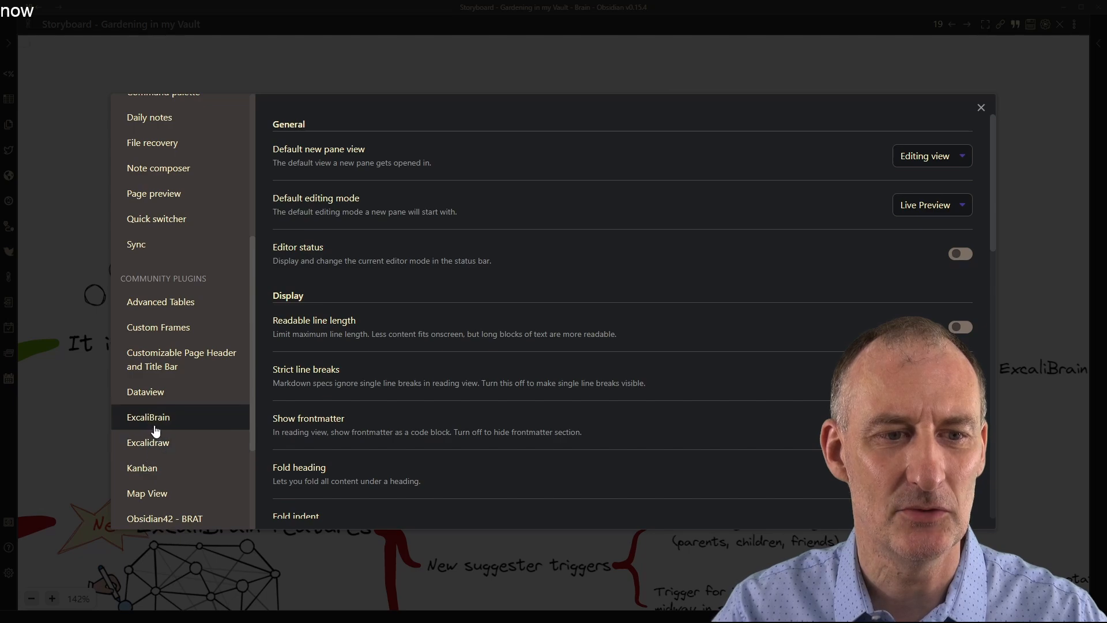
left_click(147, 417)
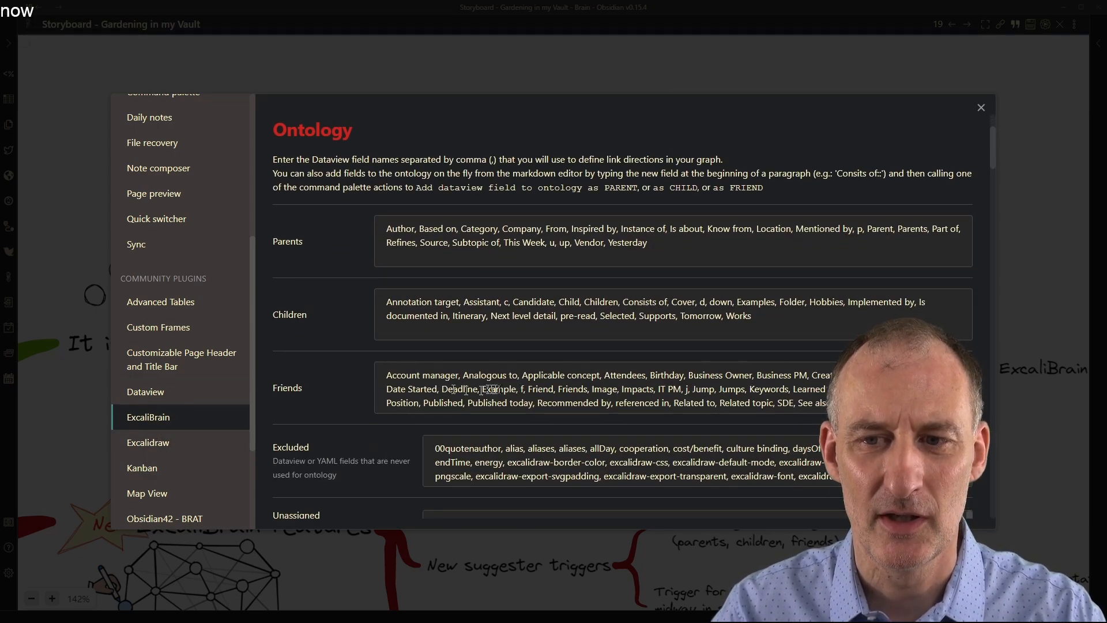
scroll("down", 3)
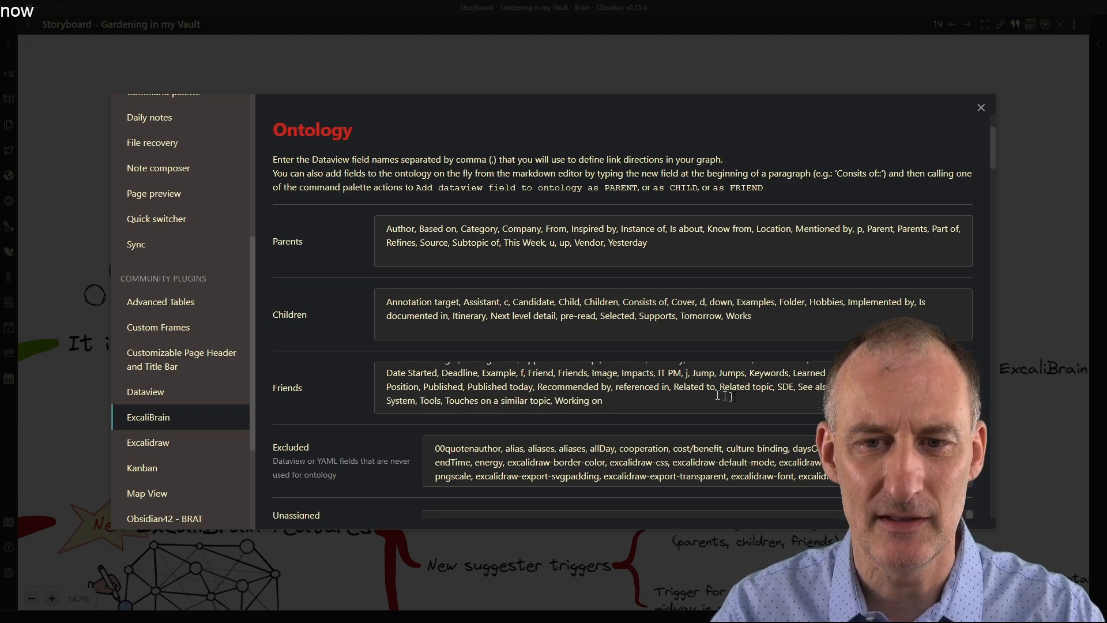
scroll("down", 3)
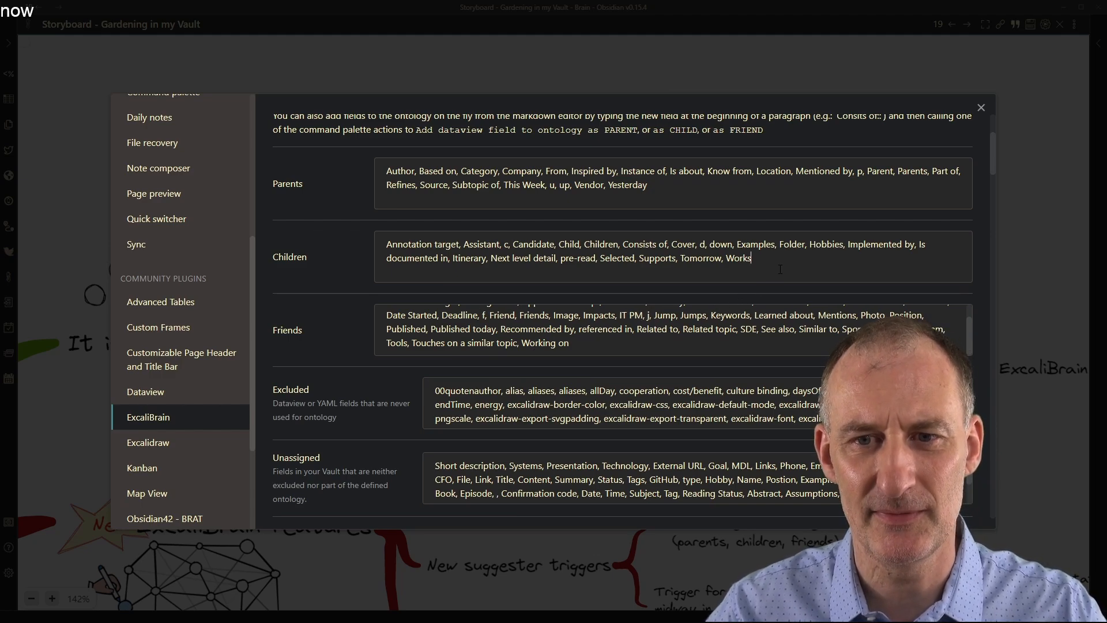
type(", Example")
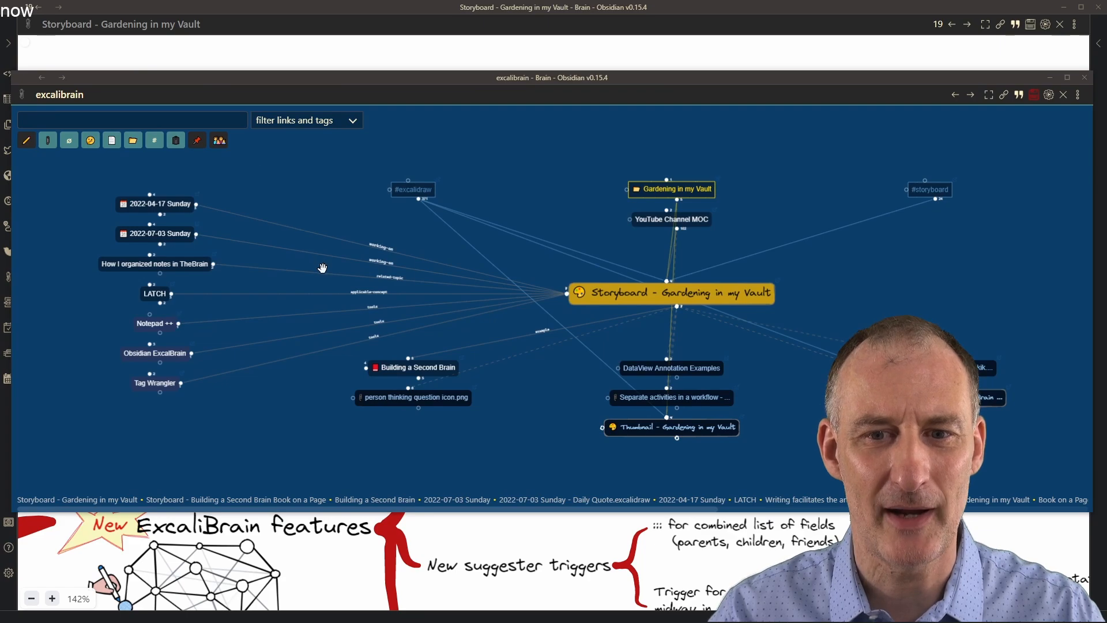
mouse_move(689, 311)
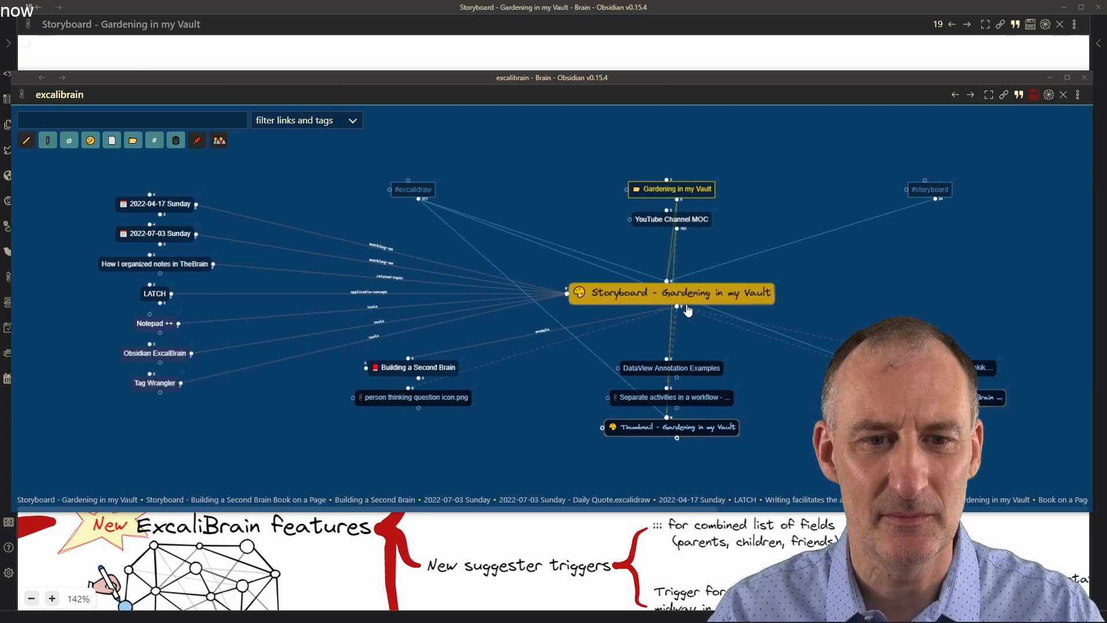
mouse_move(395, 381)
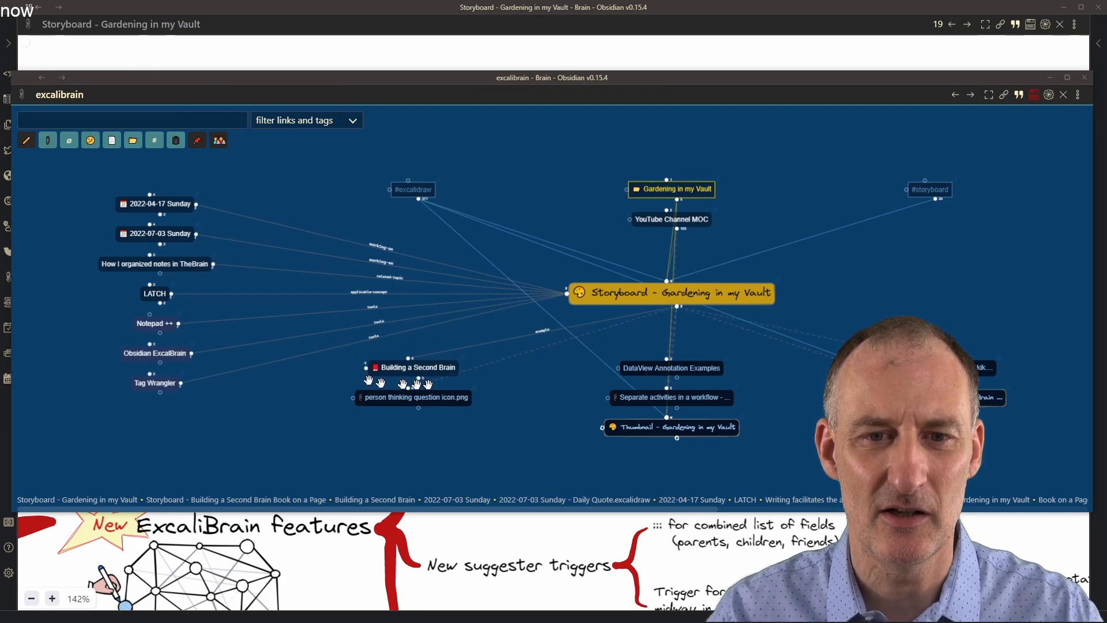
mouse_move(703, 283)
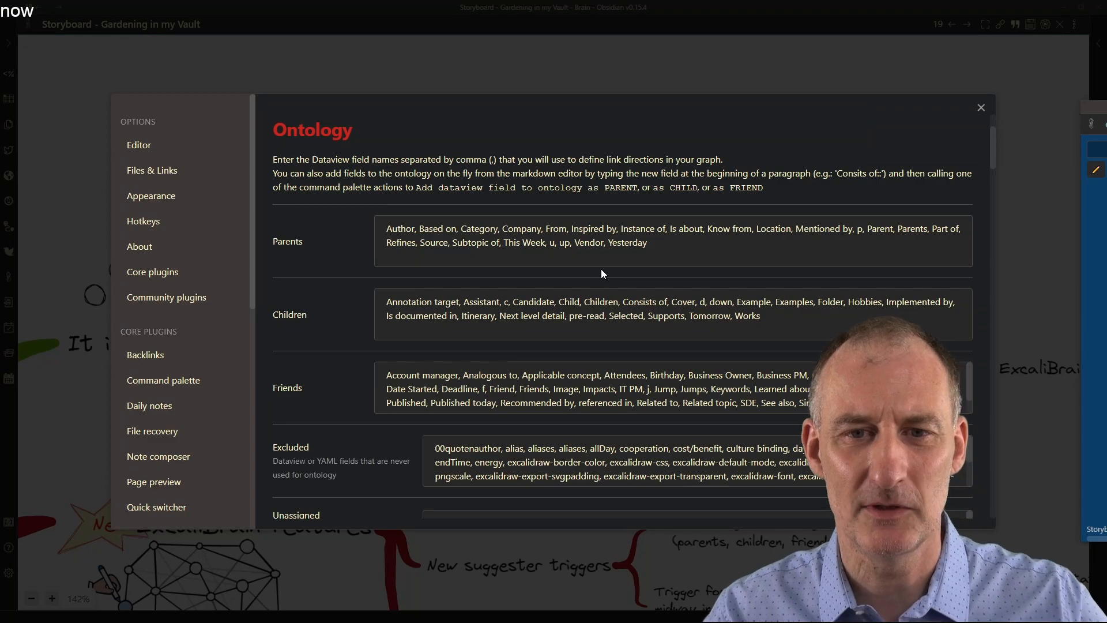
- Move Example and Examples from the Children field to the end of Friends
scroll("down", 3)
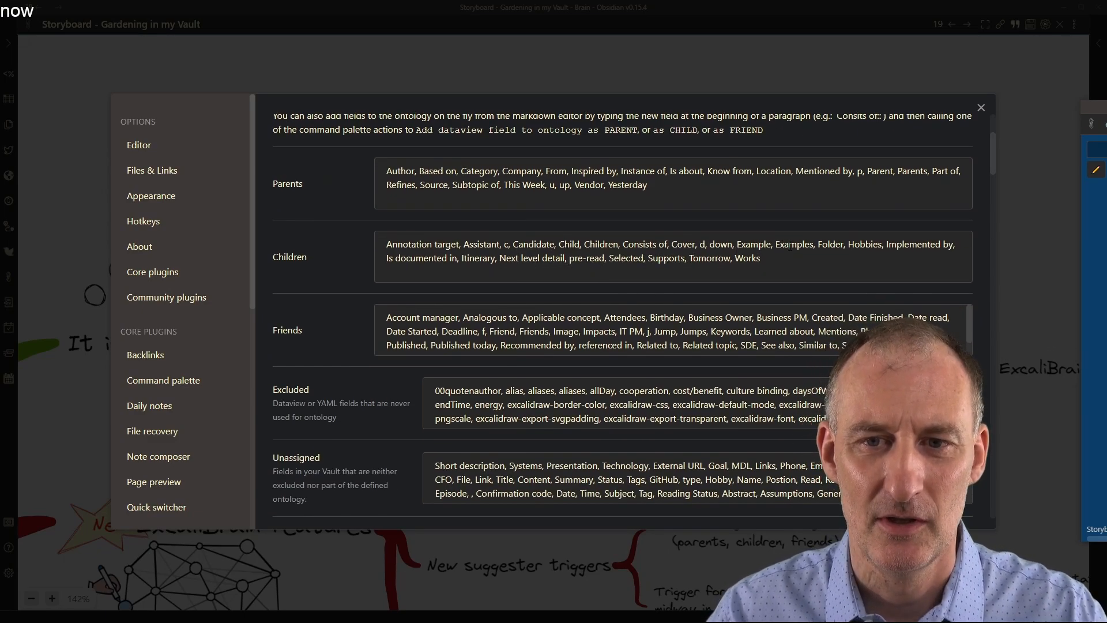
double_click(752, 243)
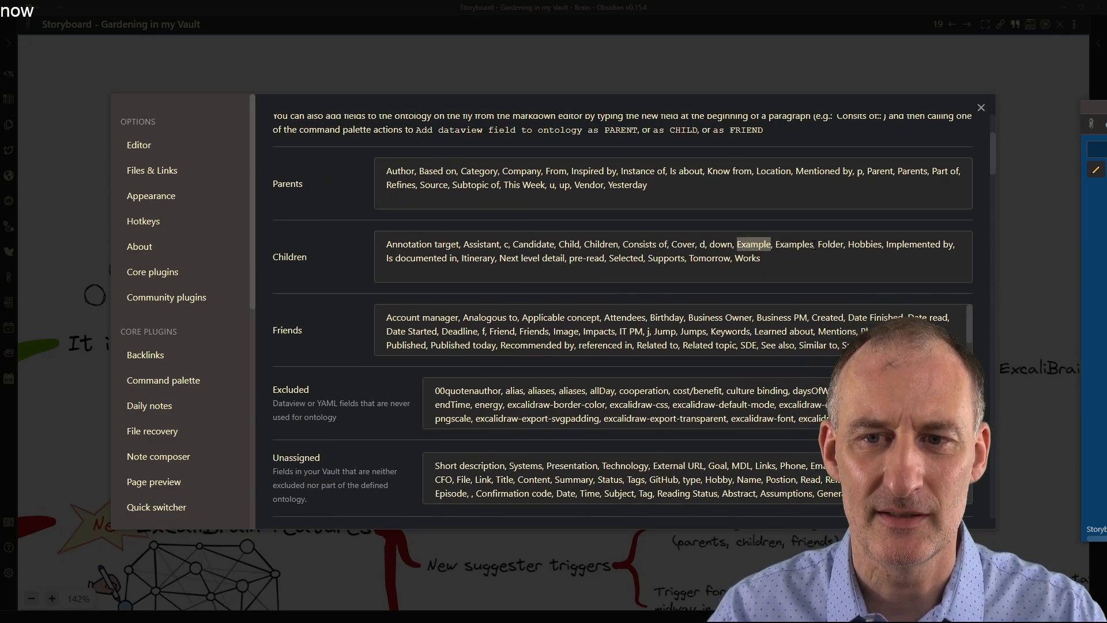
double_click(794, 243)
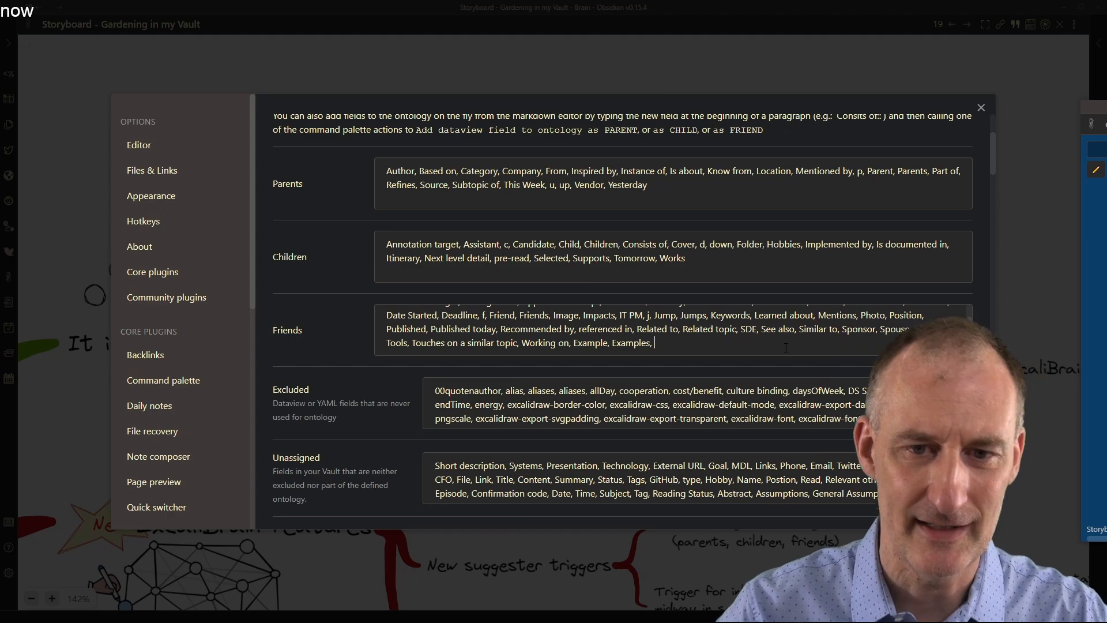
key("backspace")
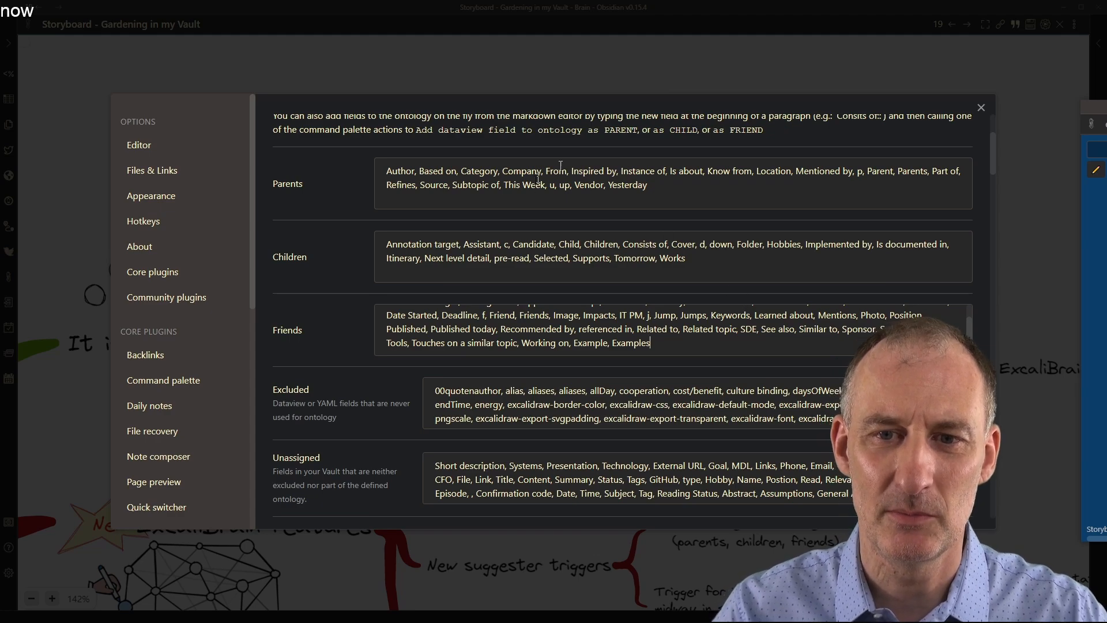
scroll("down", 3)
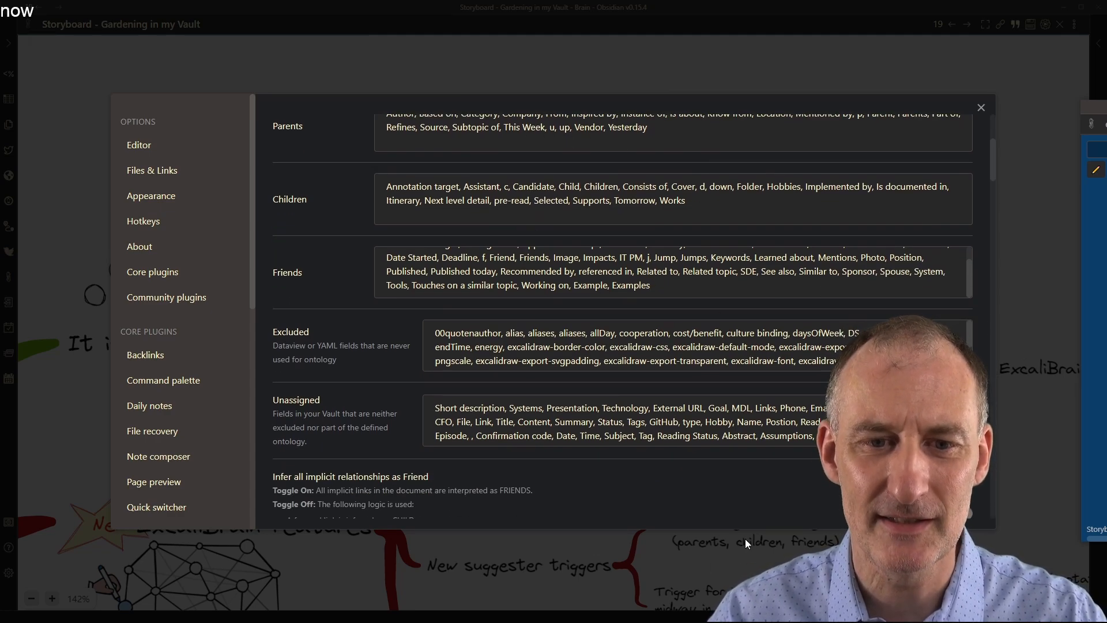
scroll("up", 3)
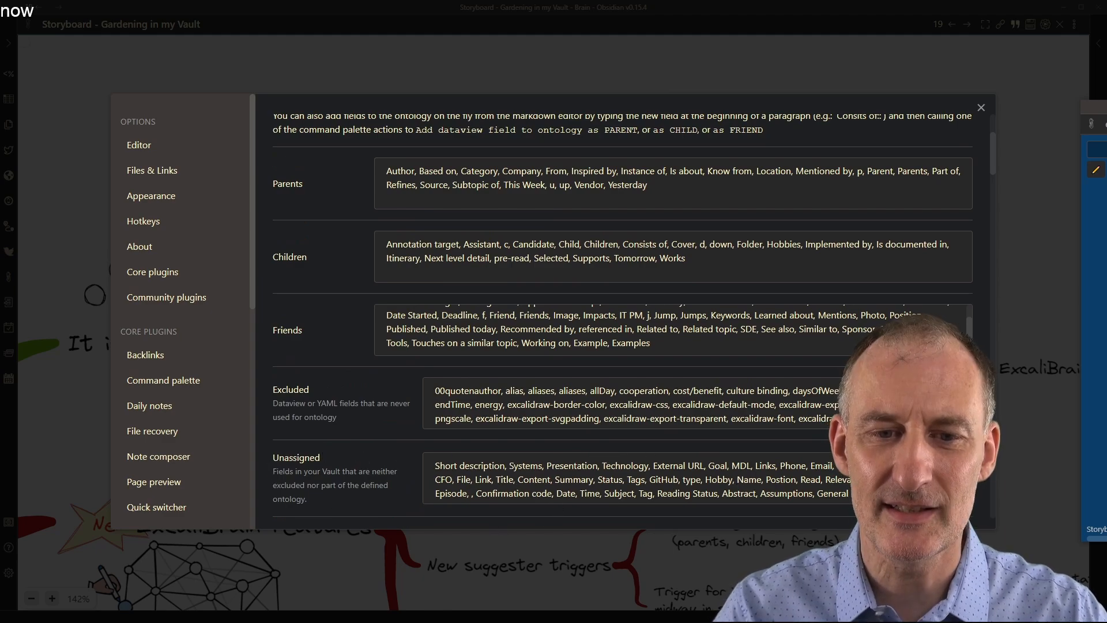
scroll("down", 3)
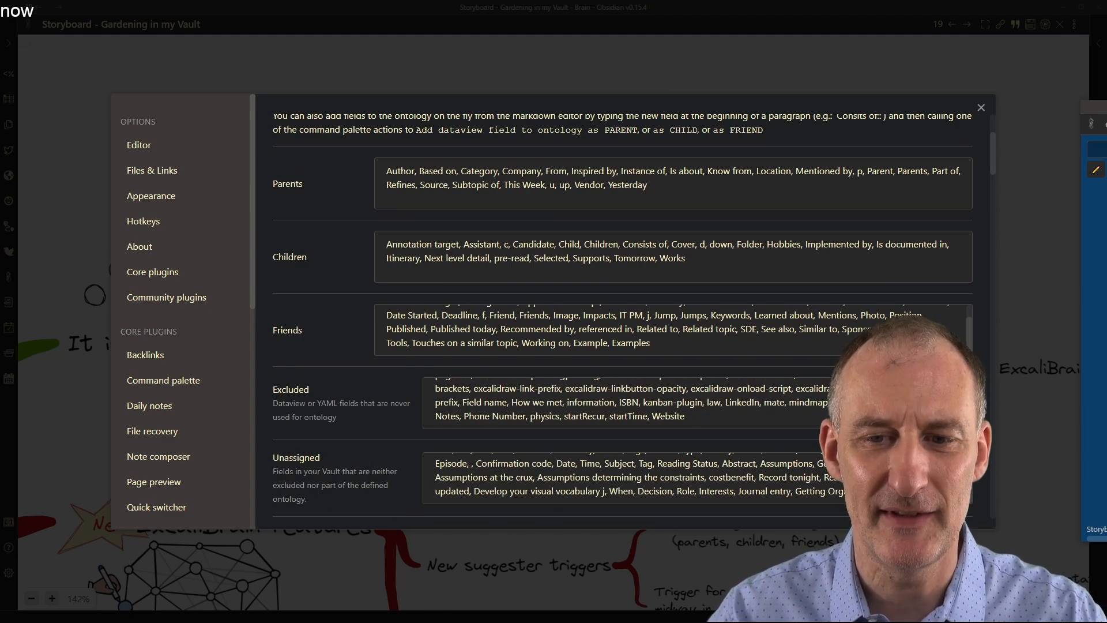
scroll("down", 3)
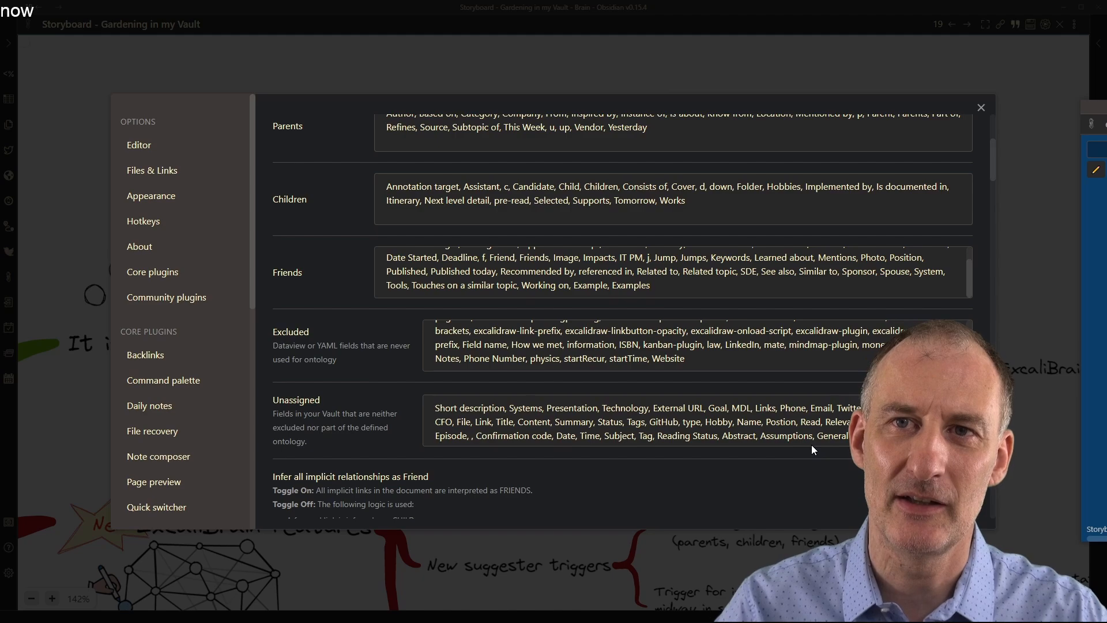
scroll("up", 3)
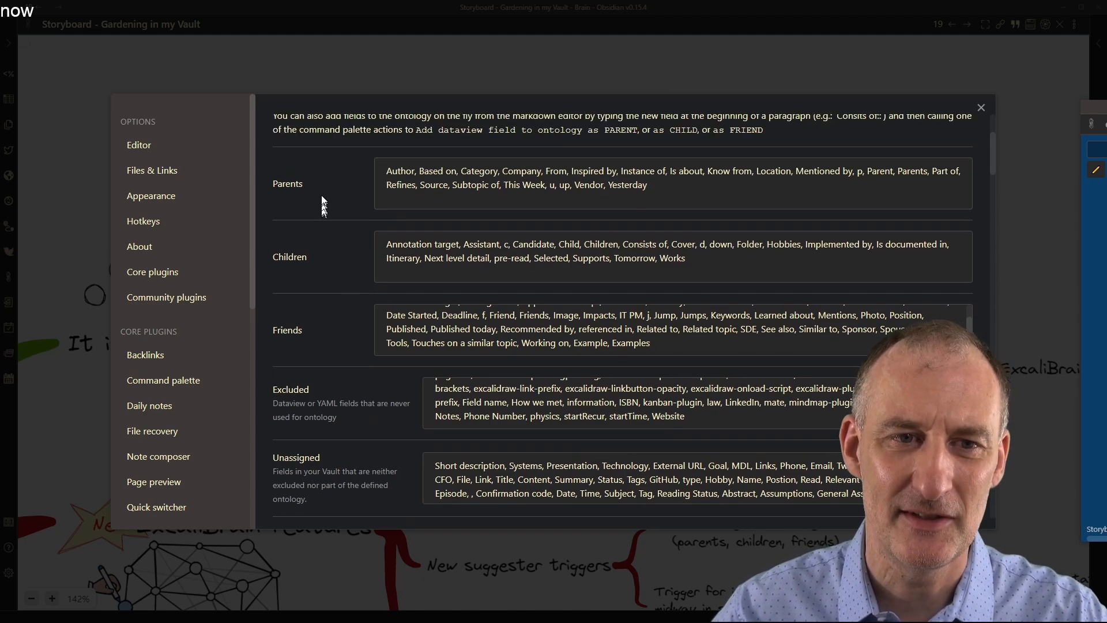
scroll("down", 3)
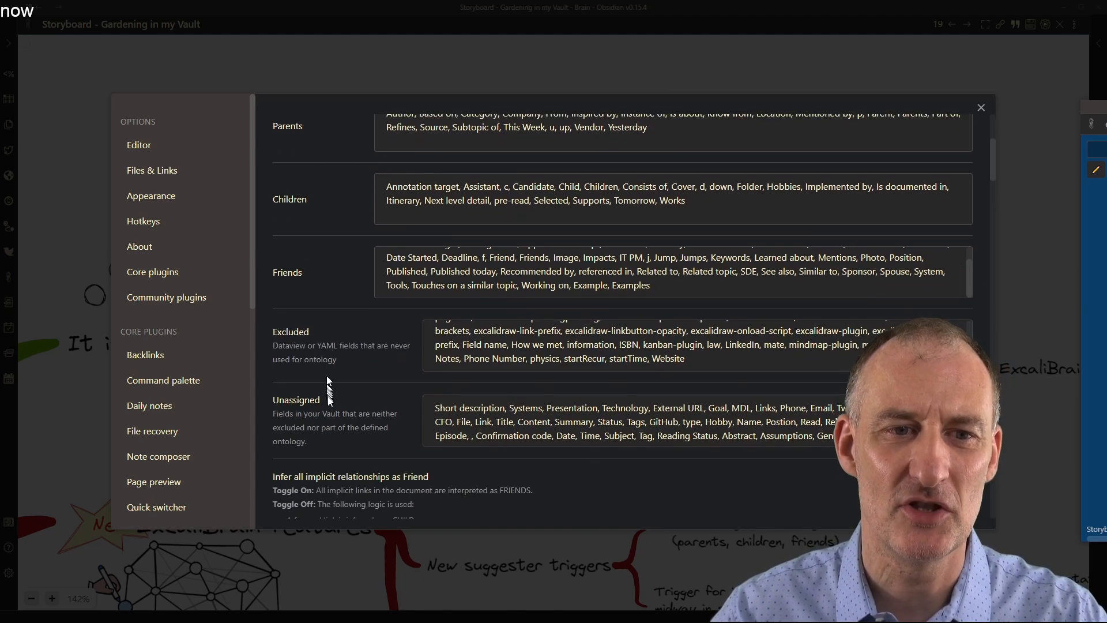
scroll("down", 3)
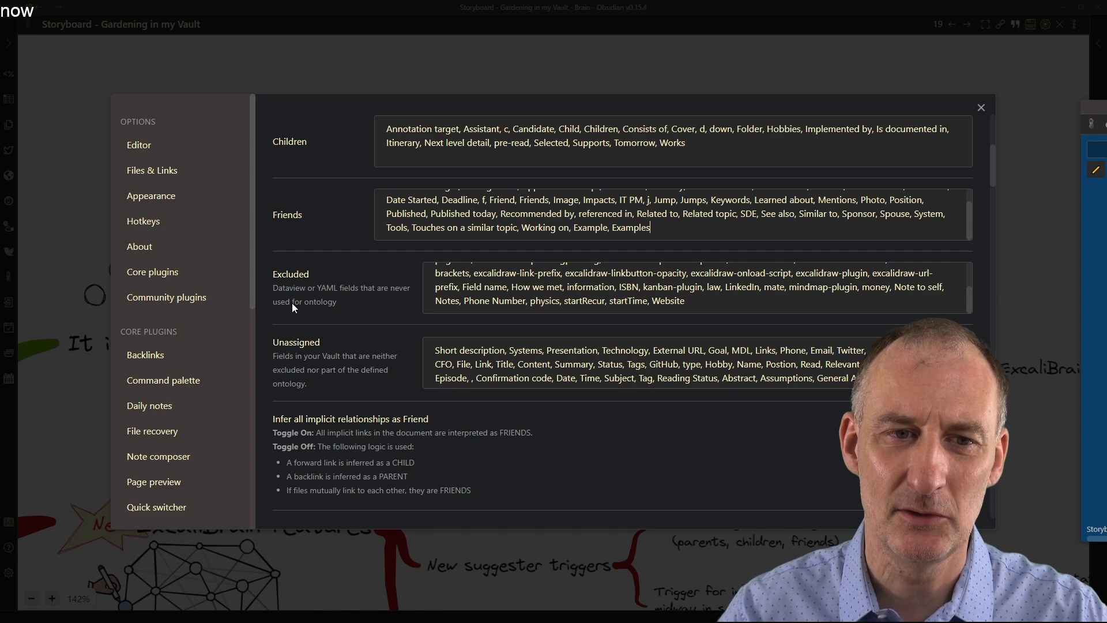
mouse_move(736, 360)
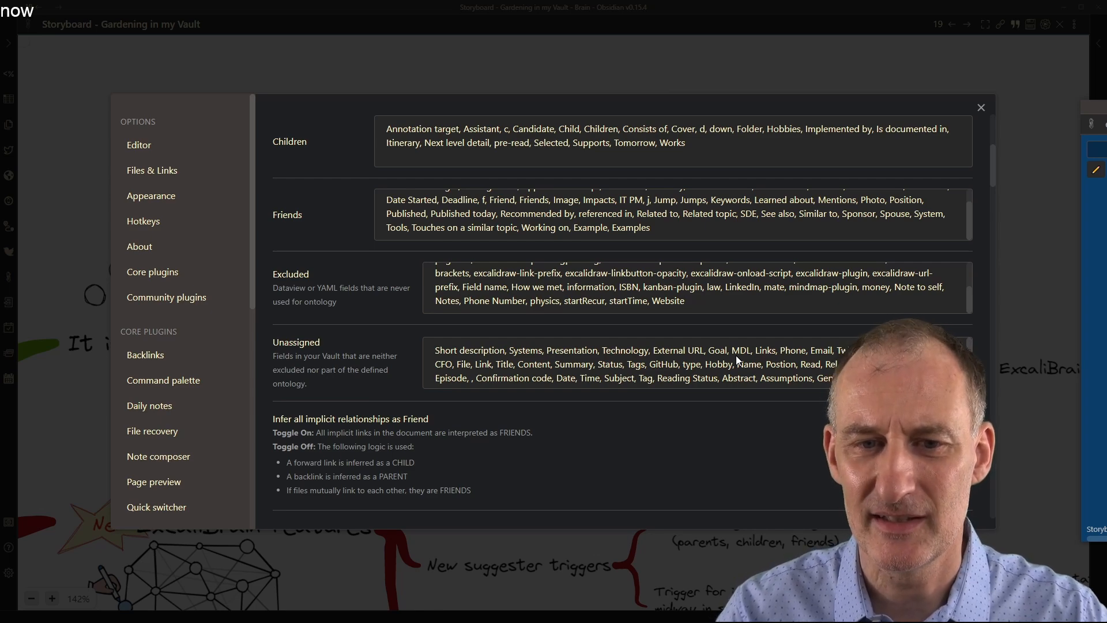
mouse_move(612, 421)
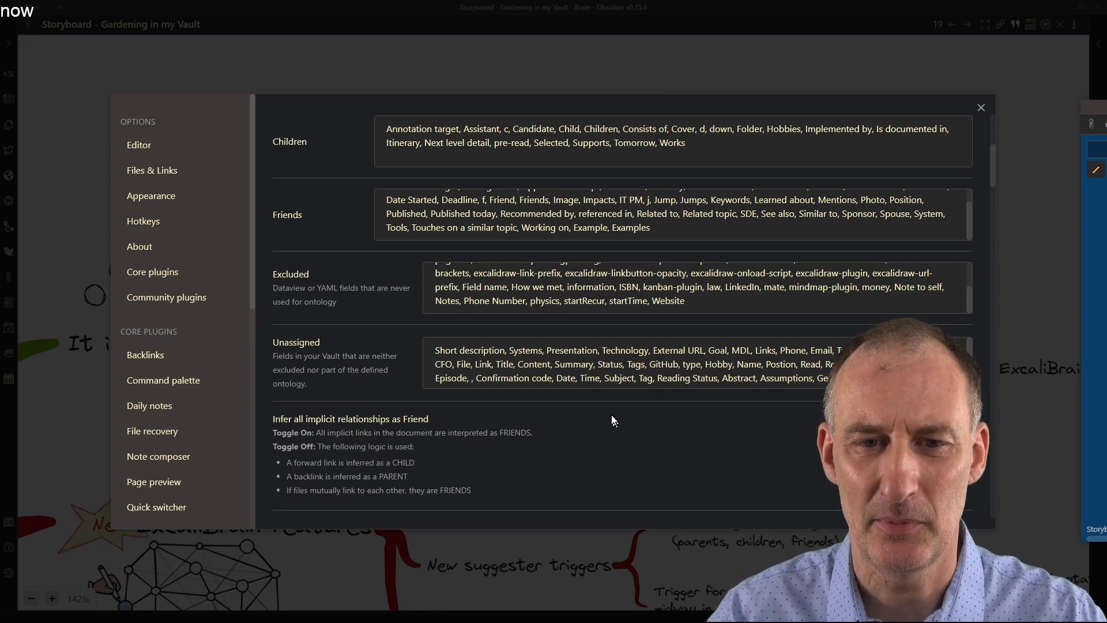
mouse_move(611, 421)
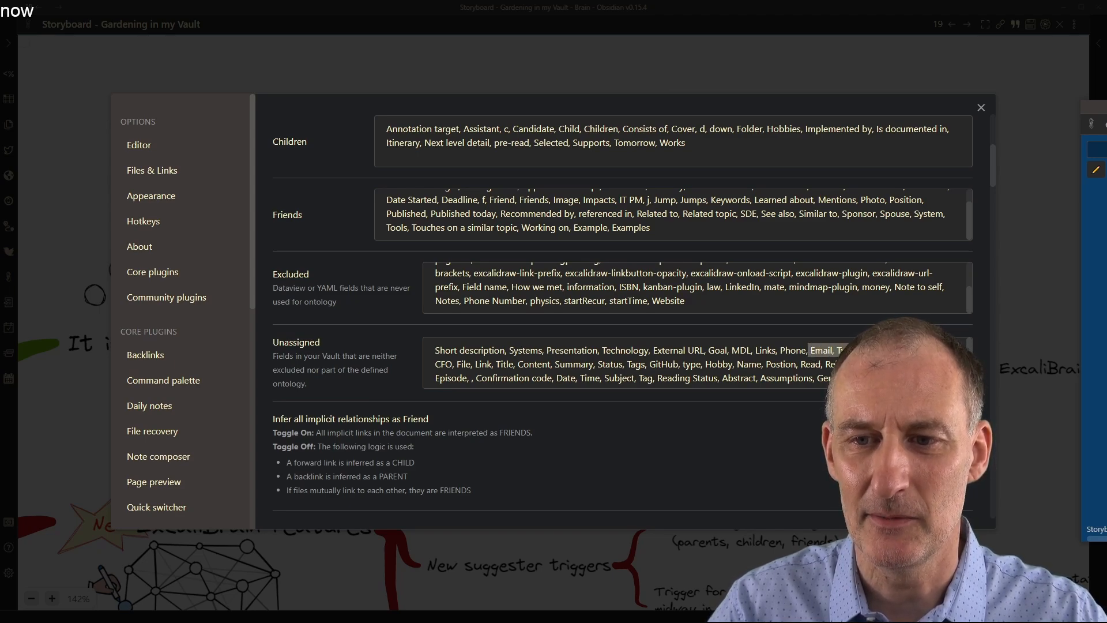
scroll("up", 3)
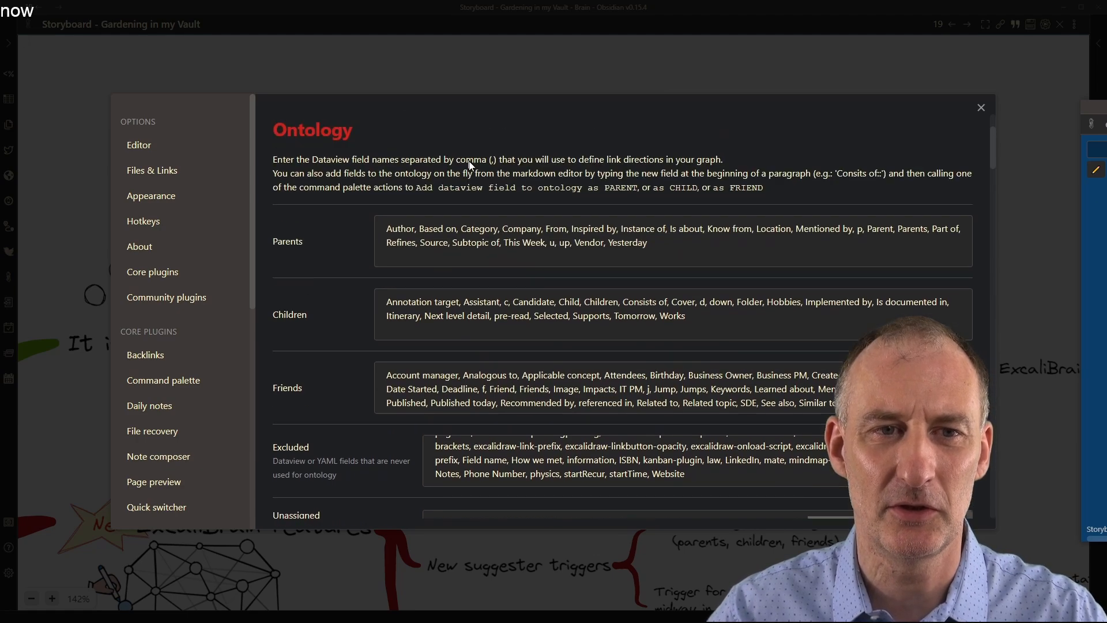
scroll("down", 3)
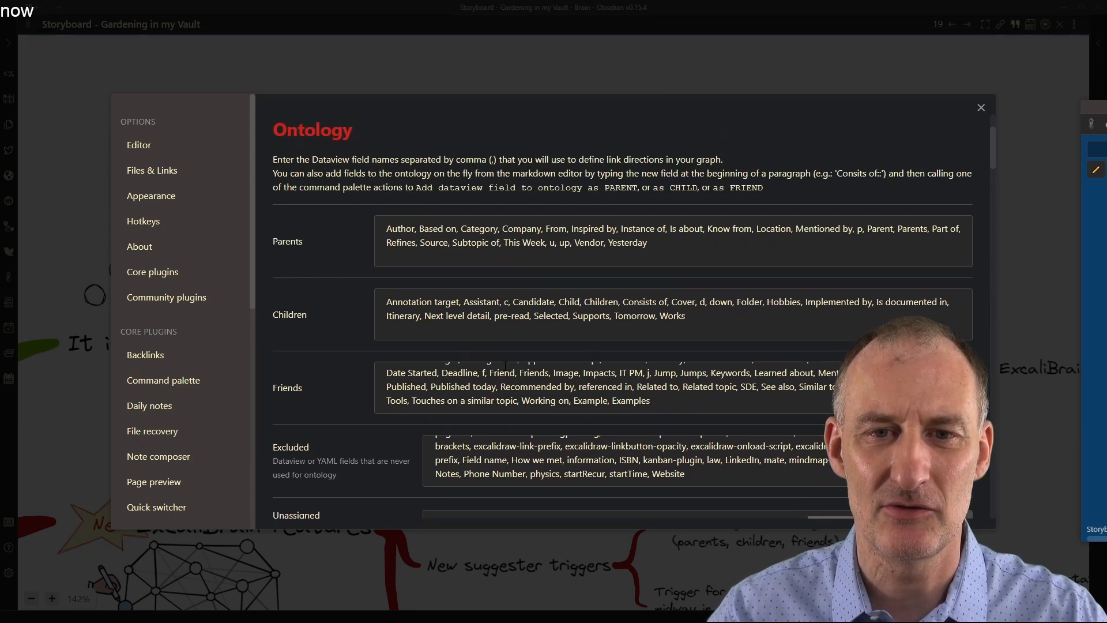
scroll("down", 3)
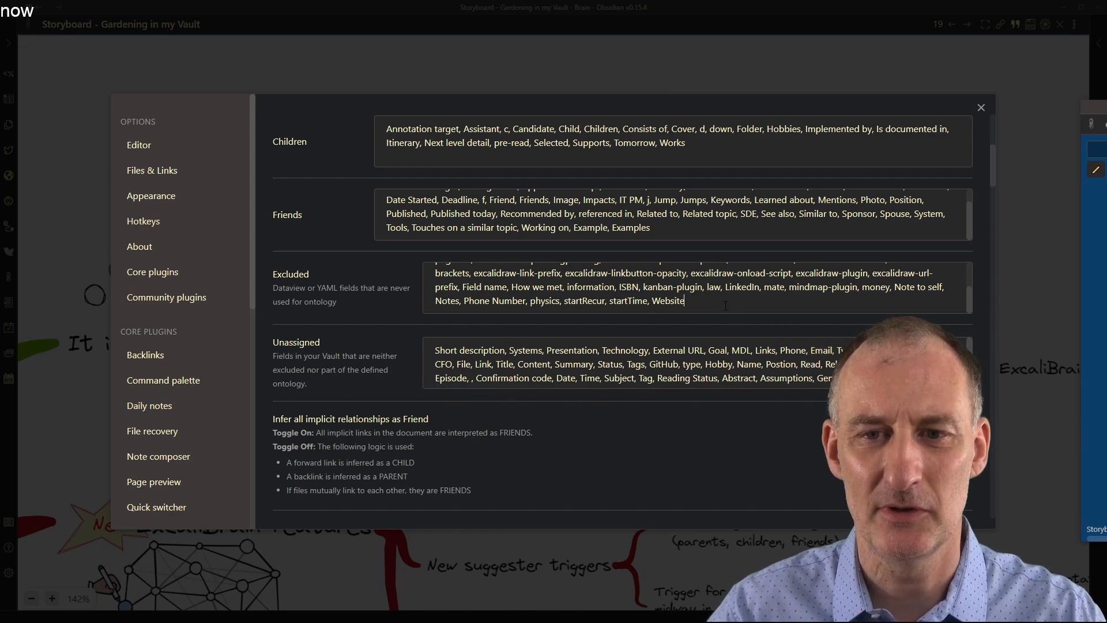
- Append Email and Twitter to the end of the Excluded fields box
type(", Email, Twitter")
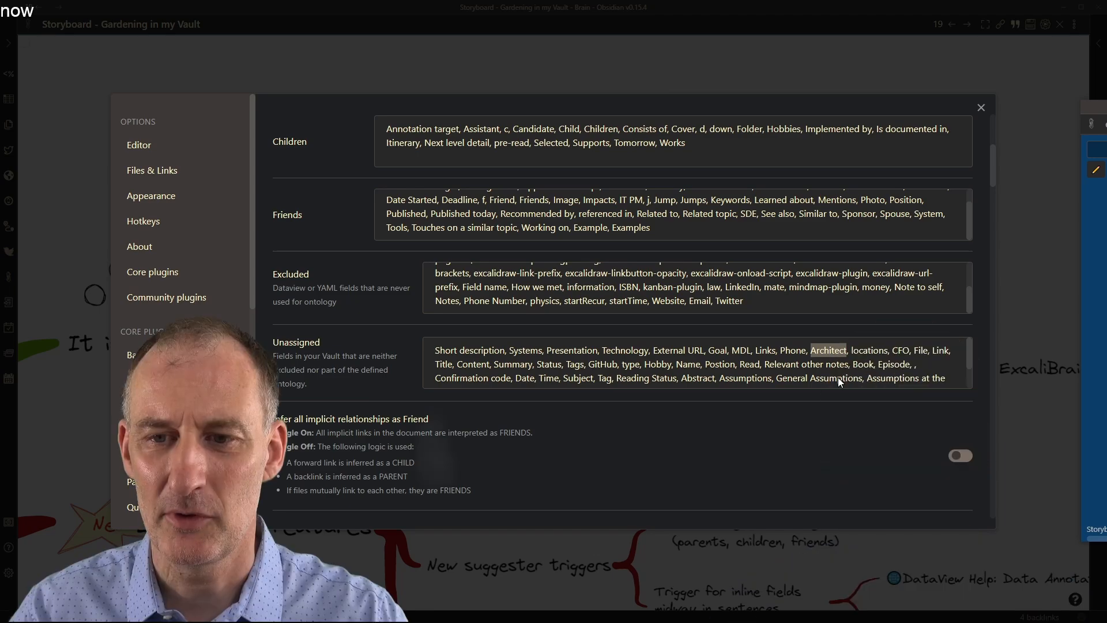
scroll("up", 3)
type(", Architect")
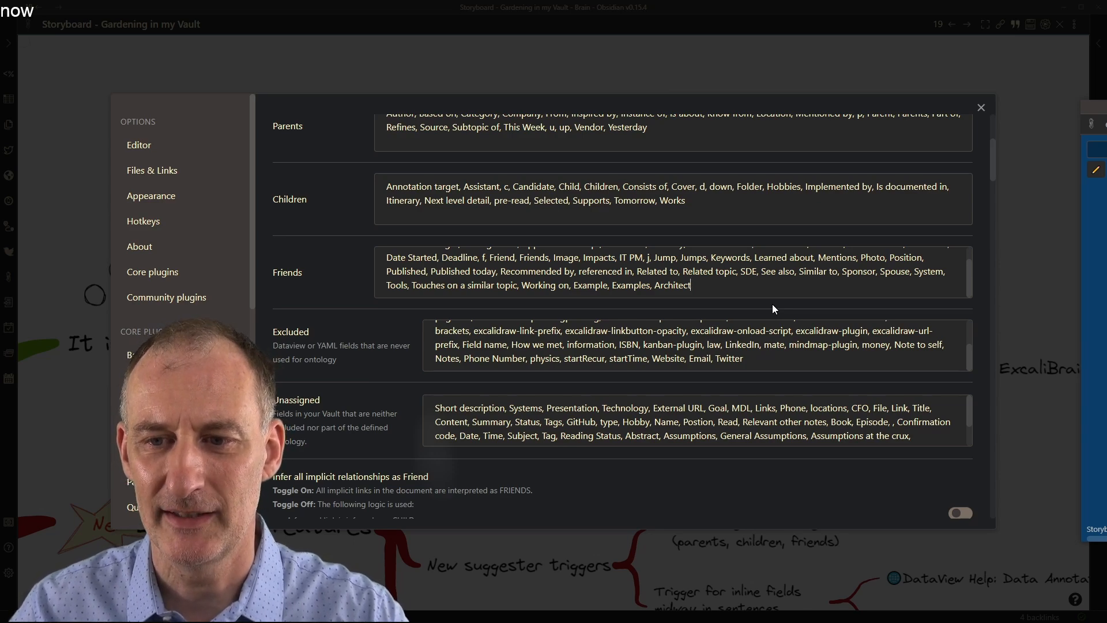
- Append Architect and CFO to the end of the Friends field list
type(", CFO")
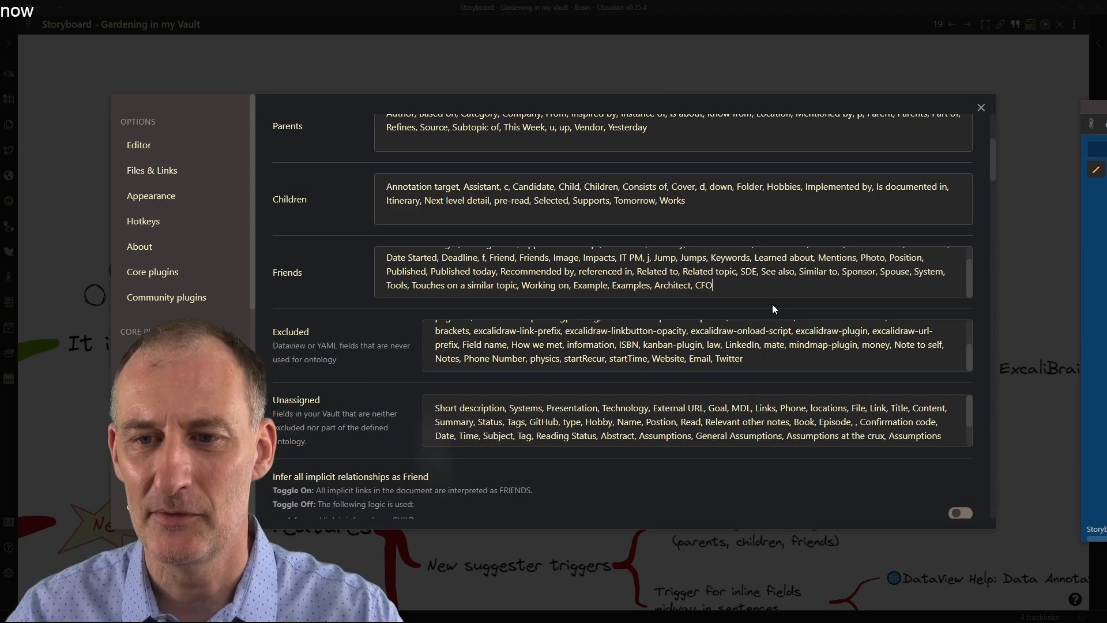
mouse_move(556, 389)
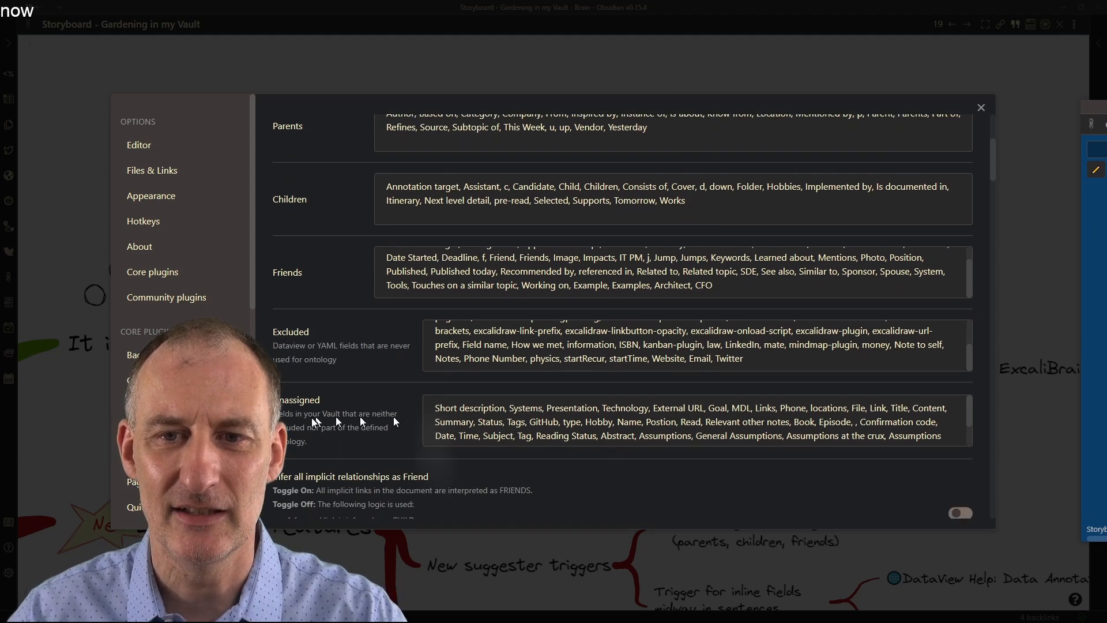
scroll("up", 3)
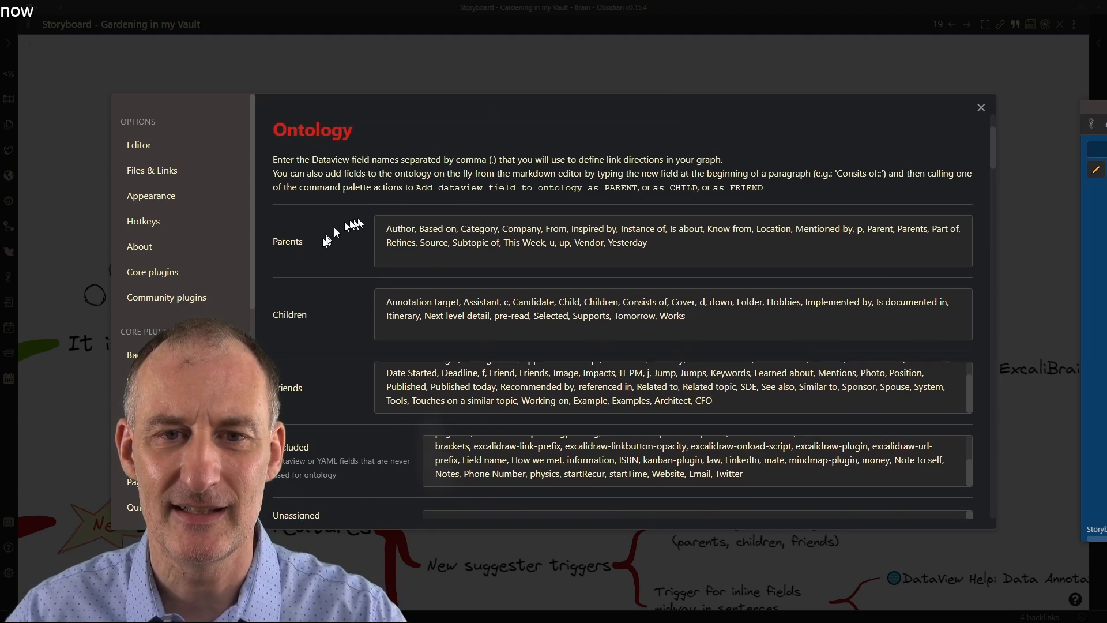
mouse_move(319, 260)
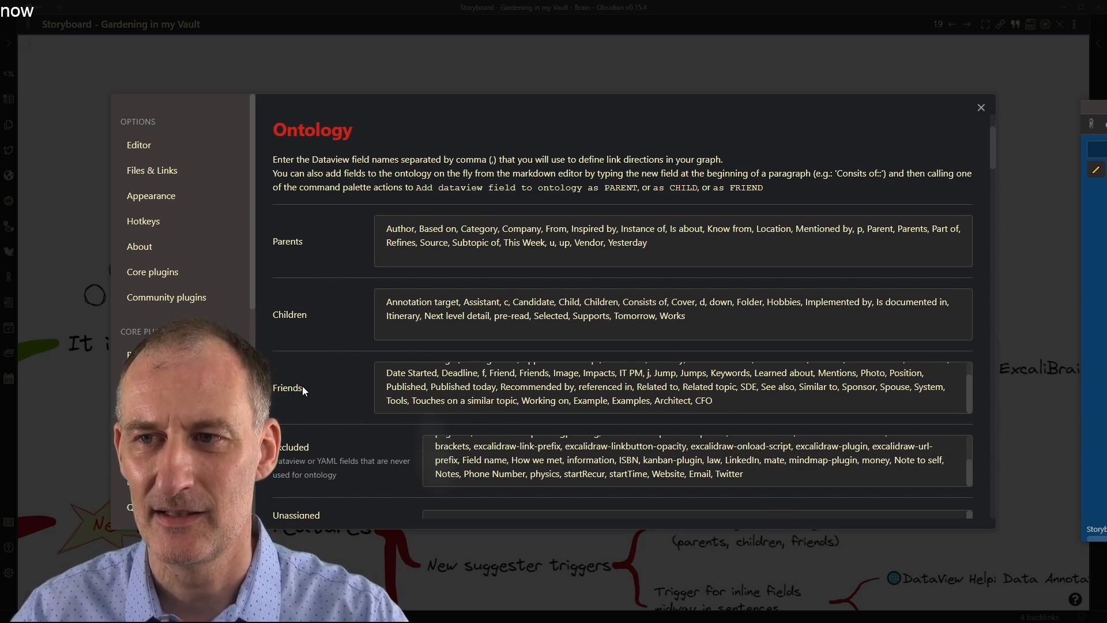
left_click(980, 107)
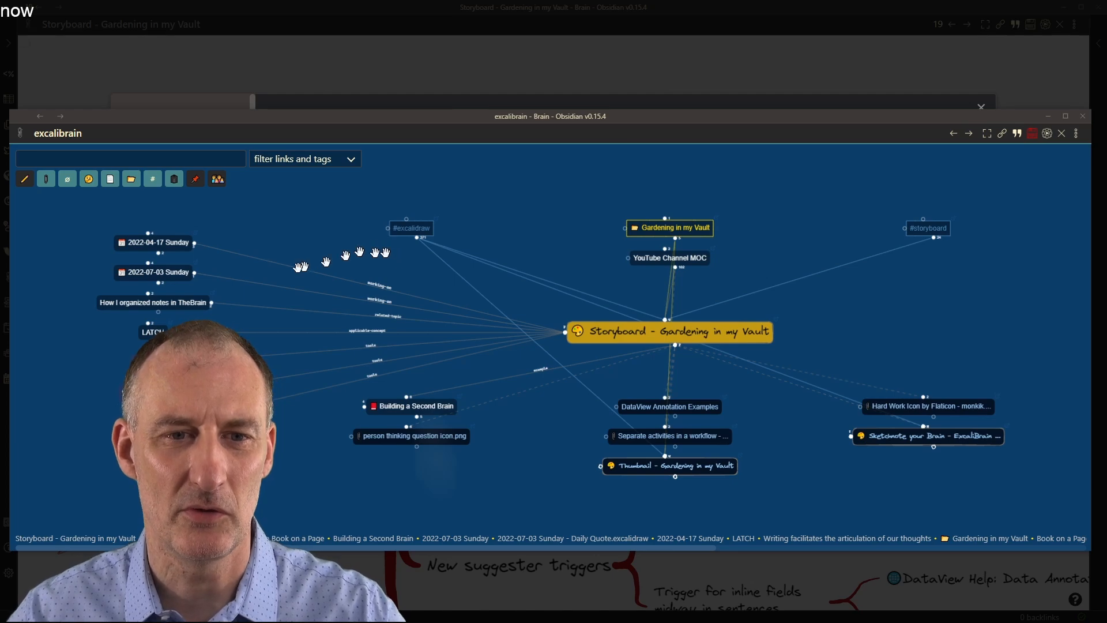
mouse_move(385, 419)
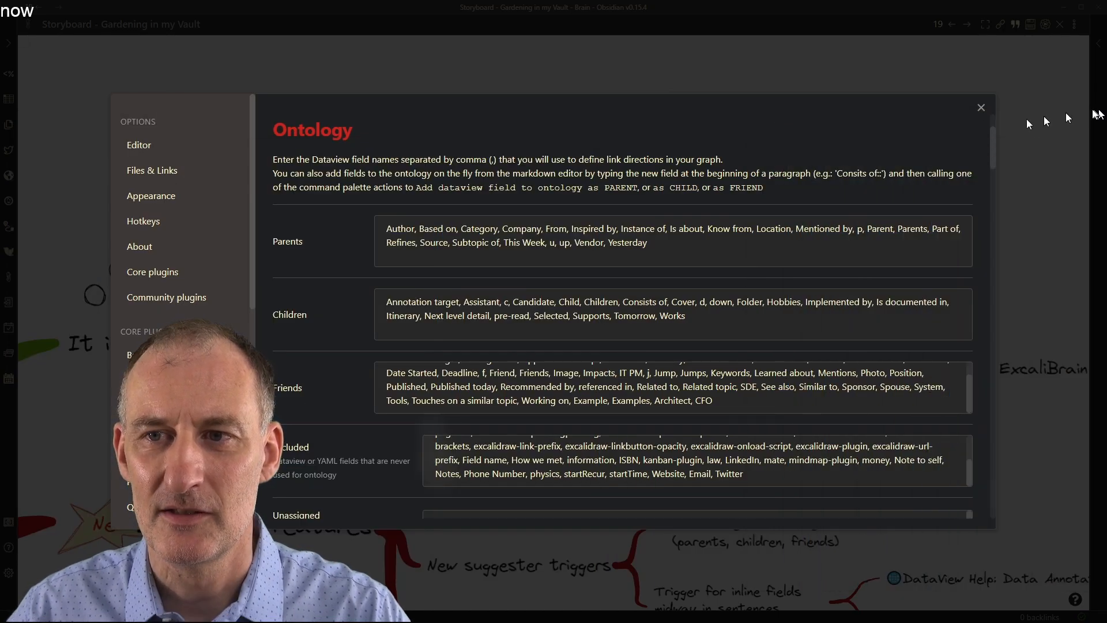
- Close Settings and scroll the storyboard down to the New ExcaliBrain features section
left_click(981, 108)
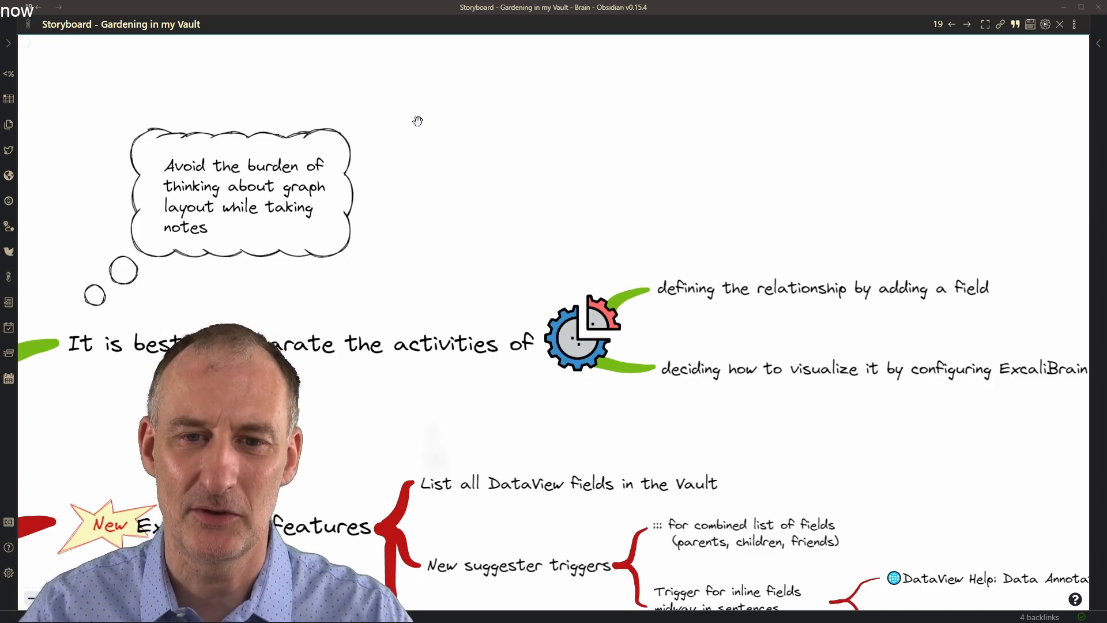
scroll("down", 3)
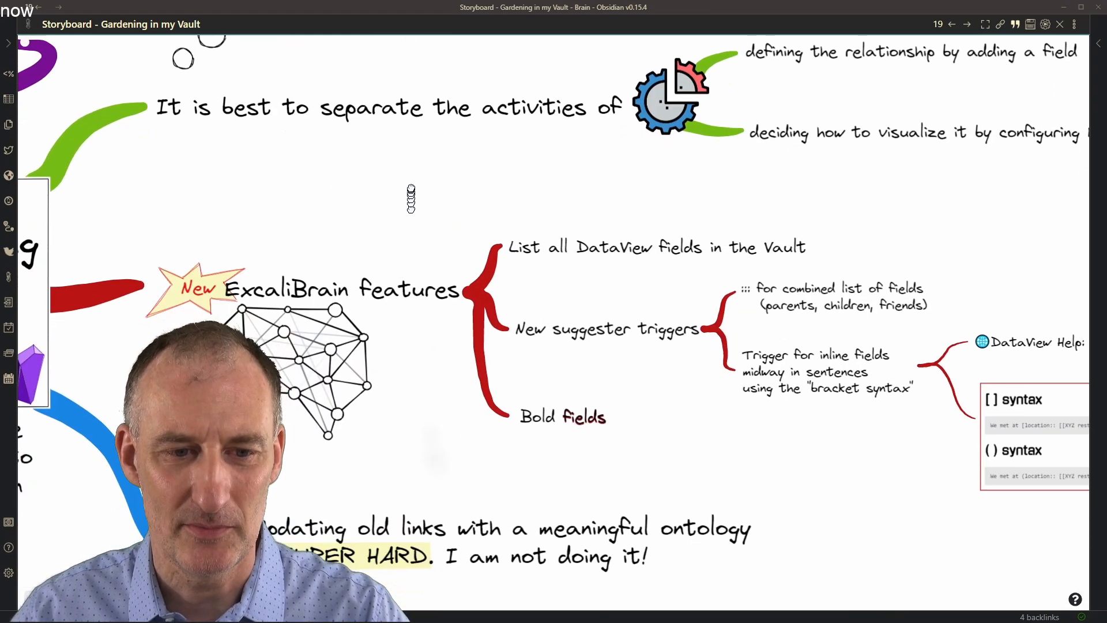
scroll("down", 3)
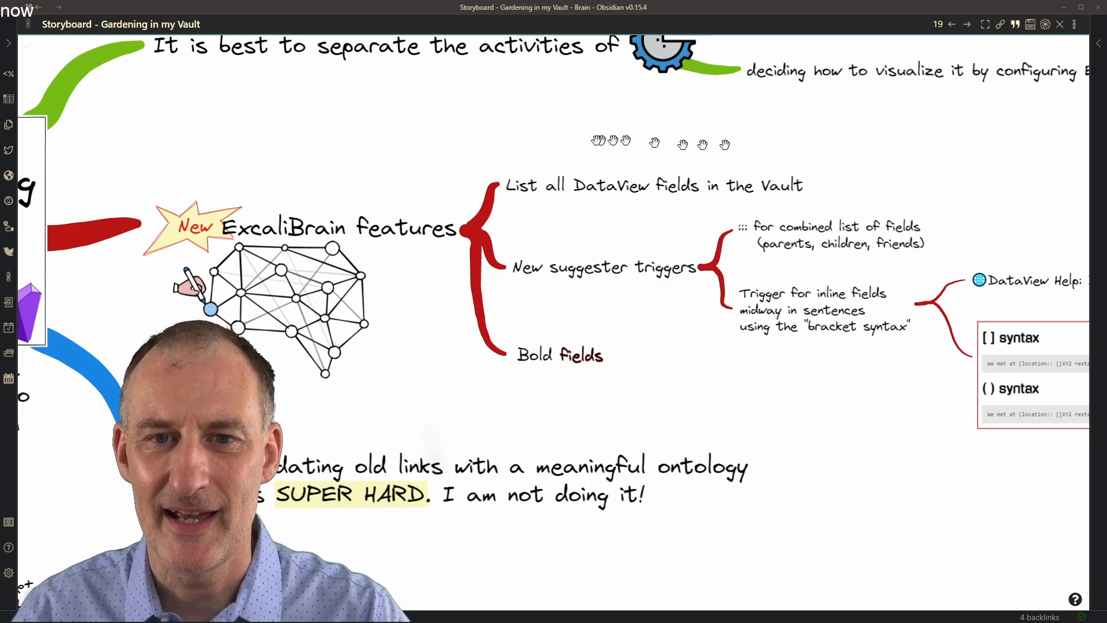
mouse_move(709, 210)
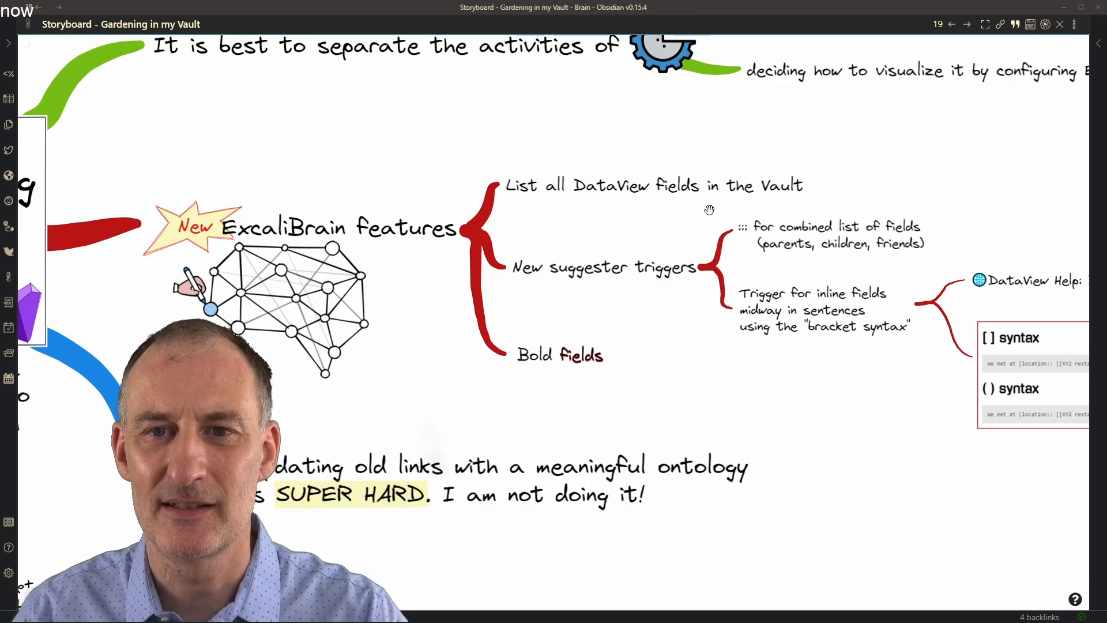
mouse_move(9, 573)
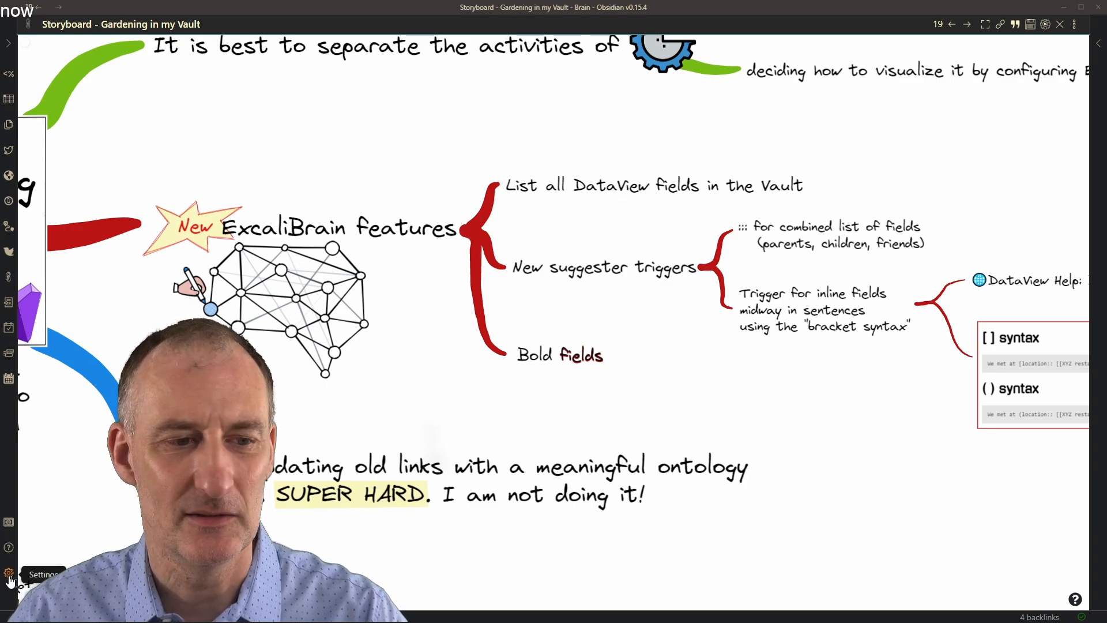
- Reopen ExcaliBrain settings and review the generic and parent suggester trigger sequences
left_click(10, 573)
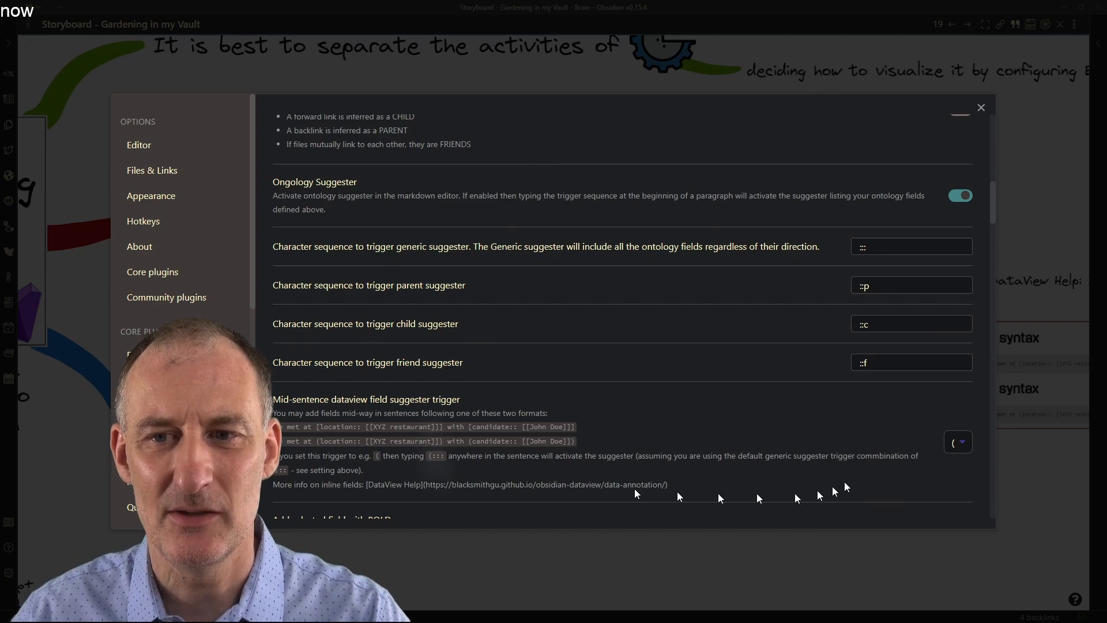
mouse_move(443, 205)
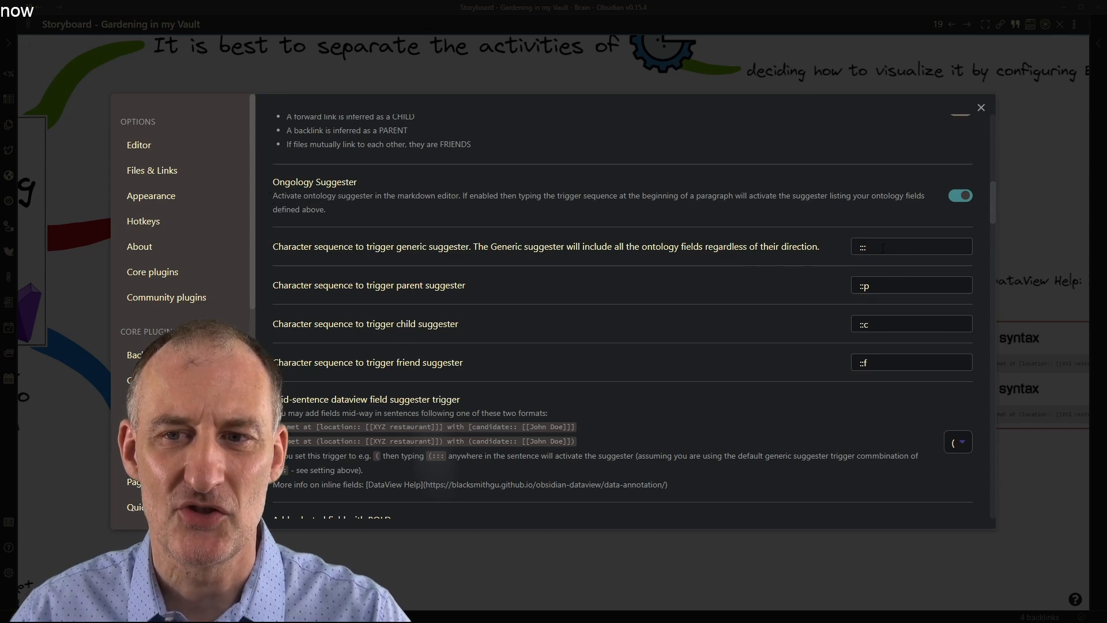
left_click(911, 286)
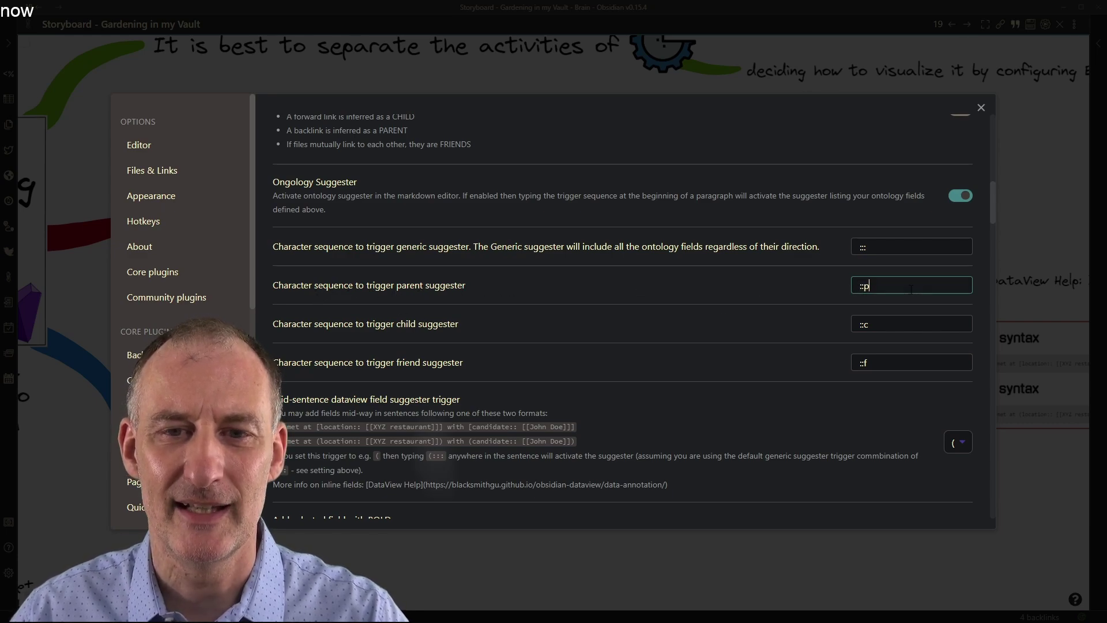
left_click(911, 323)
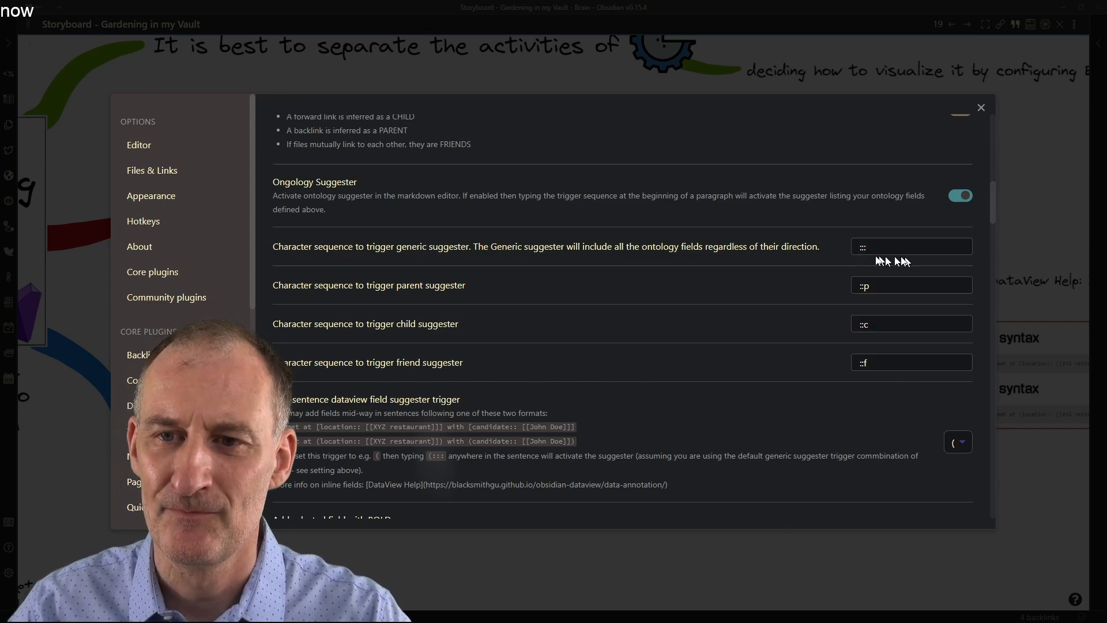
left_click(911, 246)
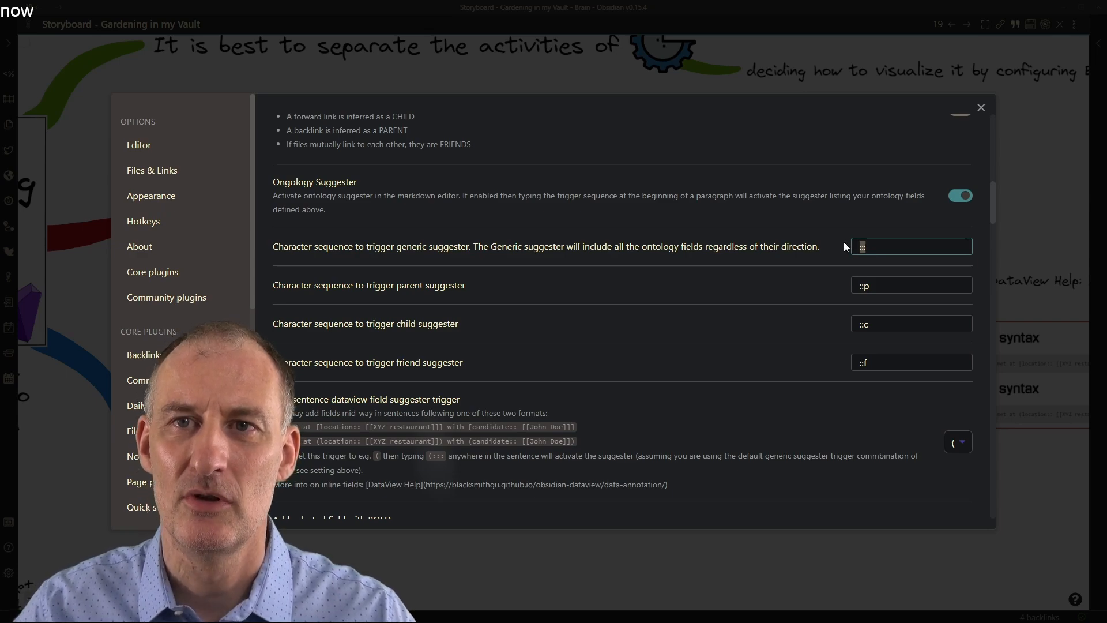
- Set the mid-sentence dataview field suggester trigger to '('
scroll("up", 3)
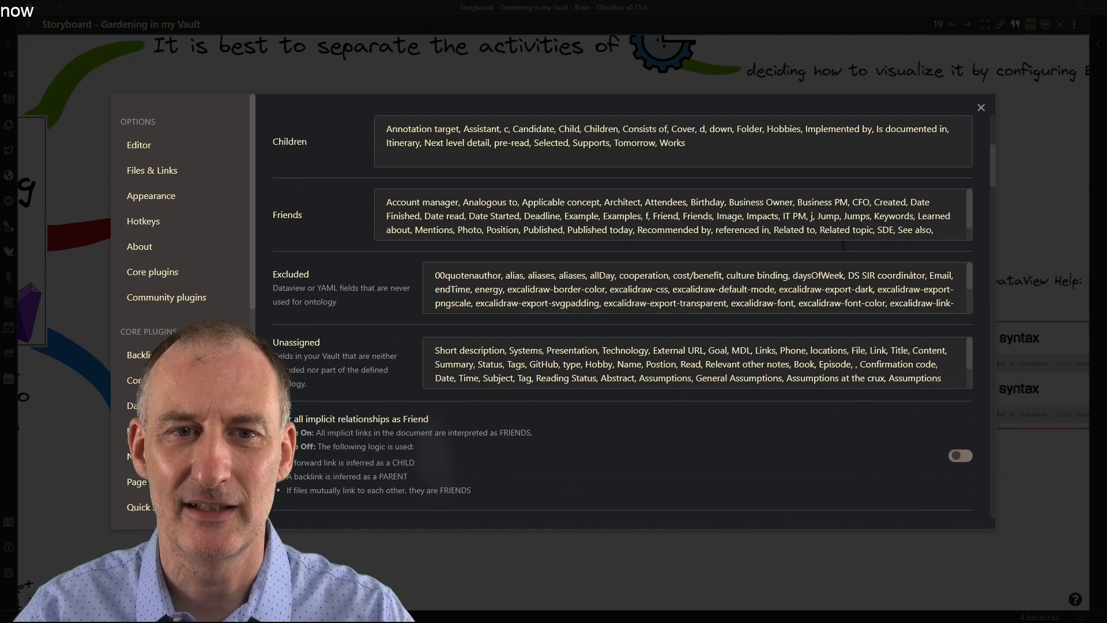
scroll("up", 3)
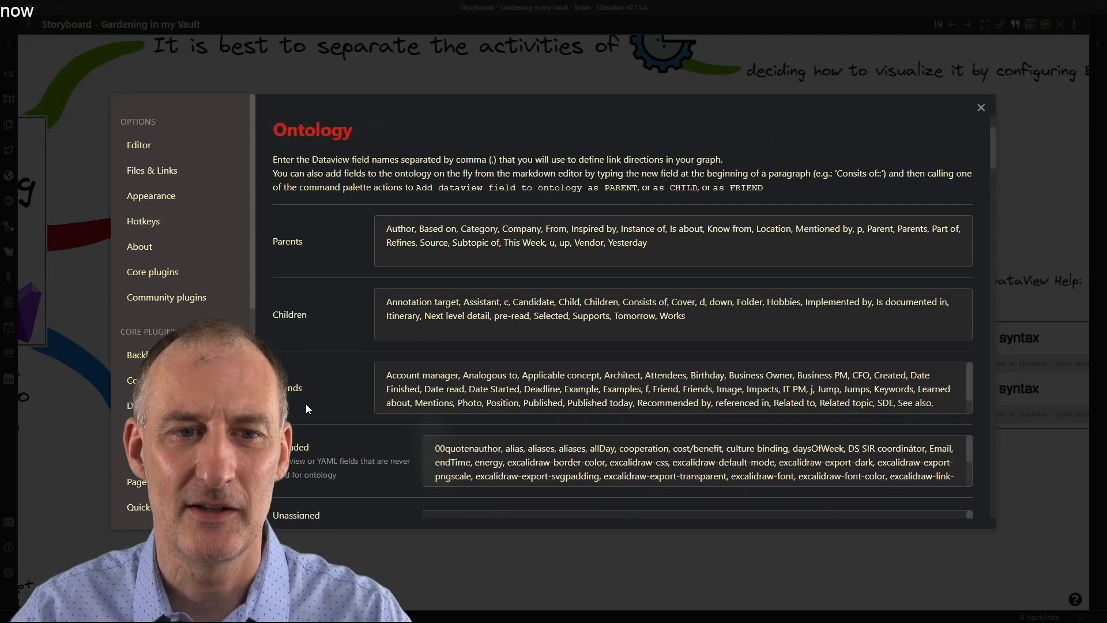
scroll("down", 3)
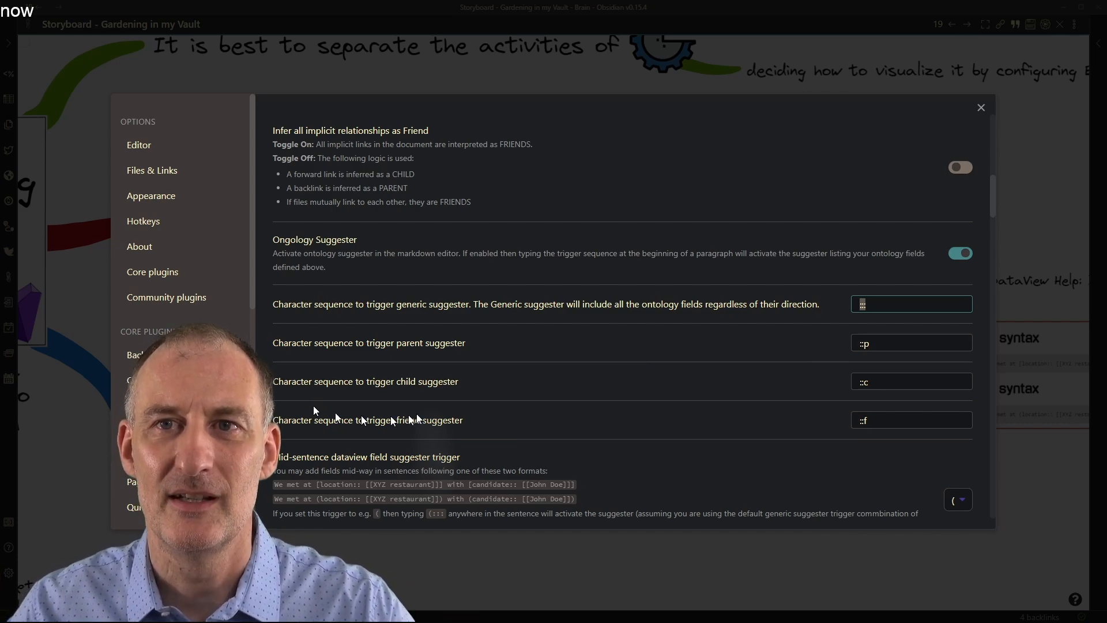
scroll("down", 3)
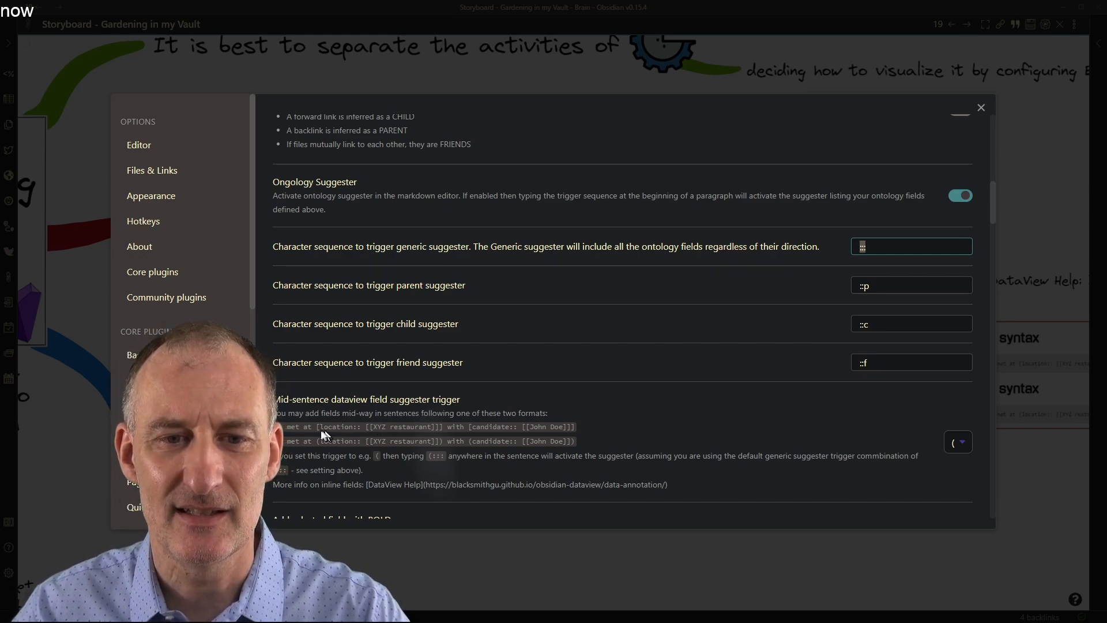
left_click(957, 441)
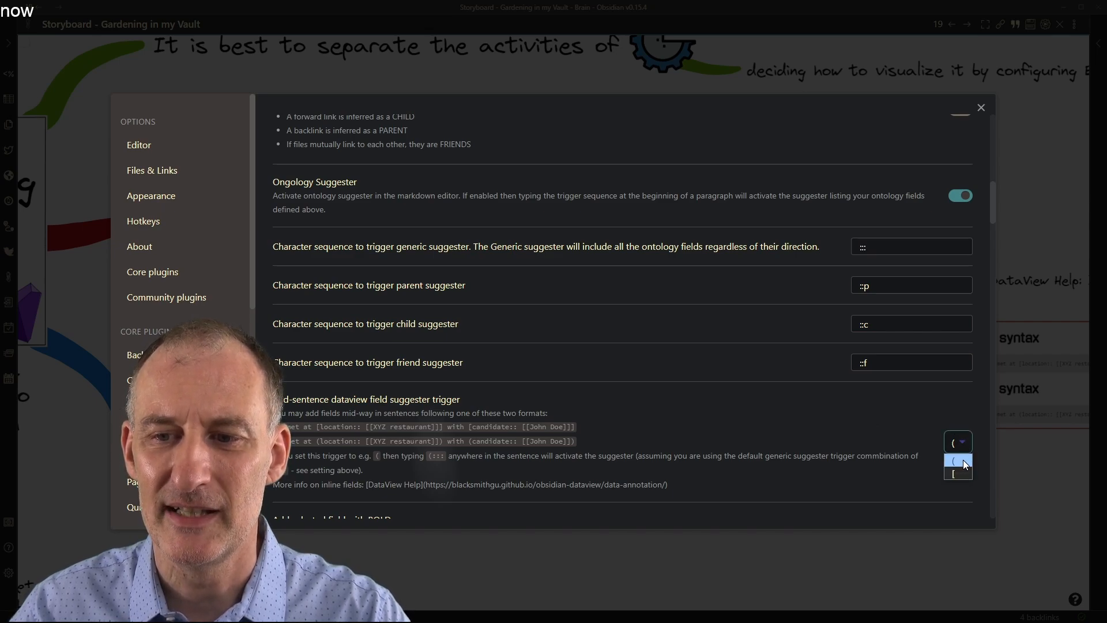
left_click(955, 463)
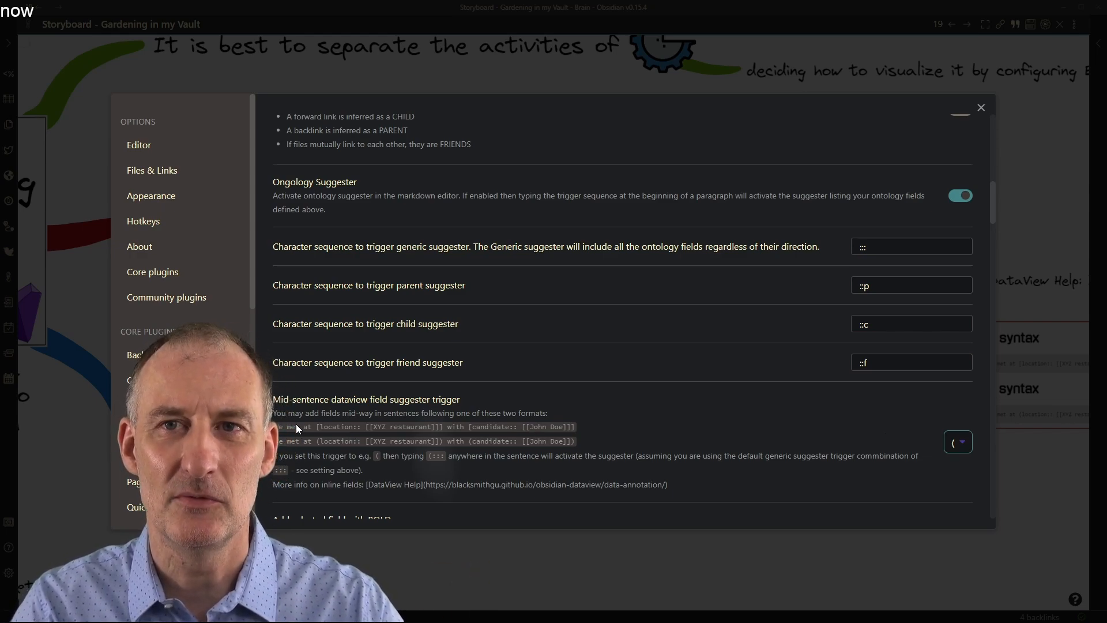
mouse_move(1048, 117)
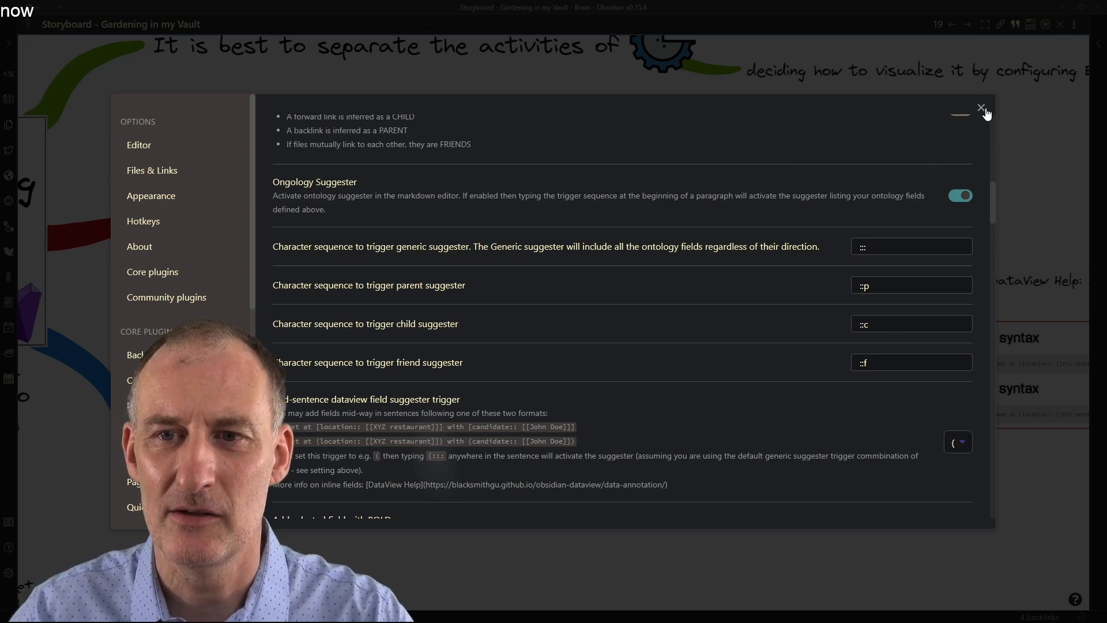
- Close settings and view the ExcaliBrain graph centred on Building a Second Brain
left_click(981, 110)
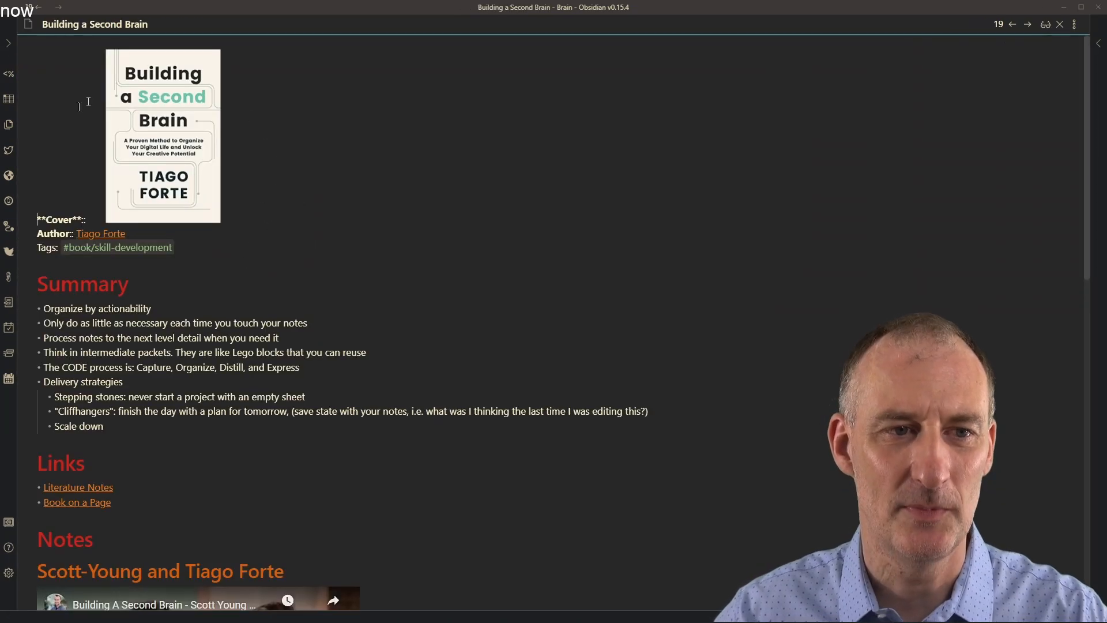
mouse_move(231, 201)
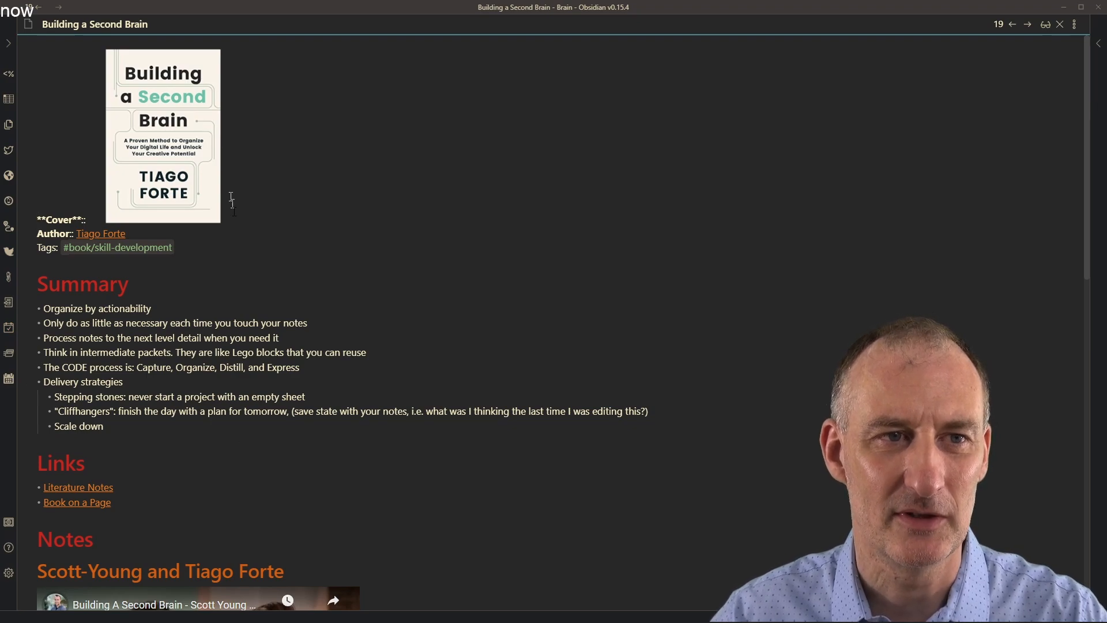
scroll("down", 3)
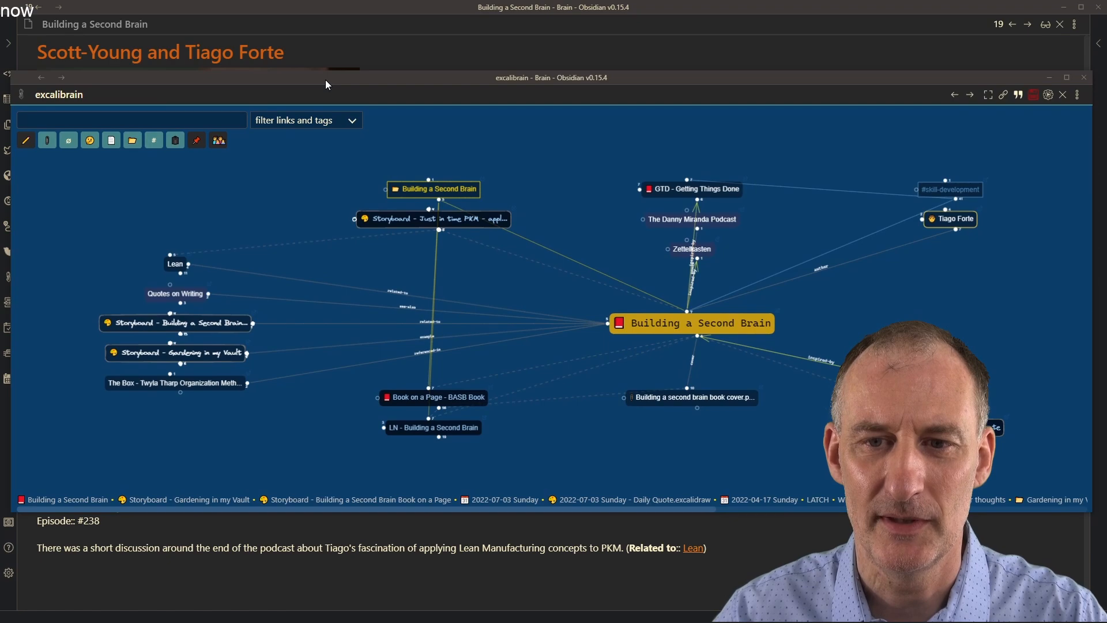
mouse_move(194, 296)
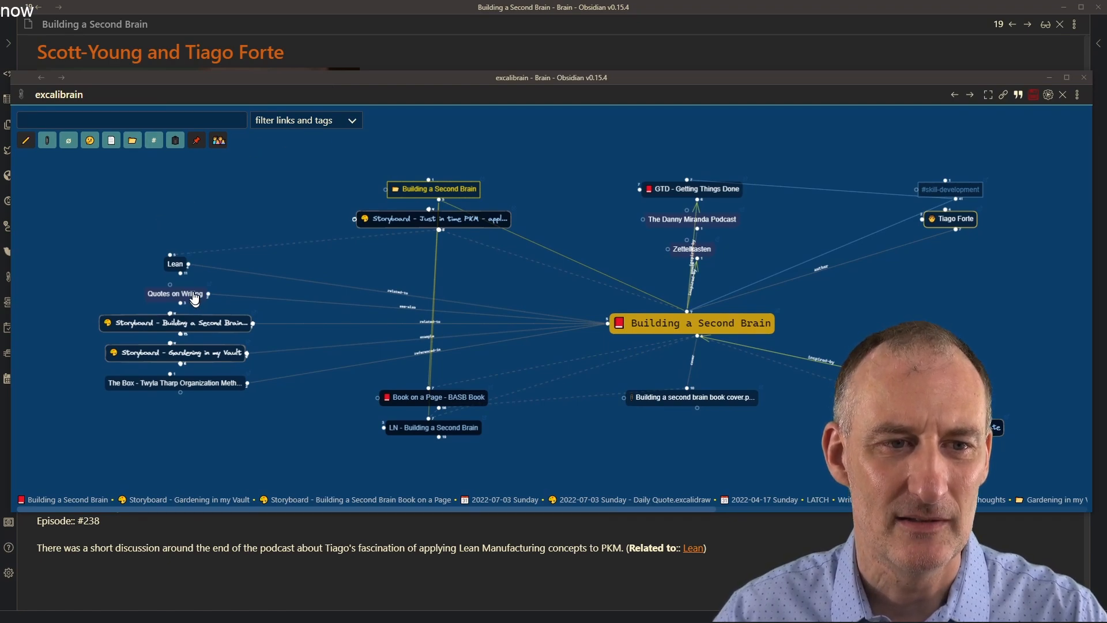
- Recentre the graph on Quotes on Writing and open the poorly written sentence quote
left_click(175, 294)
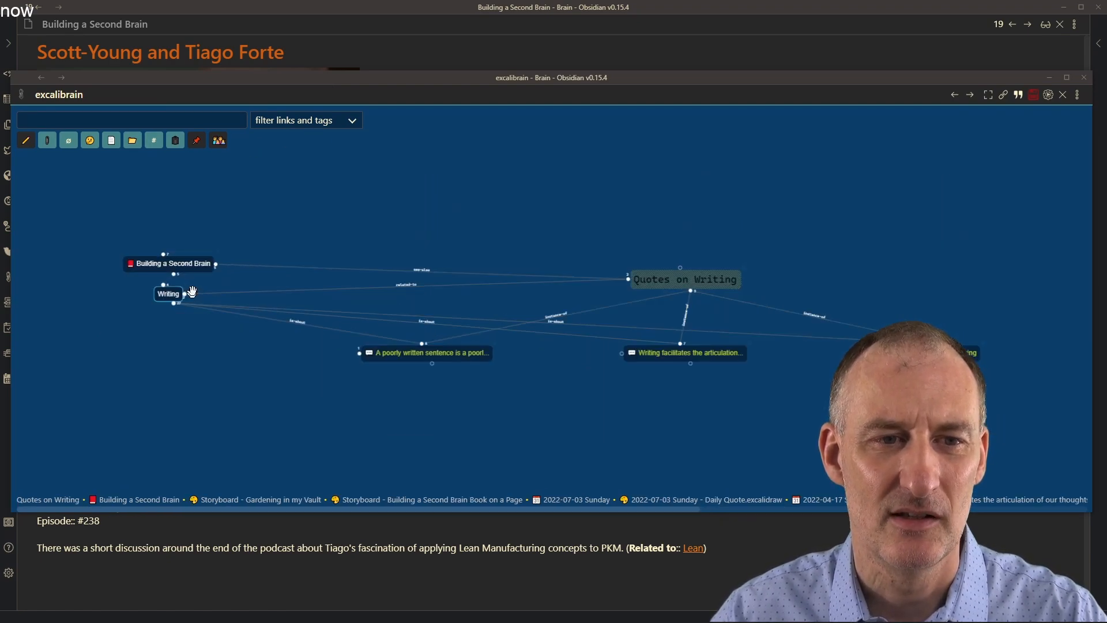
mouse_move(528, 420)
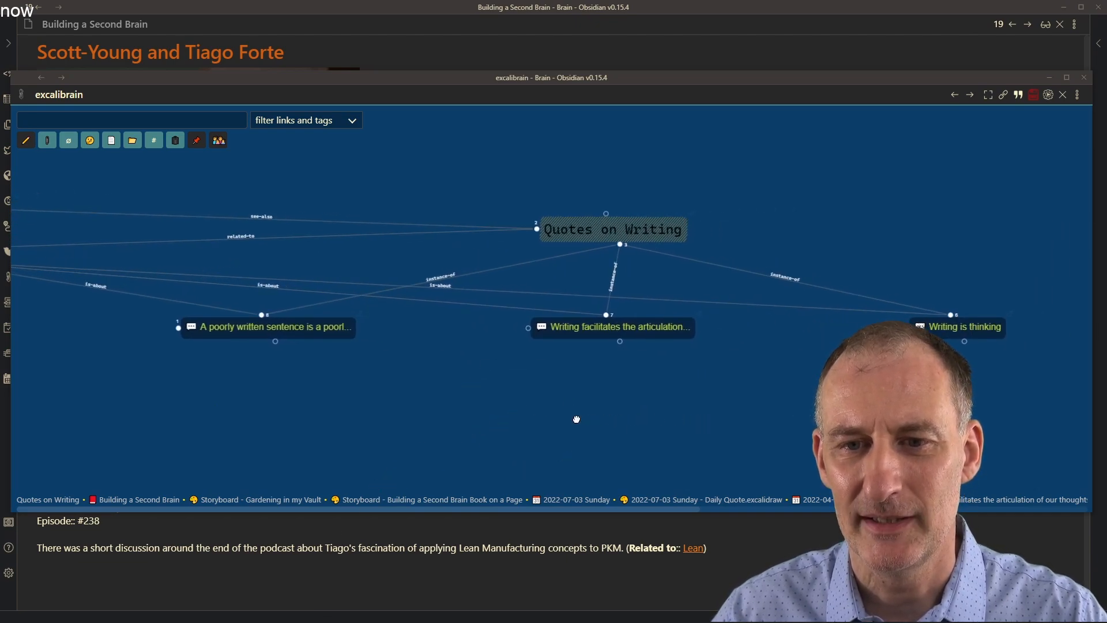
mouse_move(963, 326)
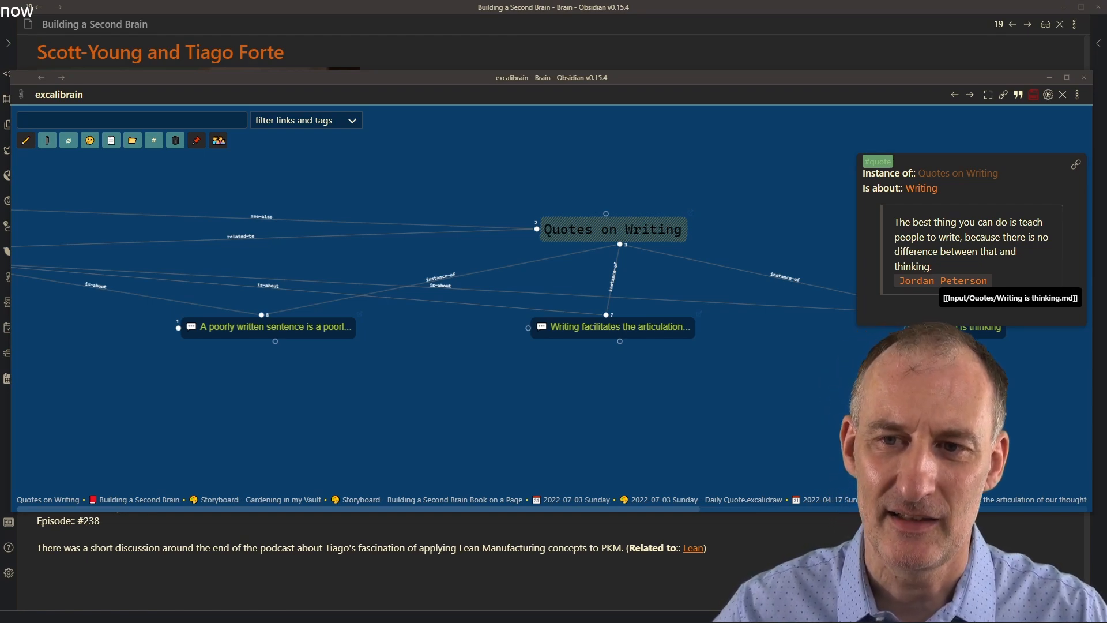
mouse_move(648, 334)
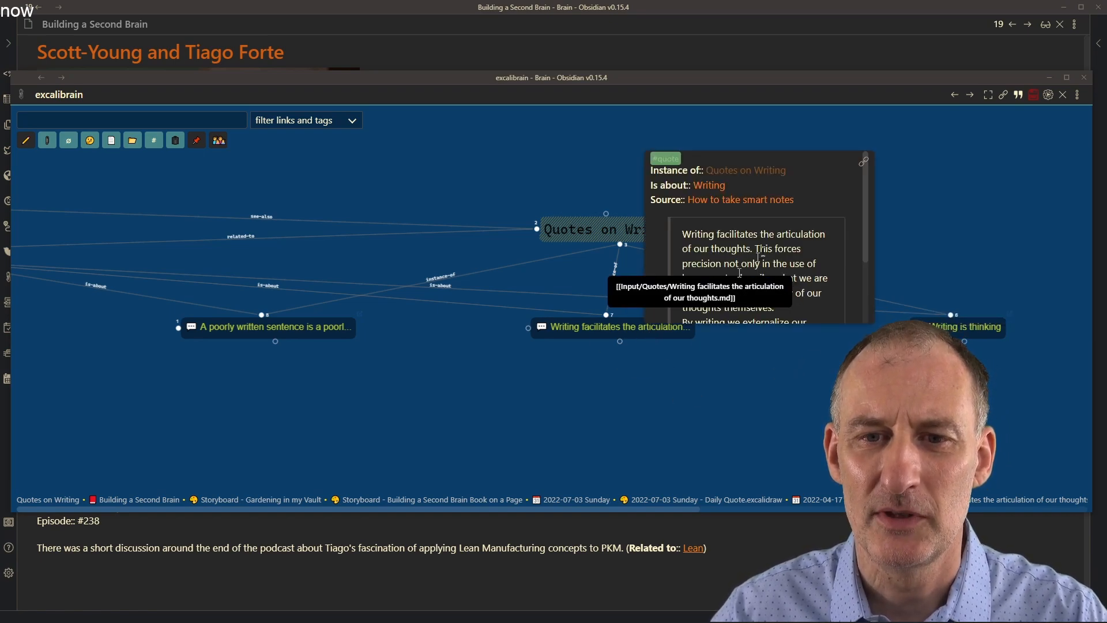
scroll("down", 3)
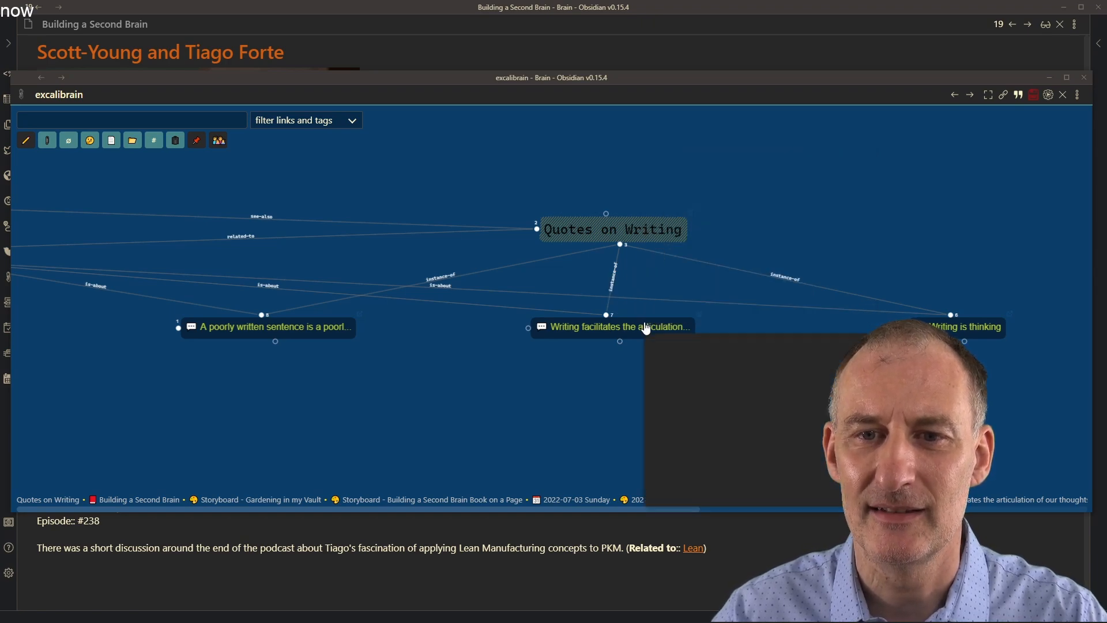
mouse_move(620, 326)
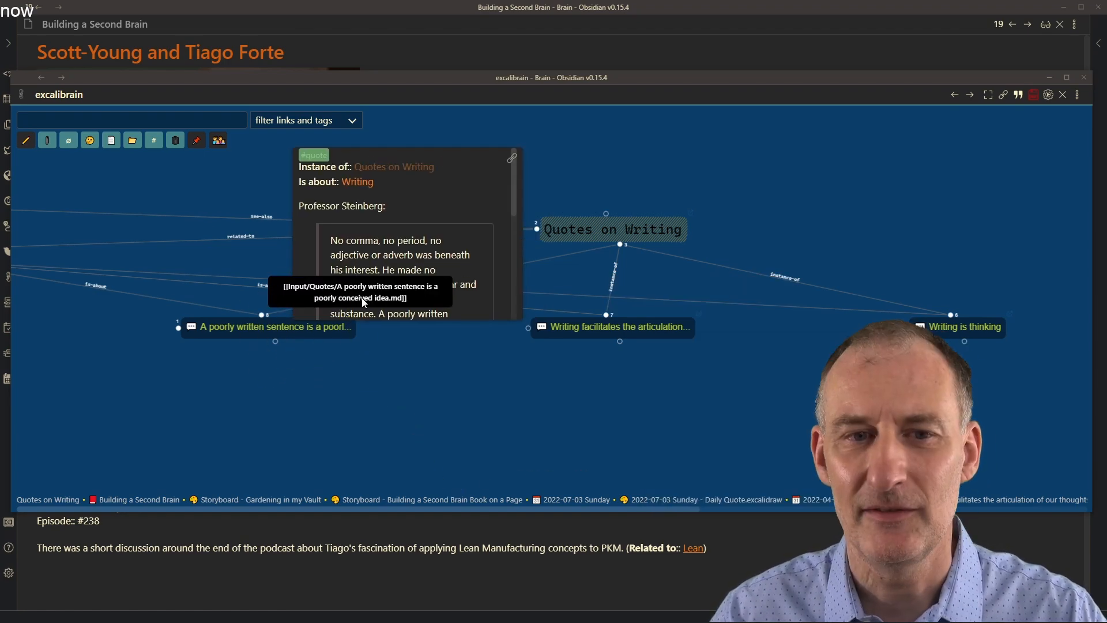
scroll("down", 3)
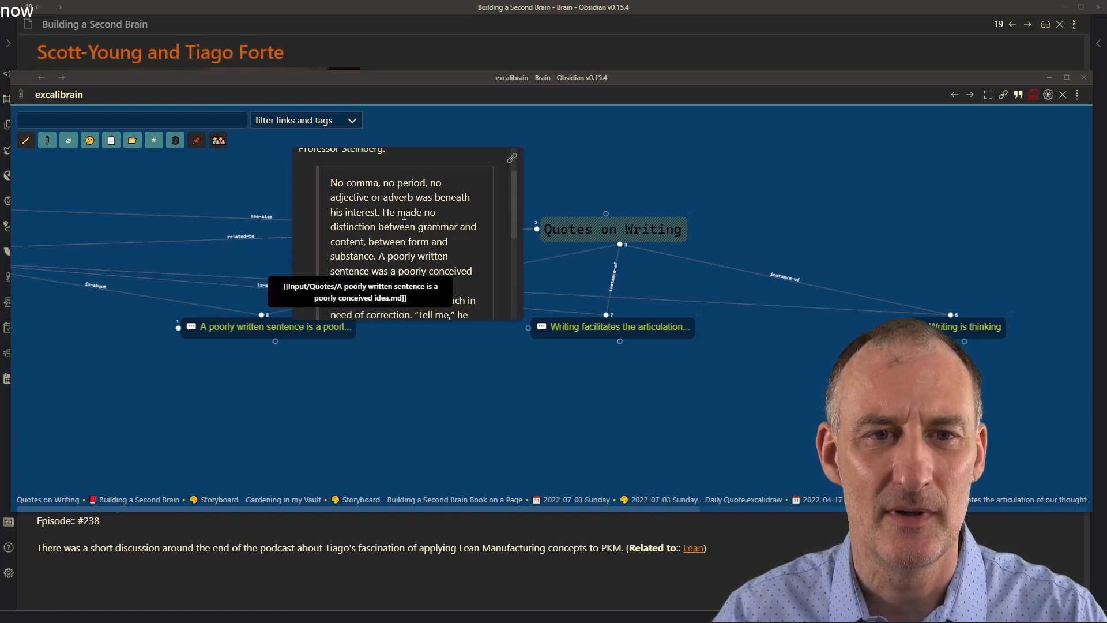
scroll("down", 3)
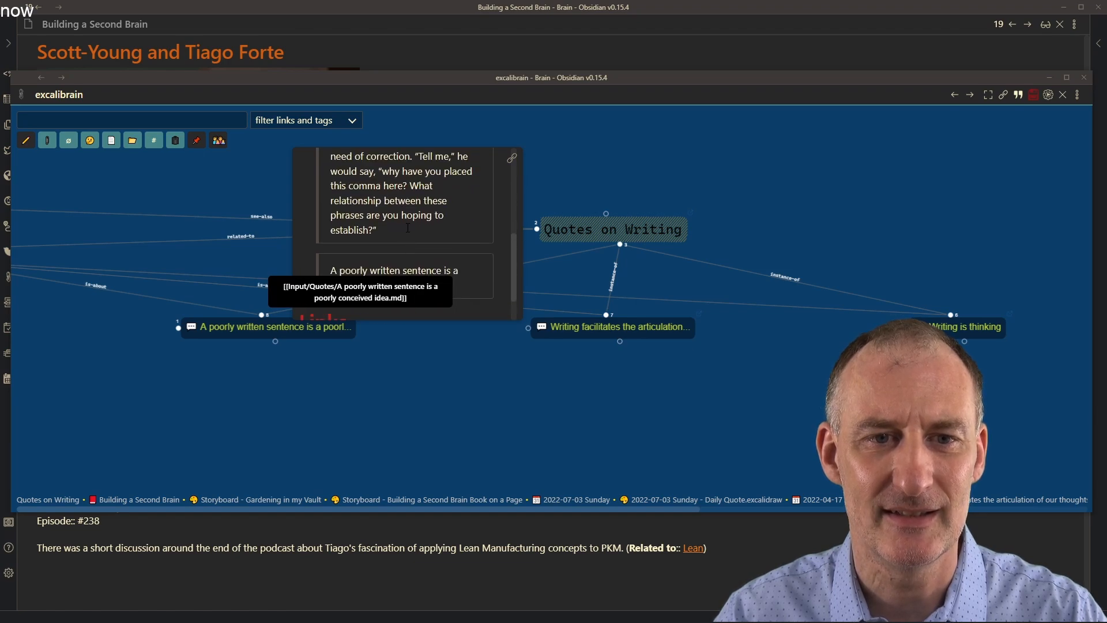
left_click(267, 327)
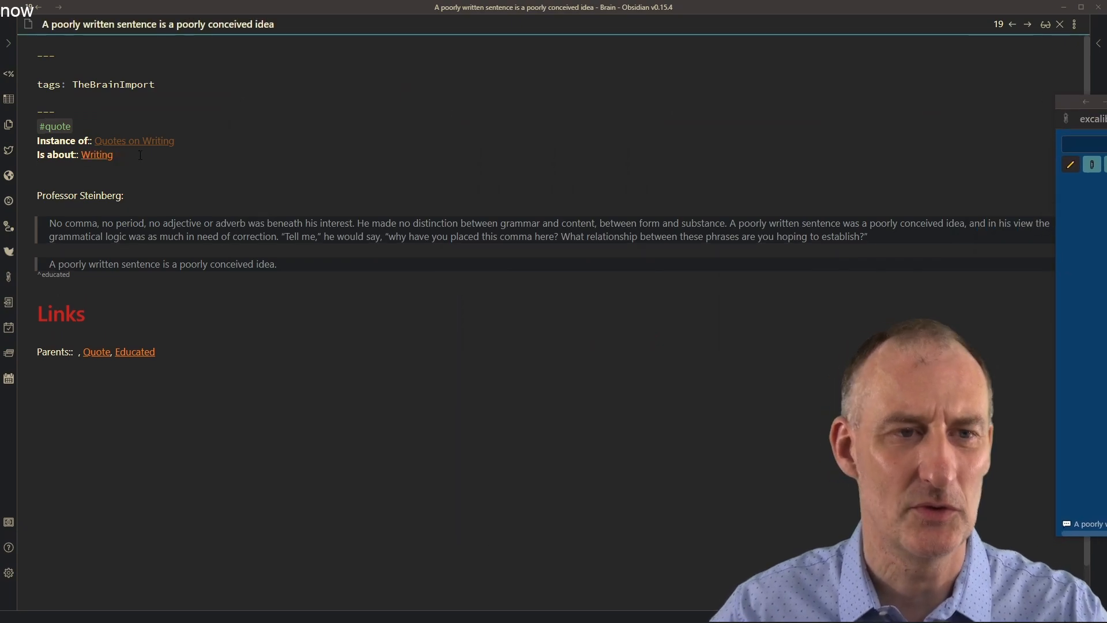
- Add a Source field below Is about, linking it to Educated
type("::")
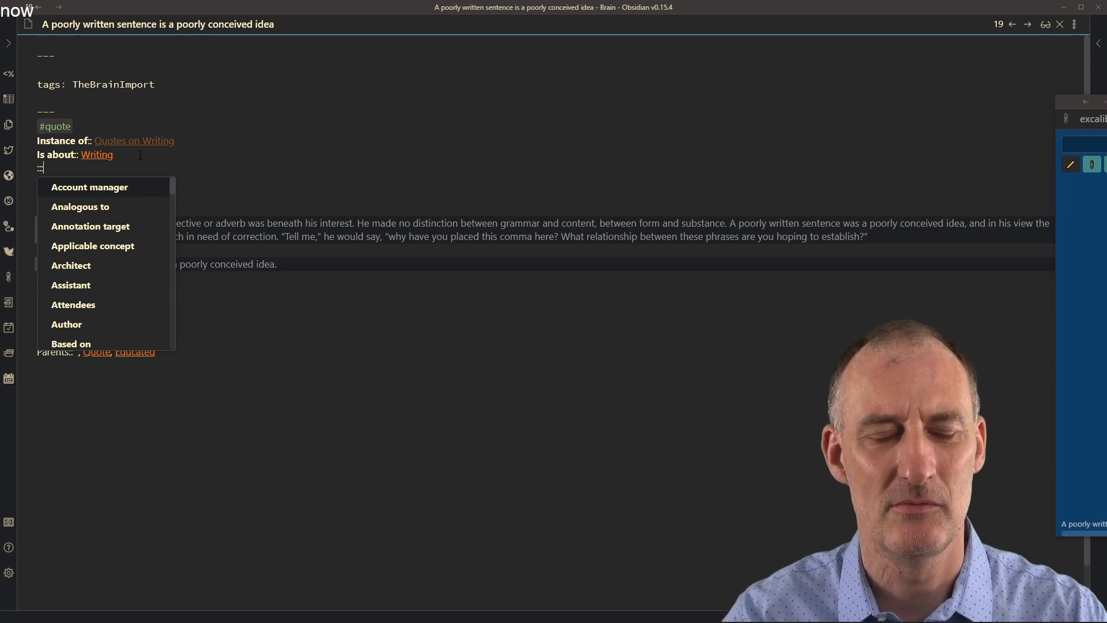
type("sou")
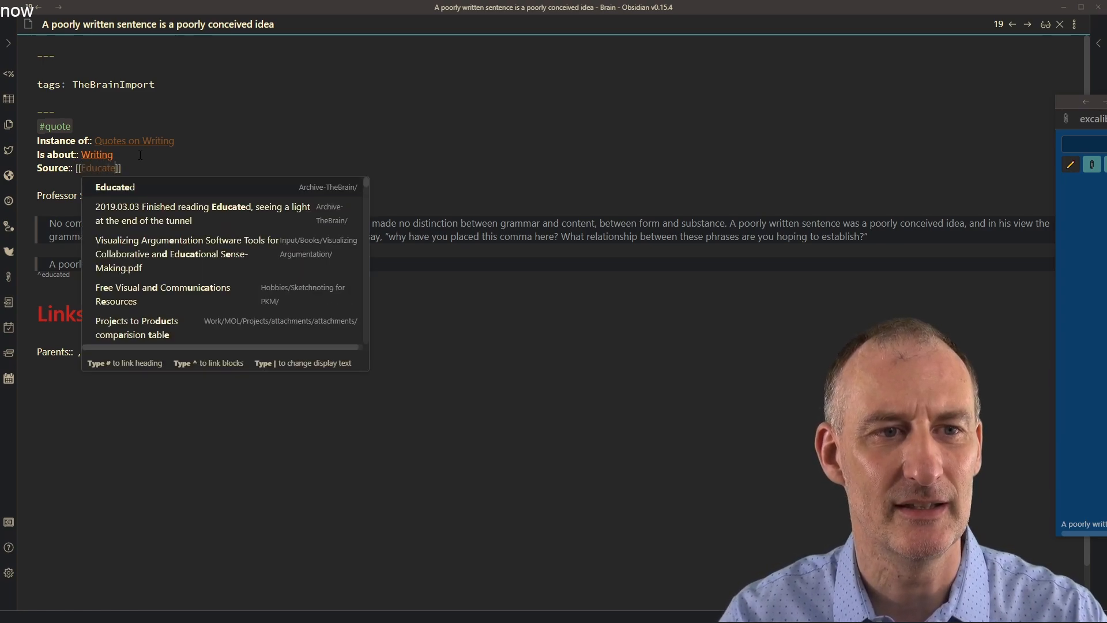
left_click(114, 186)
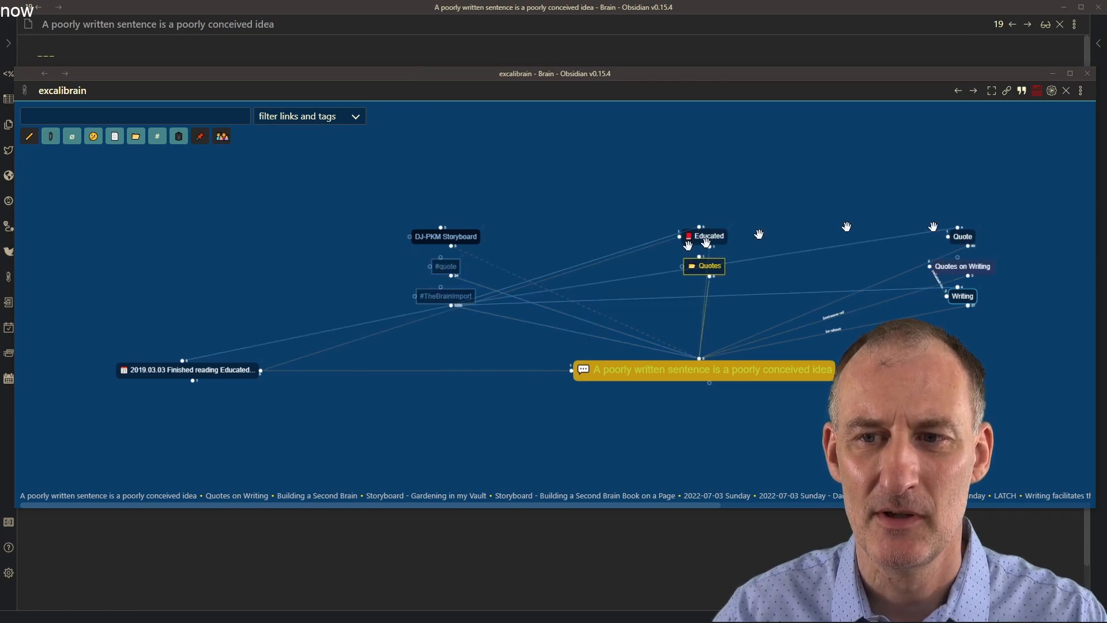
mouse_move(713, 245)
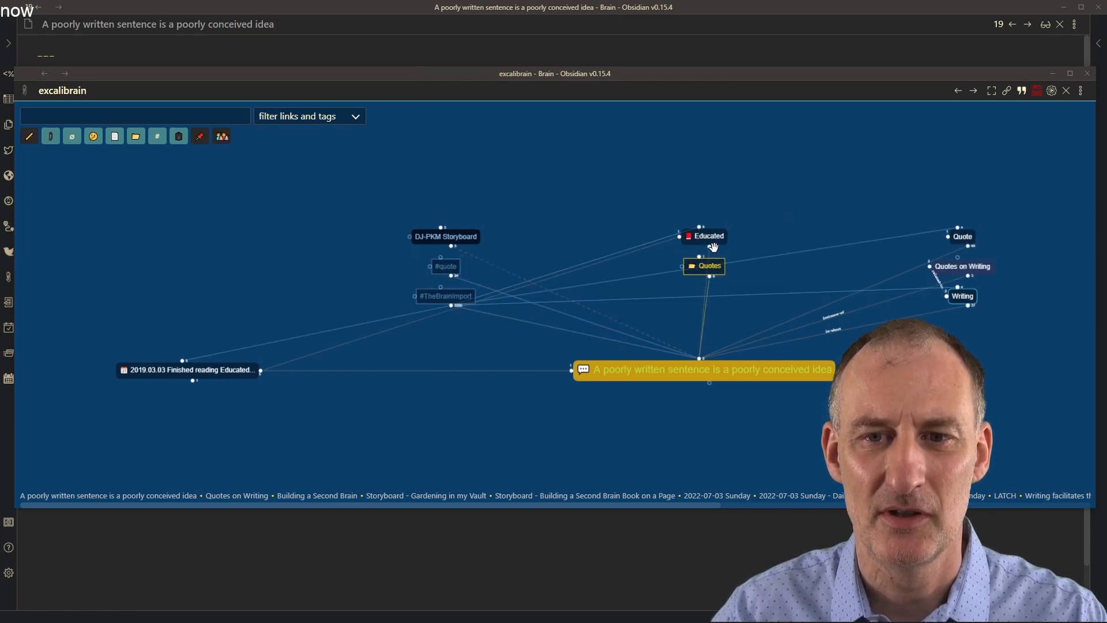
mouse_move(707, 215)
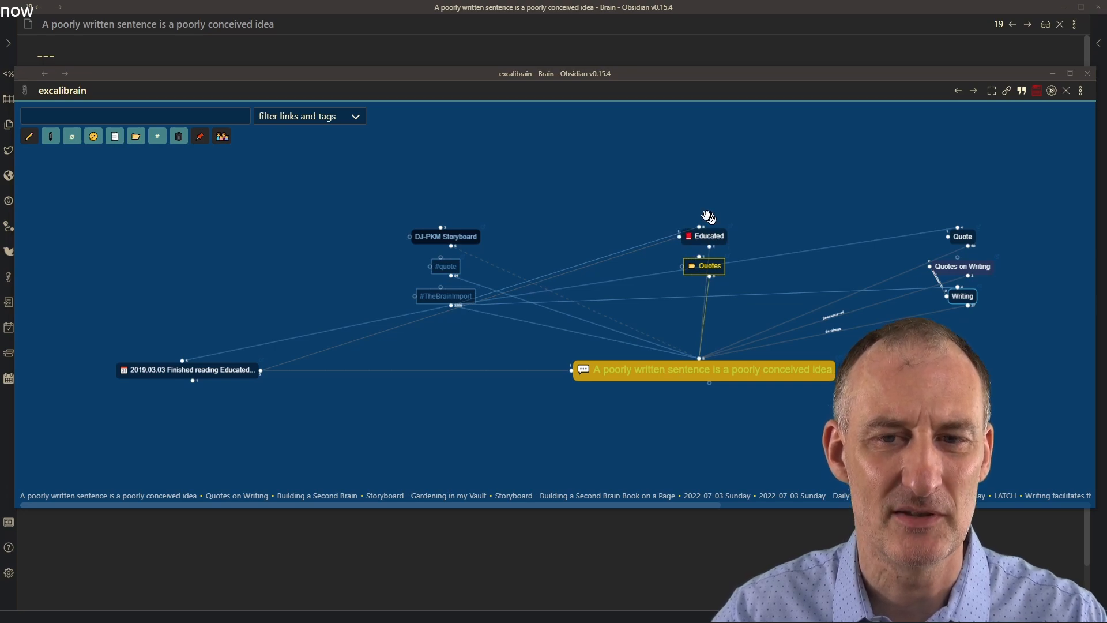
mouse_move(796, 325)
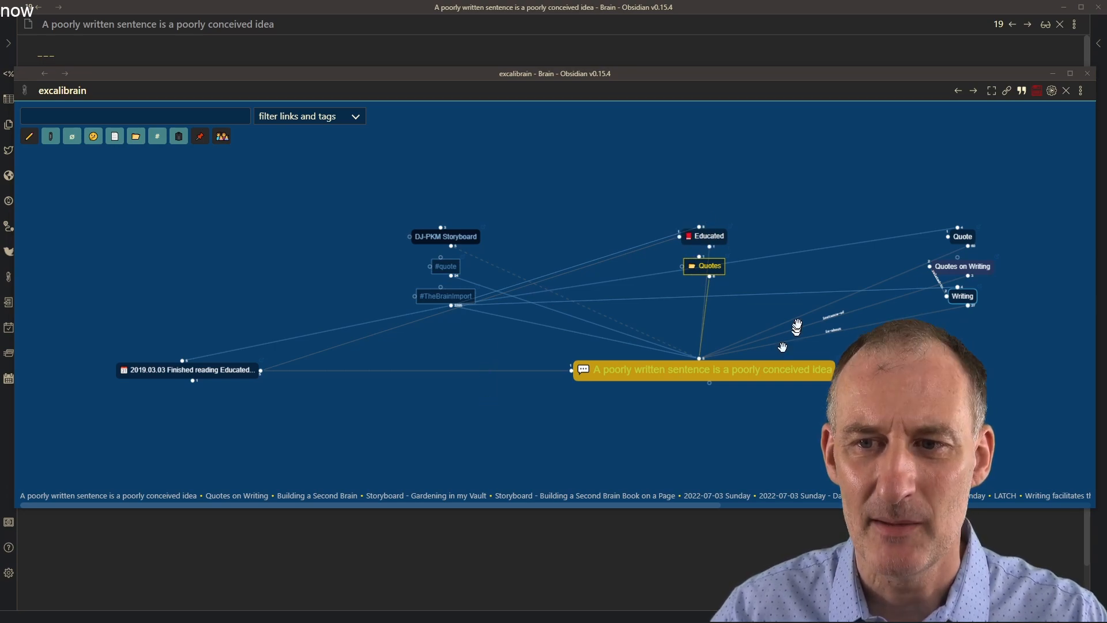
- Recentre ExcaliBrain on Quotes on Writing, then open the Building a Second Brain note
left_click(960, 267)
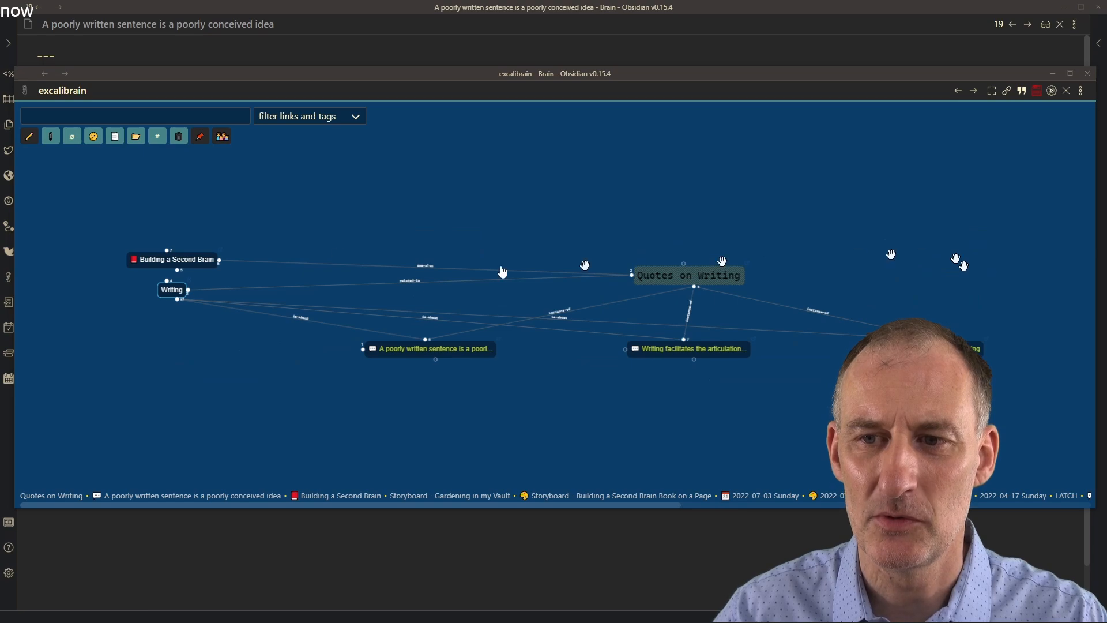
mouse_move(180, 264)
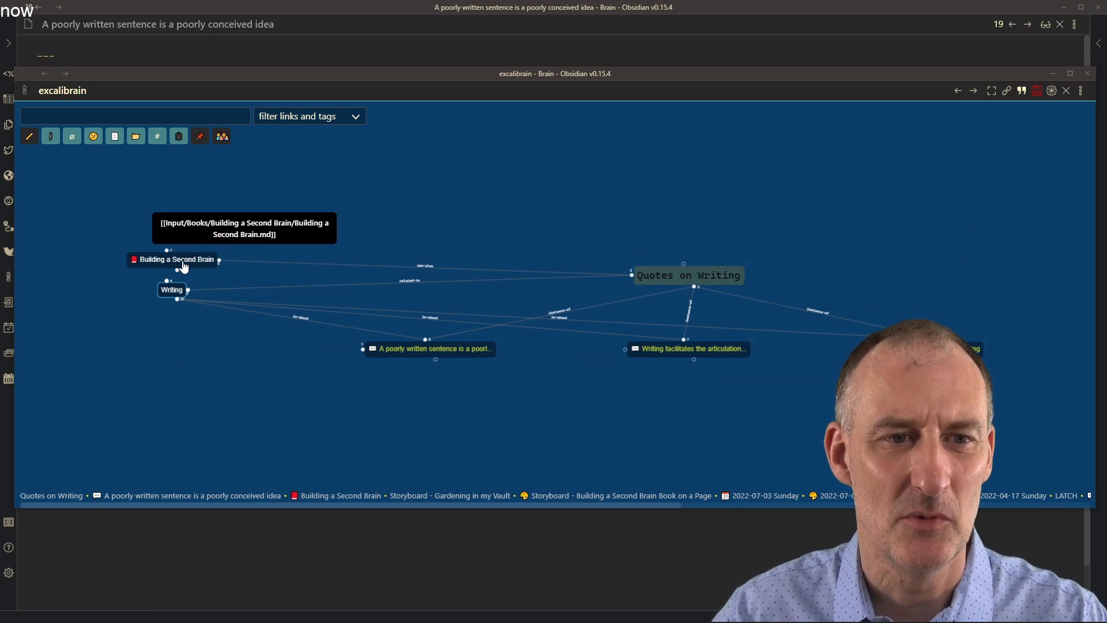
left_click(176, 259)
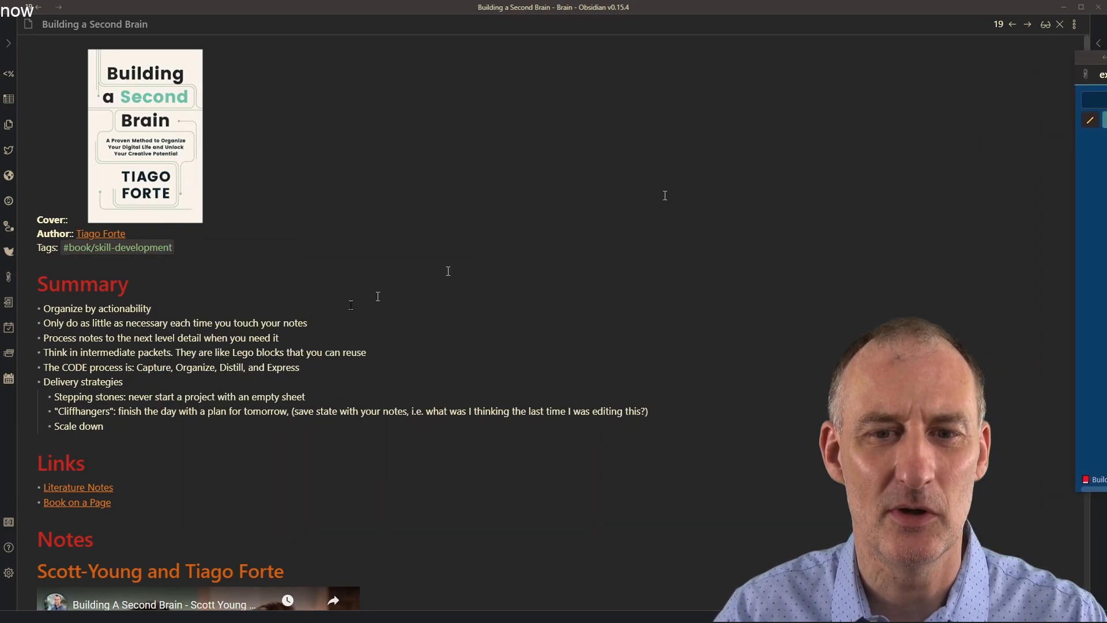
- Scroll down the Building a Second Brain note to inspect its Related to field
scroll("down", 3)
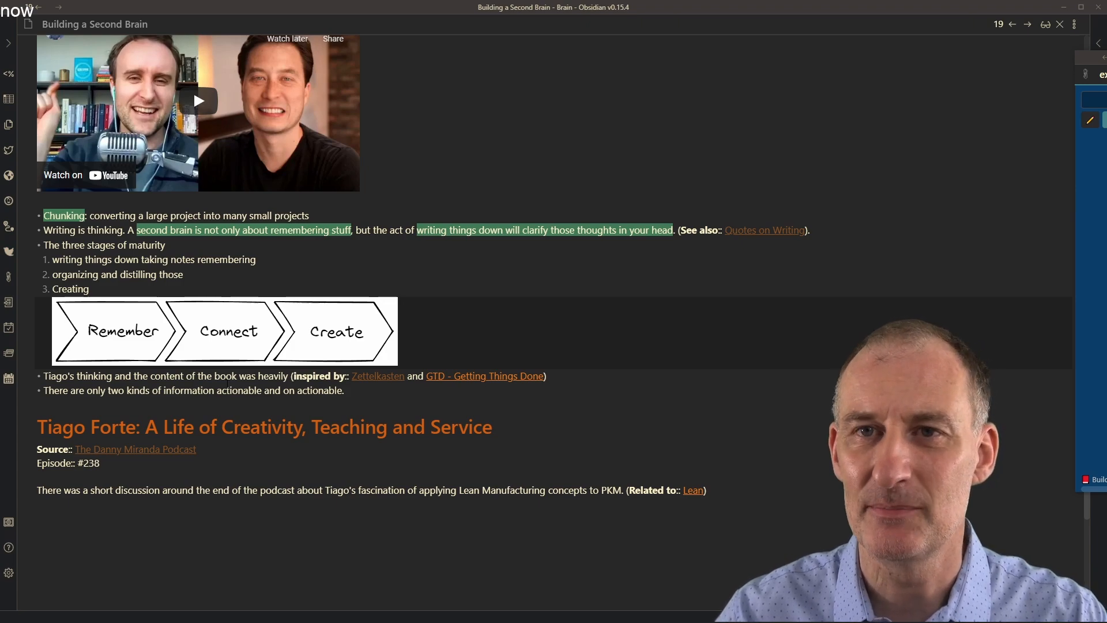
mouse_move(487, 376)
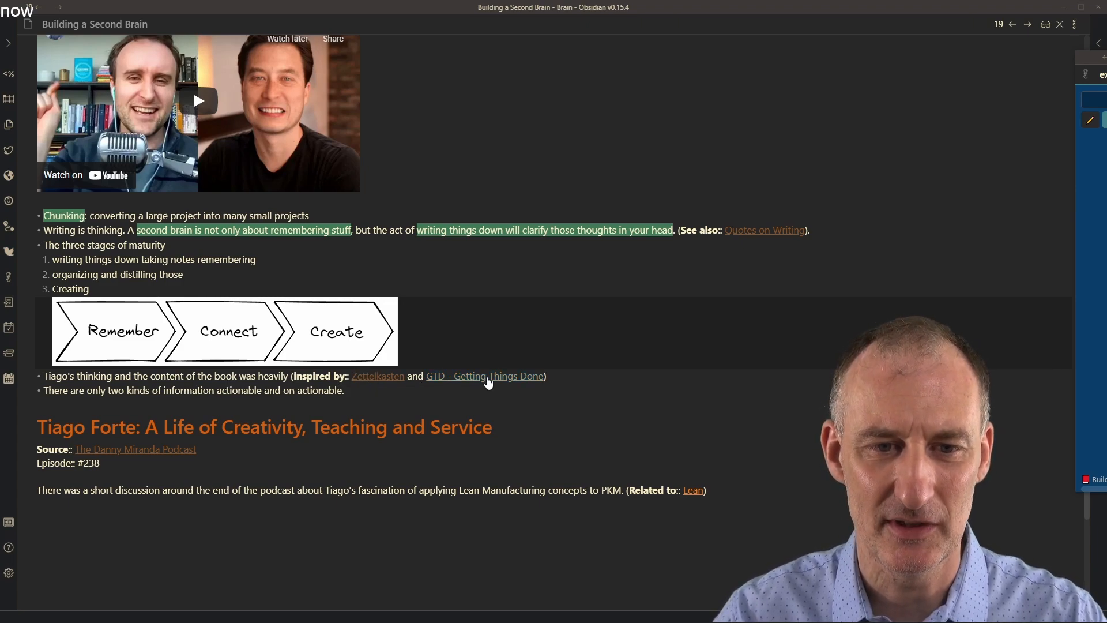
mouse_move(388, 364)
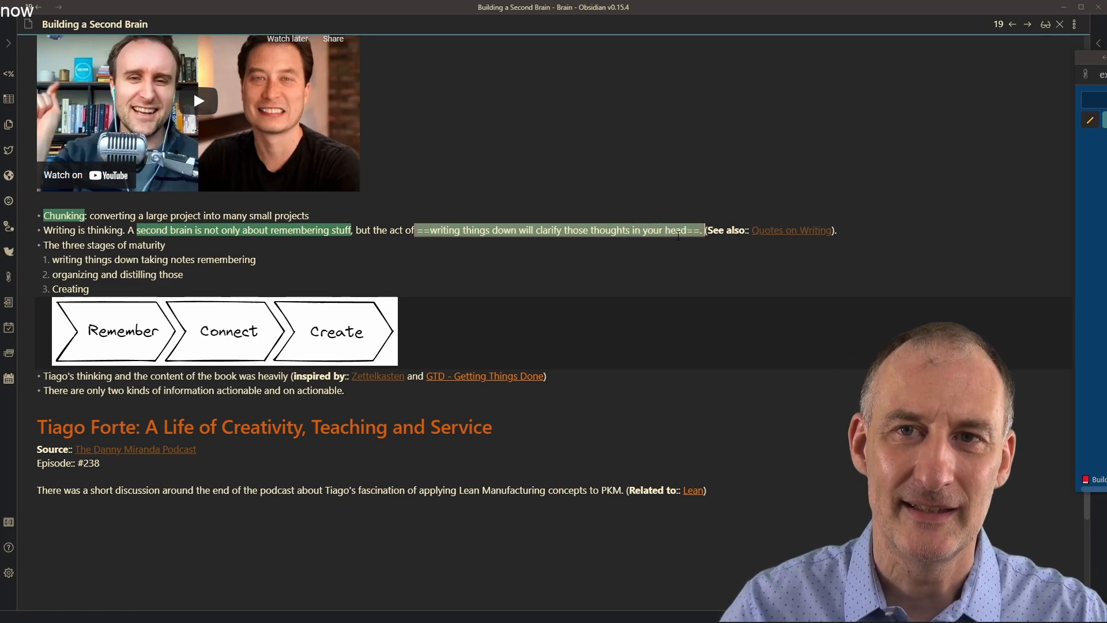
mouse_move(243, 431)
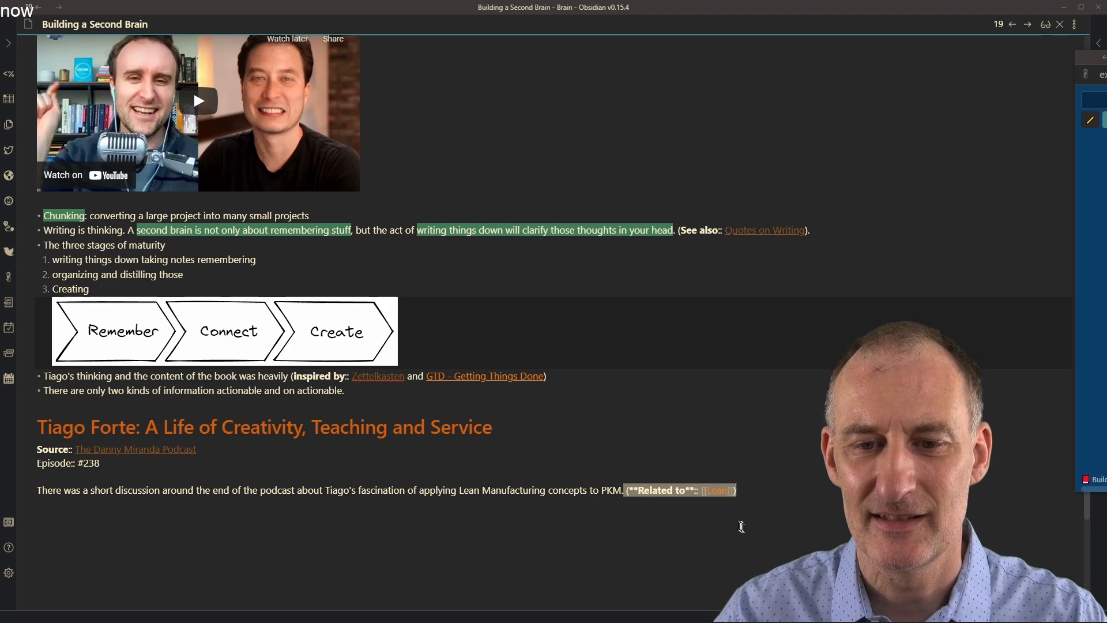
mouse_move(737, 526)
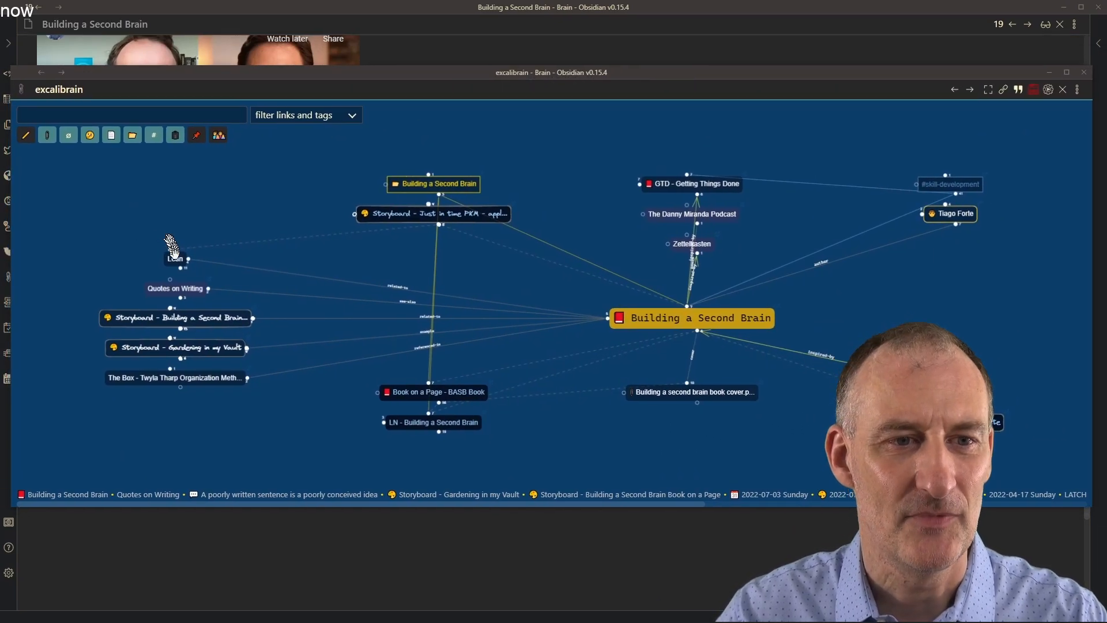
mouse_move(175, 258)
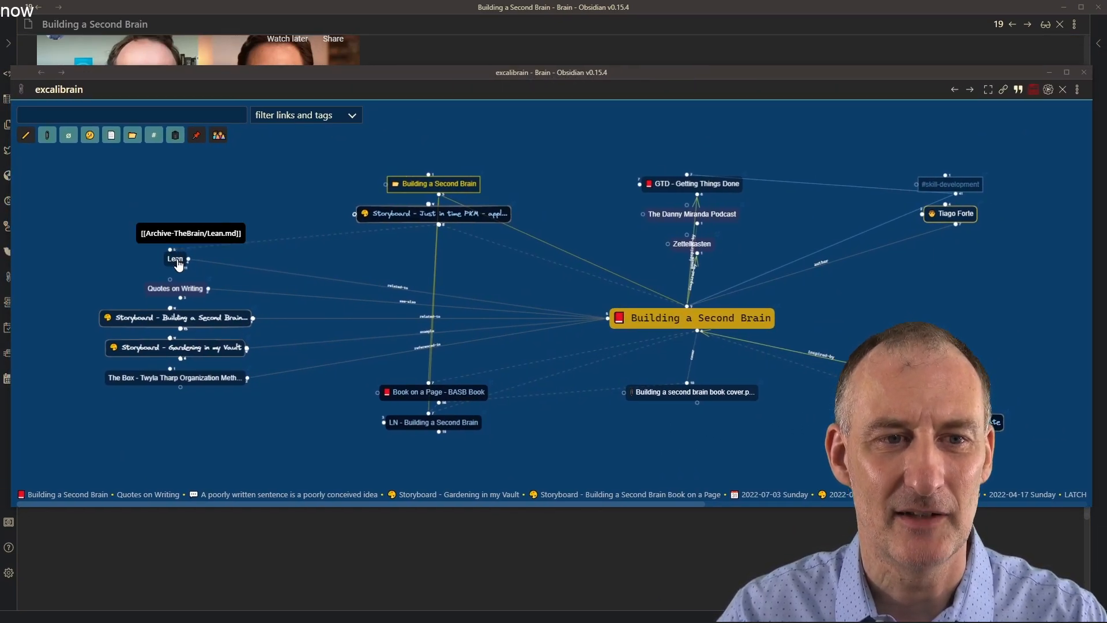
- Recentre the graph on the Lean note, then open the Gardening in my Vault storyboard
left_click(175, 259)
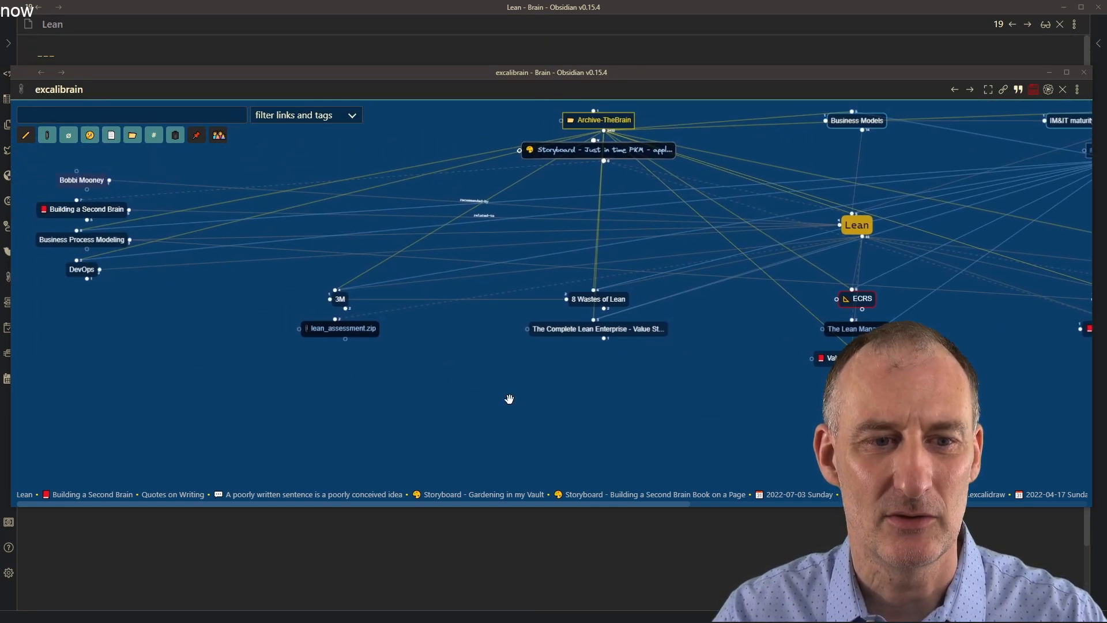
mouse_move(519, 501)
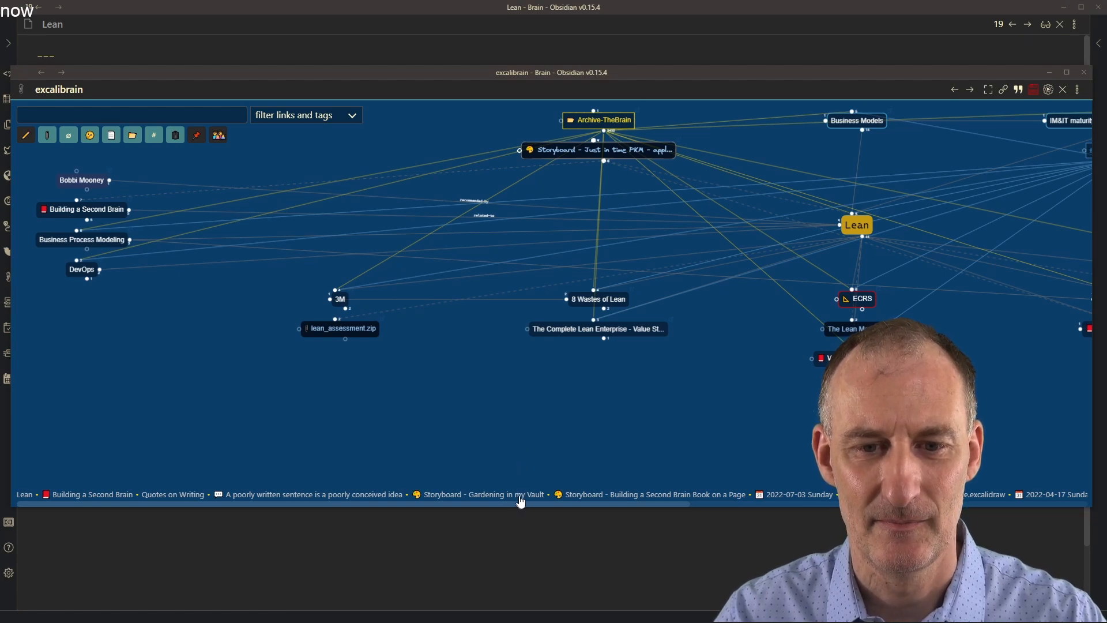
left_click(483, 494)
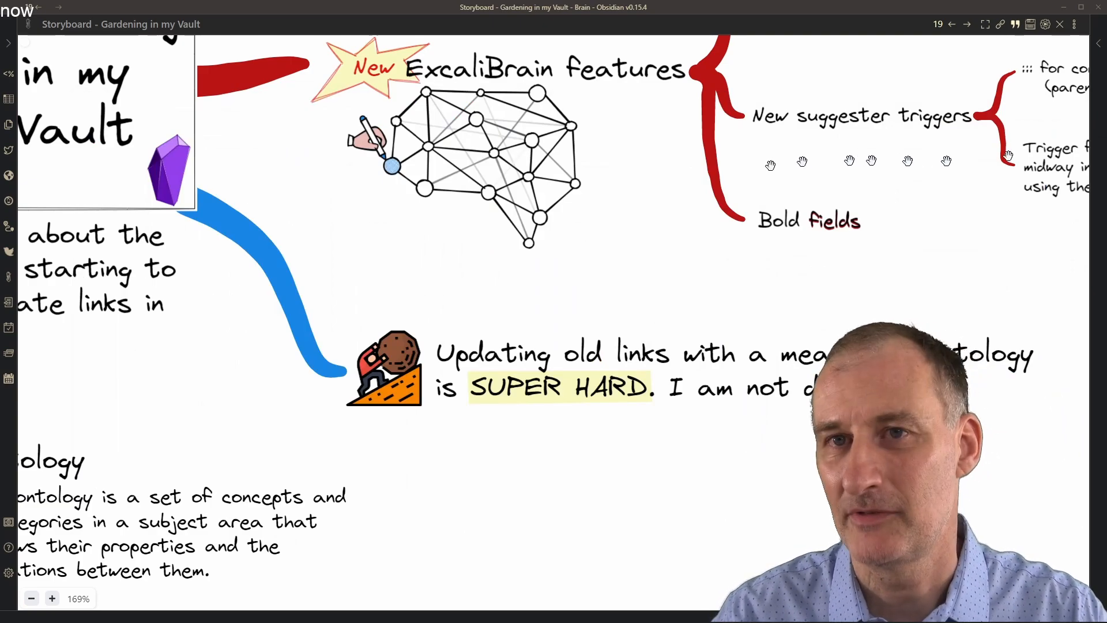
mouse_move(302, 208)
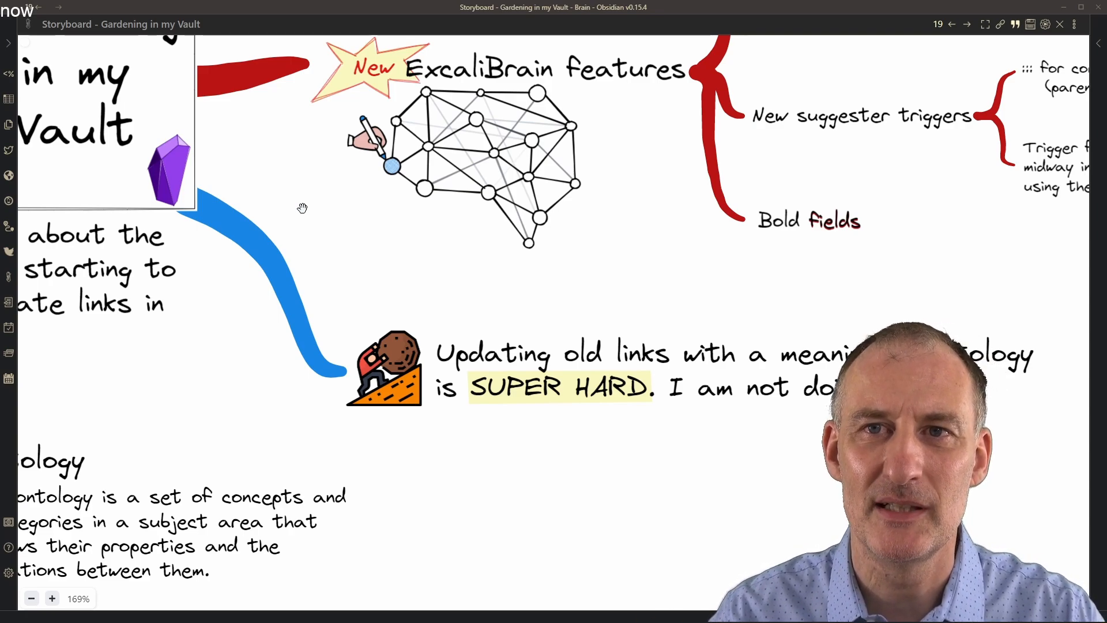
mouse_move(590, 304)
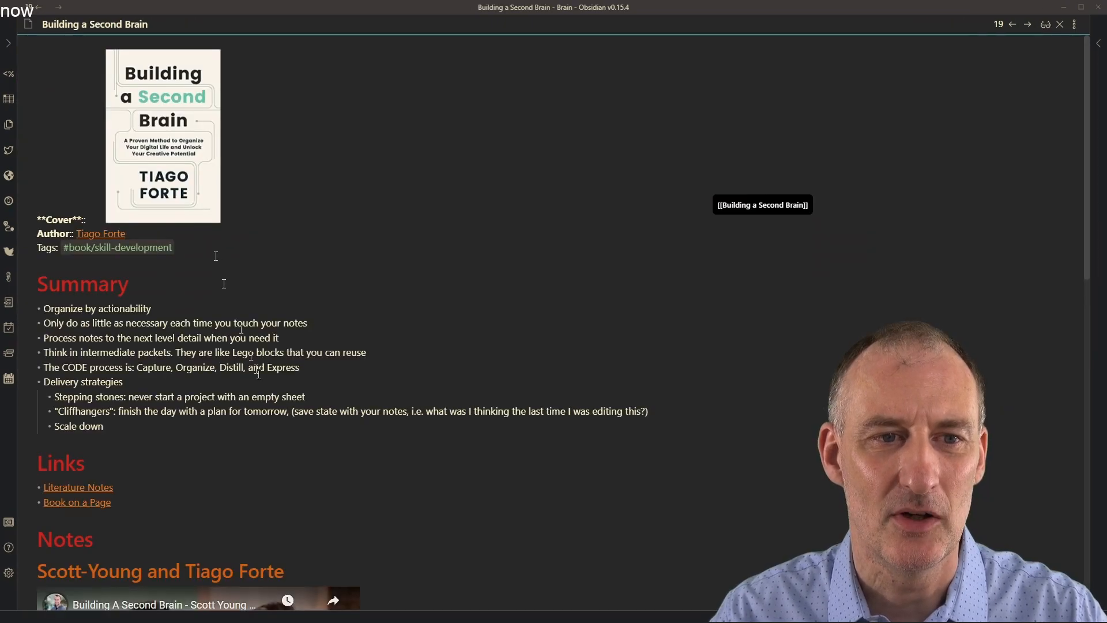
- At the note's end, add a 'Contradicts:: [[some' field line below the podcast paragraph
scroll("down", 3)
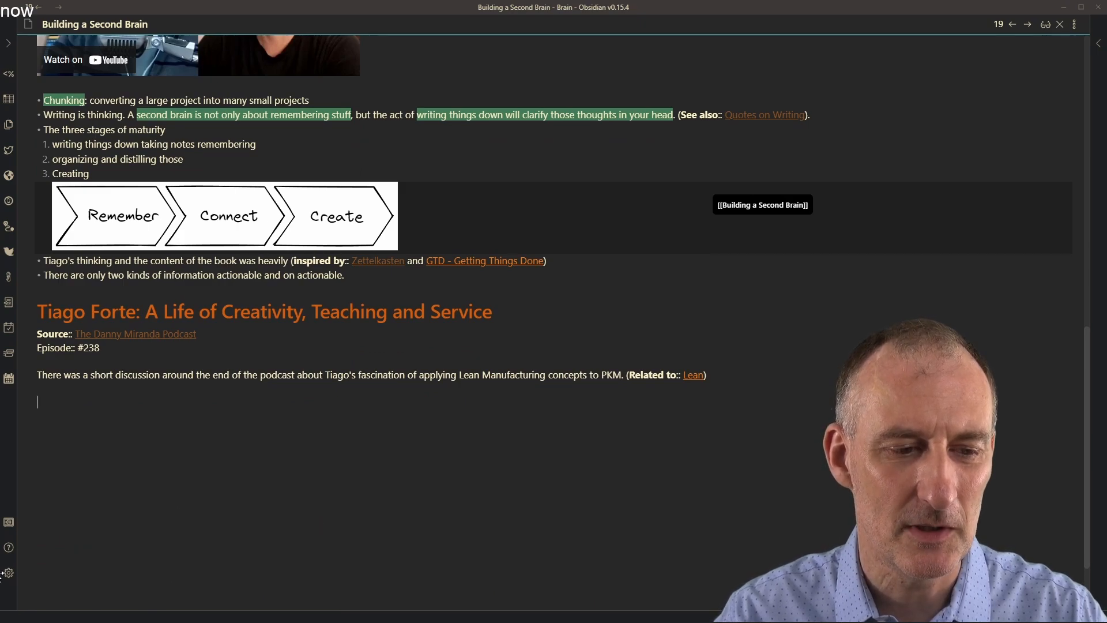
mouse_move(8, 572)
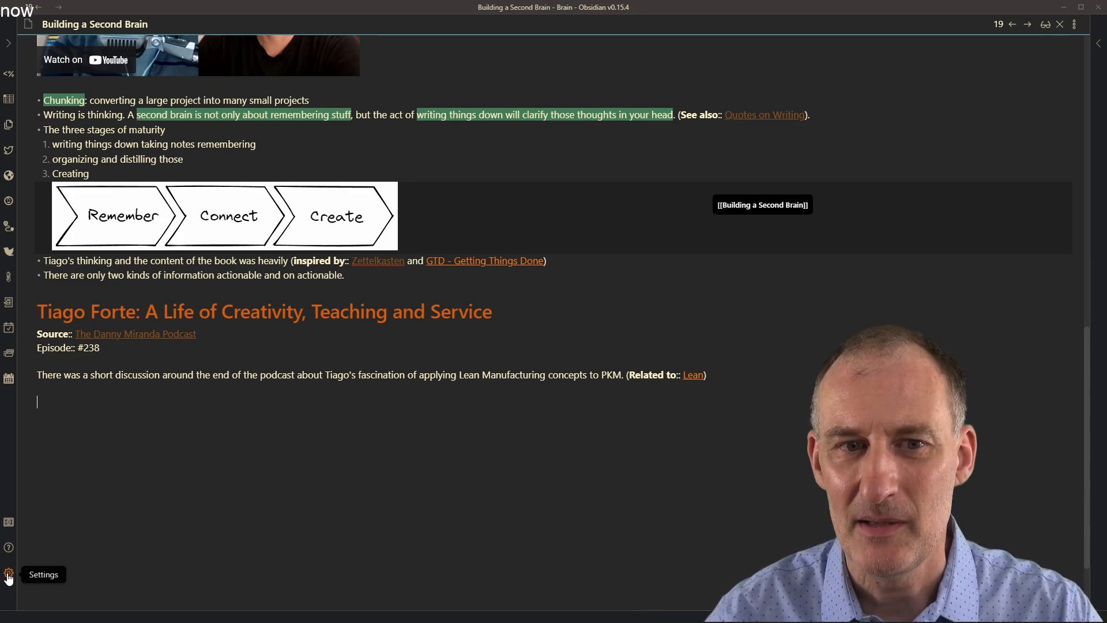
type("Contrac")
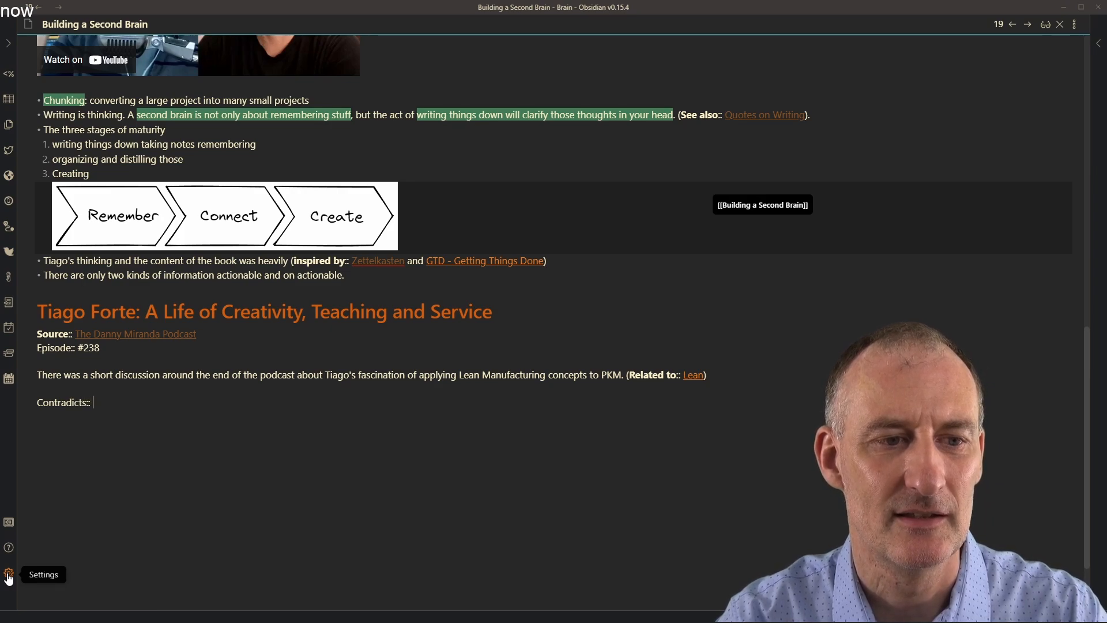
type("[[some")
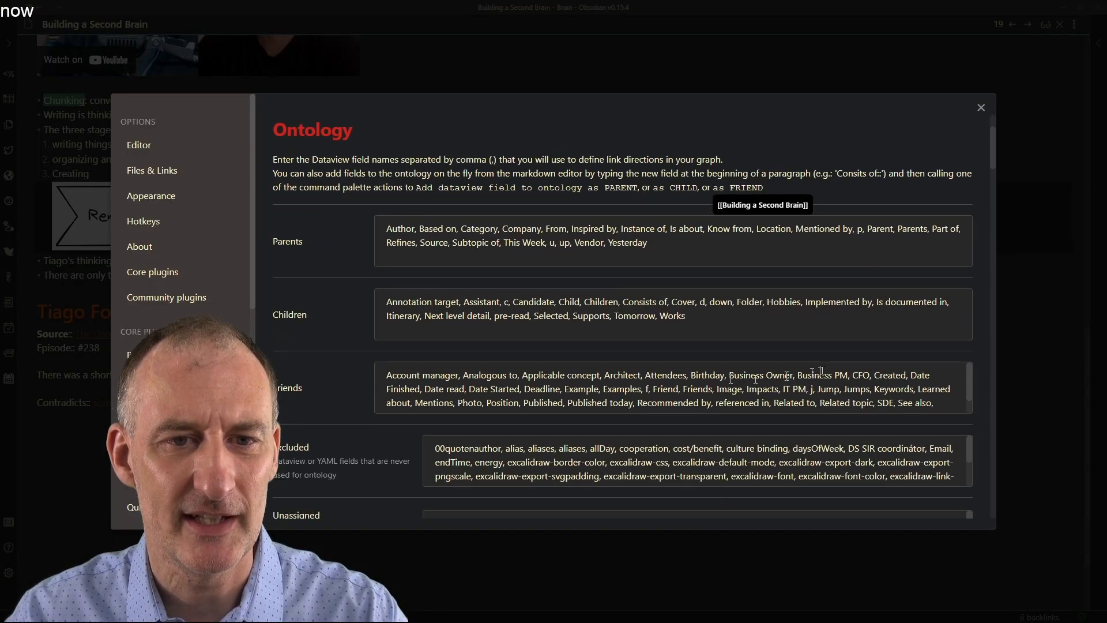
scroll("down", 3)
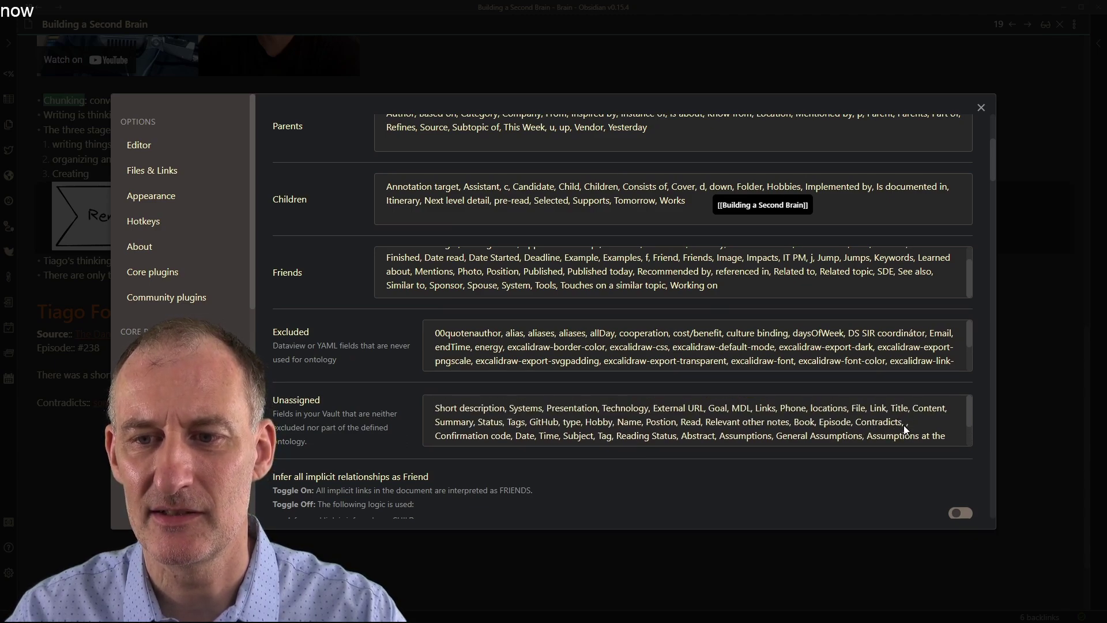
mouse_move(981, 112)
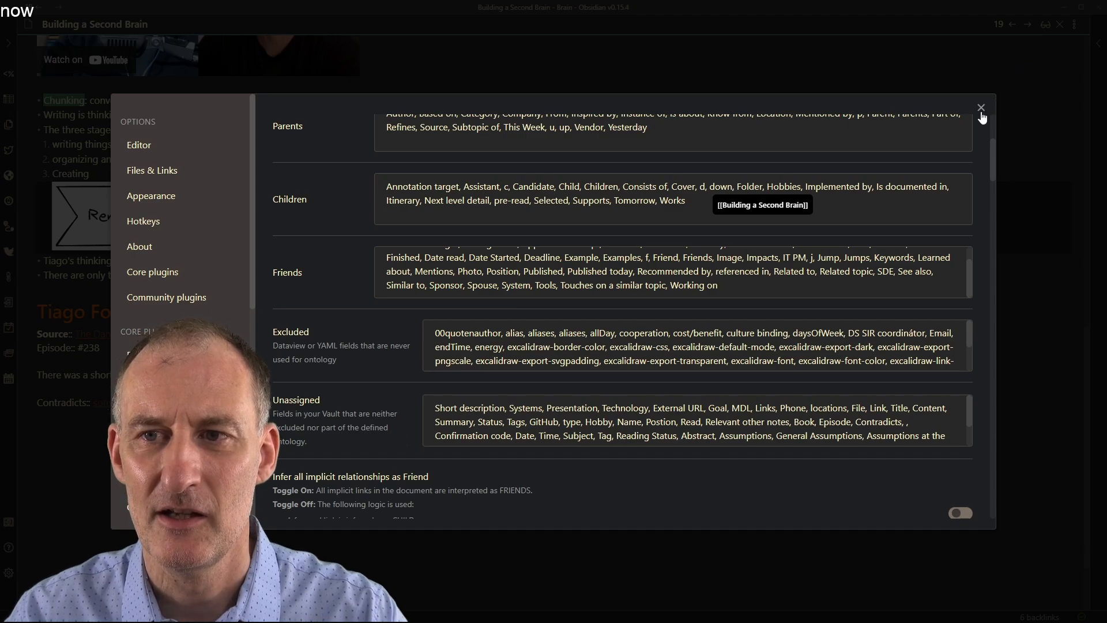
left_click(980, 107)
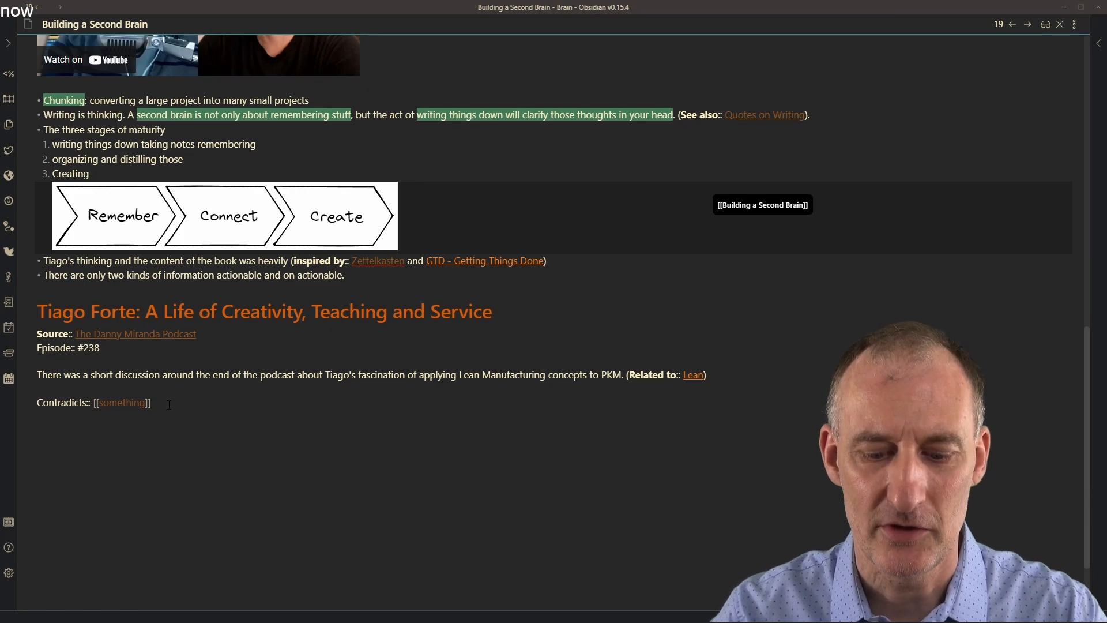
- Run 'ExcaliBrain: Add dataview field to ontology as FRIEND' from the command palette for Contradicts
key("ctrl+p")
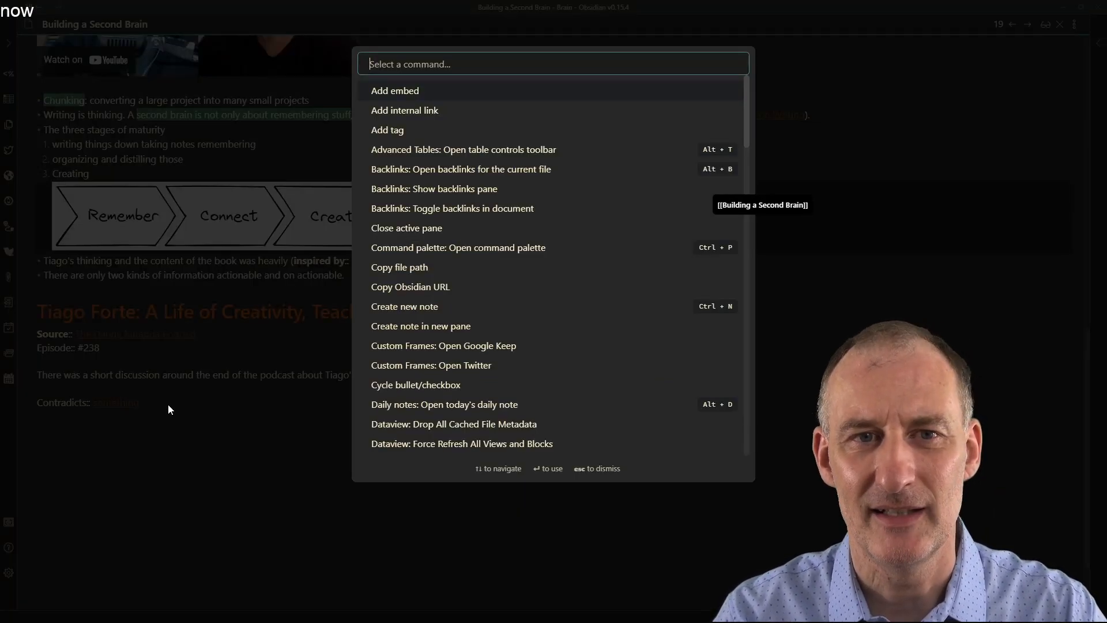
type("frine")
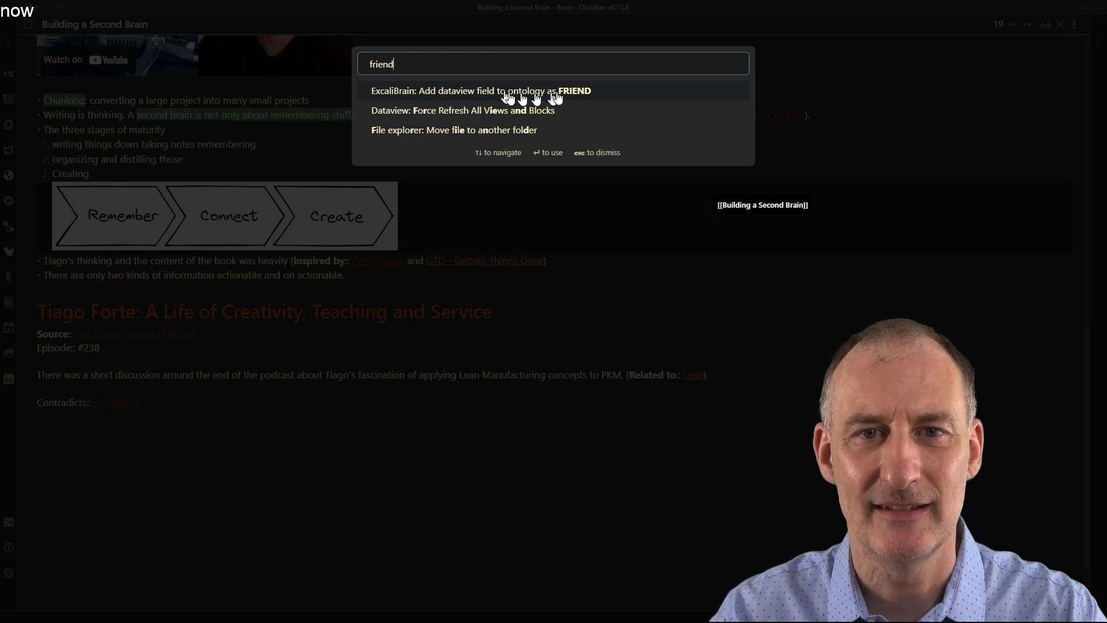
left_click(483, 91)
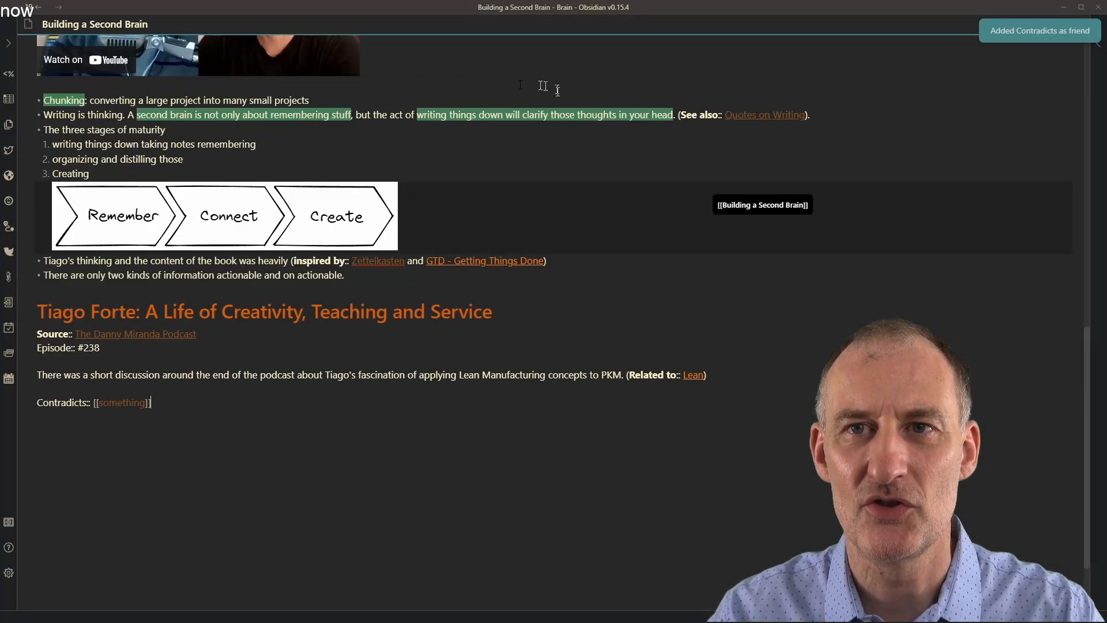
mouse_move(995, 44)
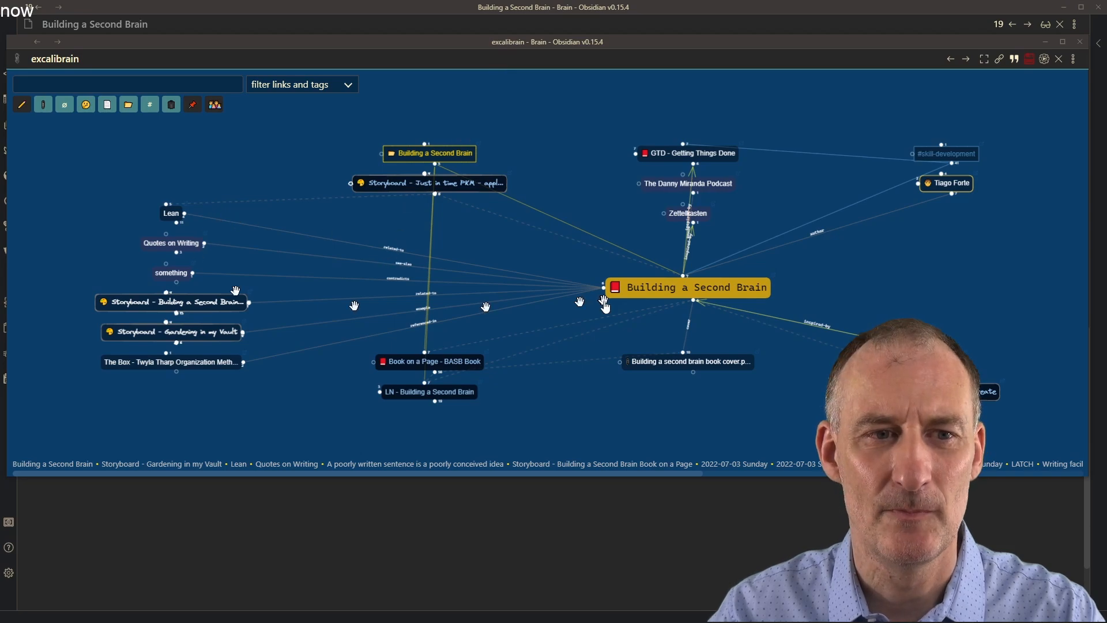
mouse_move(189, 286)
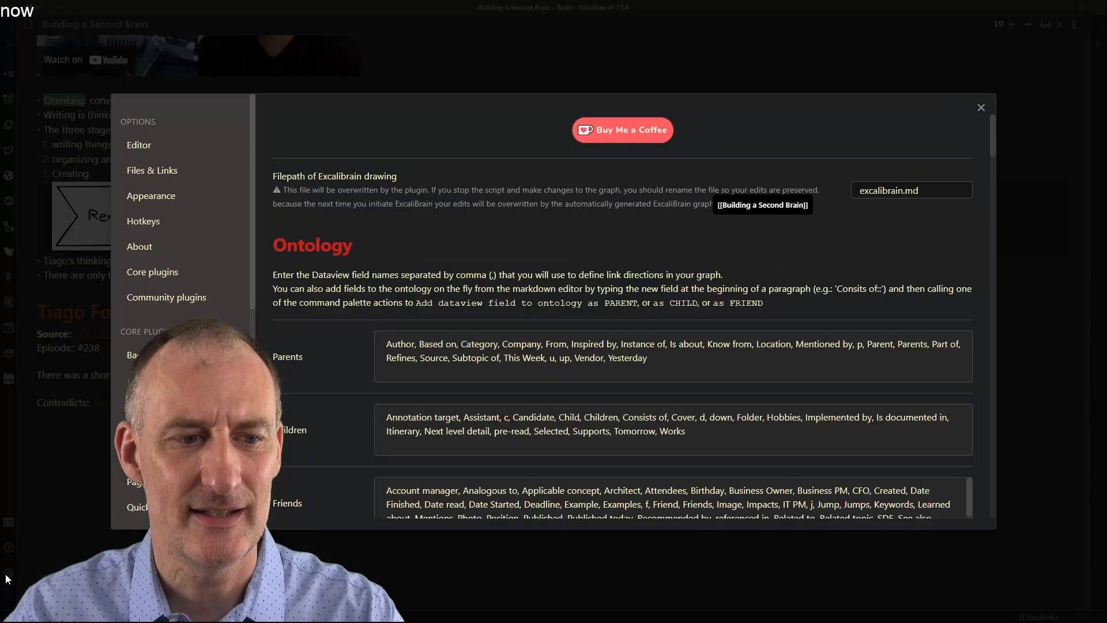
- Check Contradicts under Friends and the bold field option, then close Settings
scroll("down", 3)
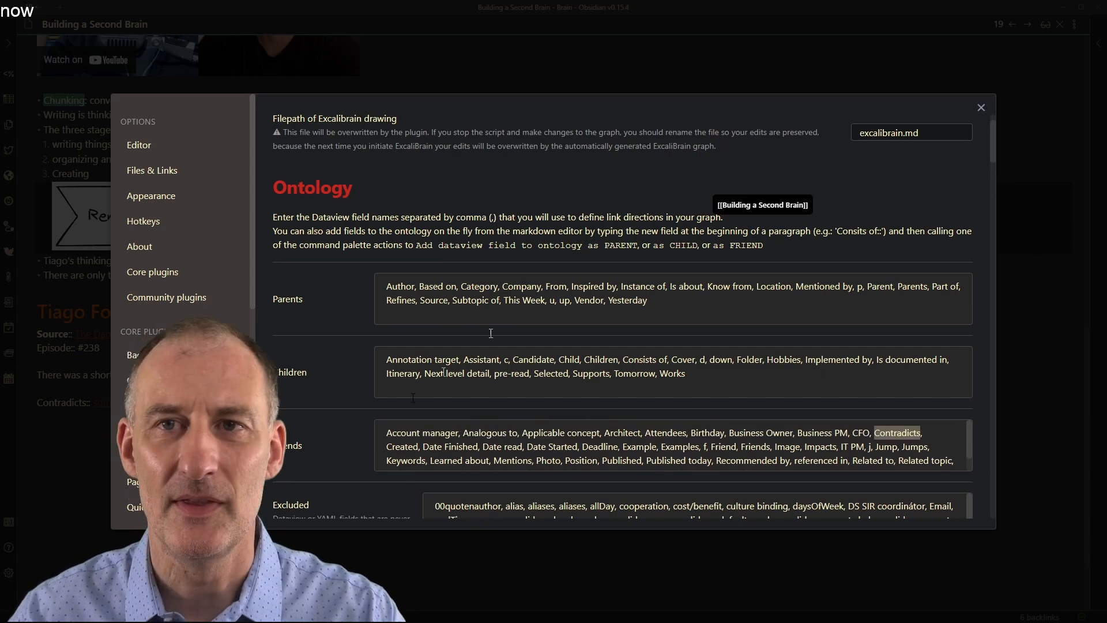
scroll("down", 3)
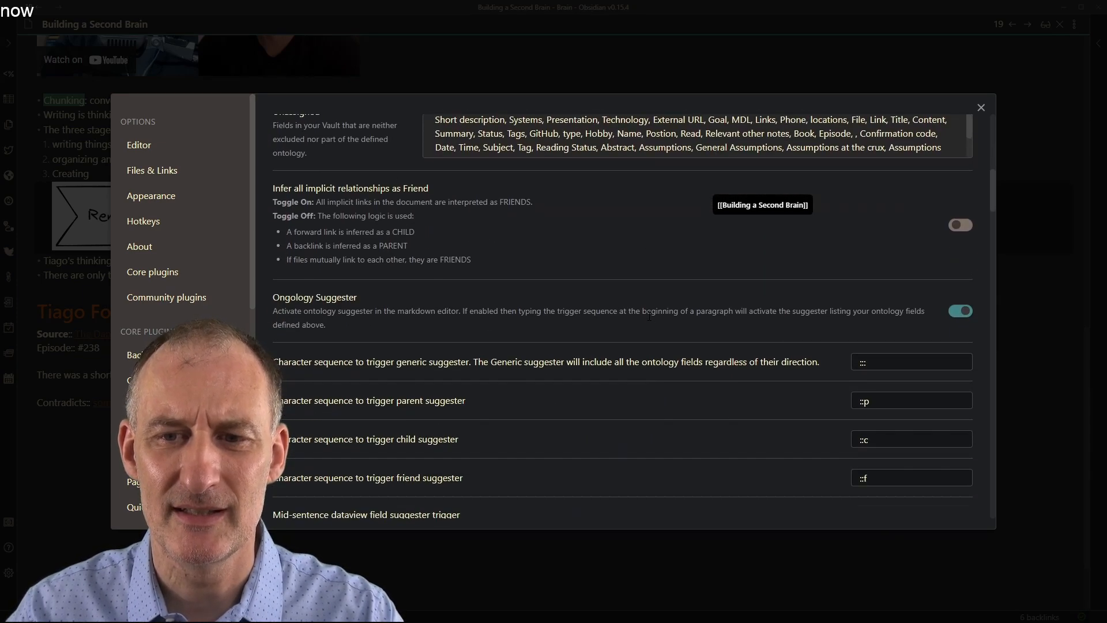
scroll("down", 3)
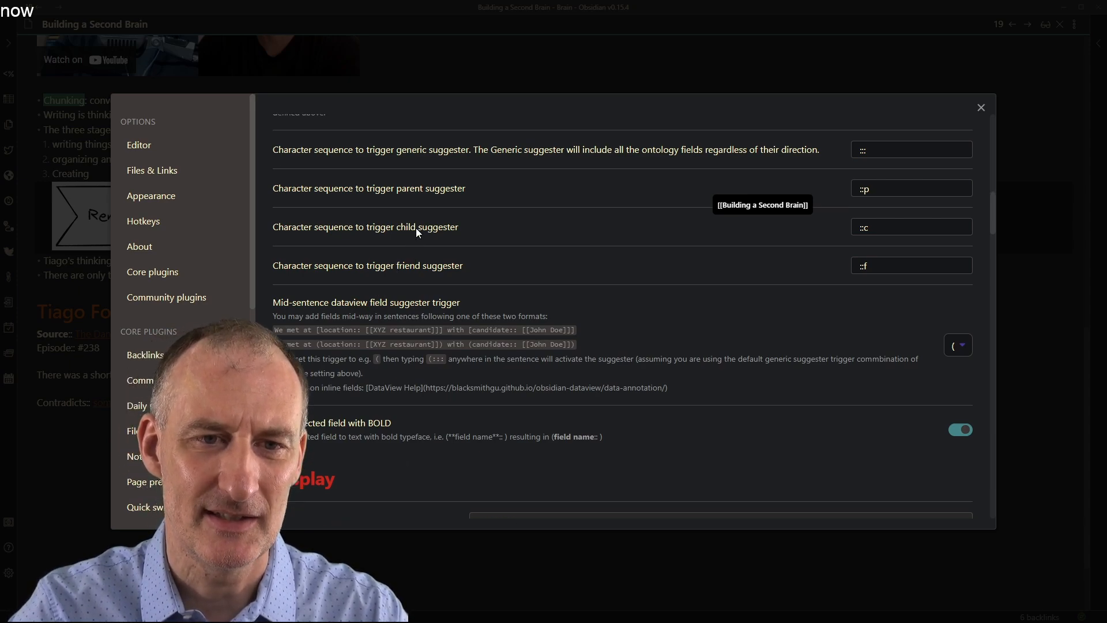
scroll("down", 3)
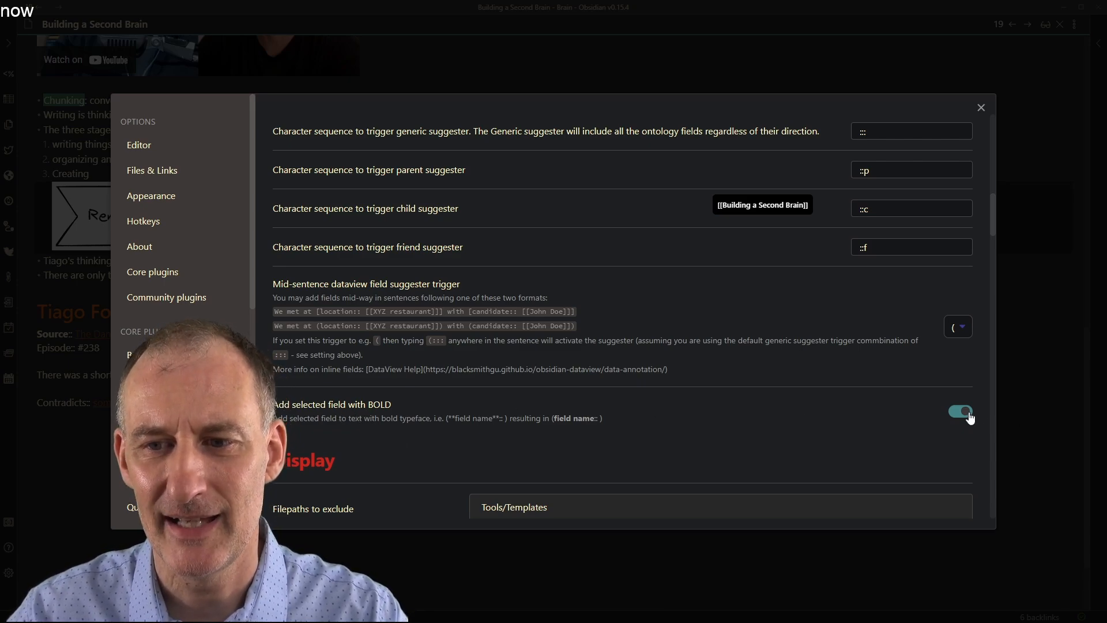
mouse_move(1057, 59)
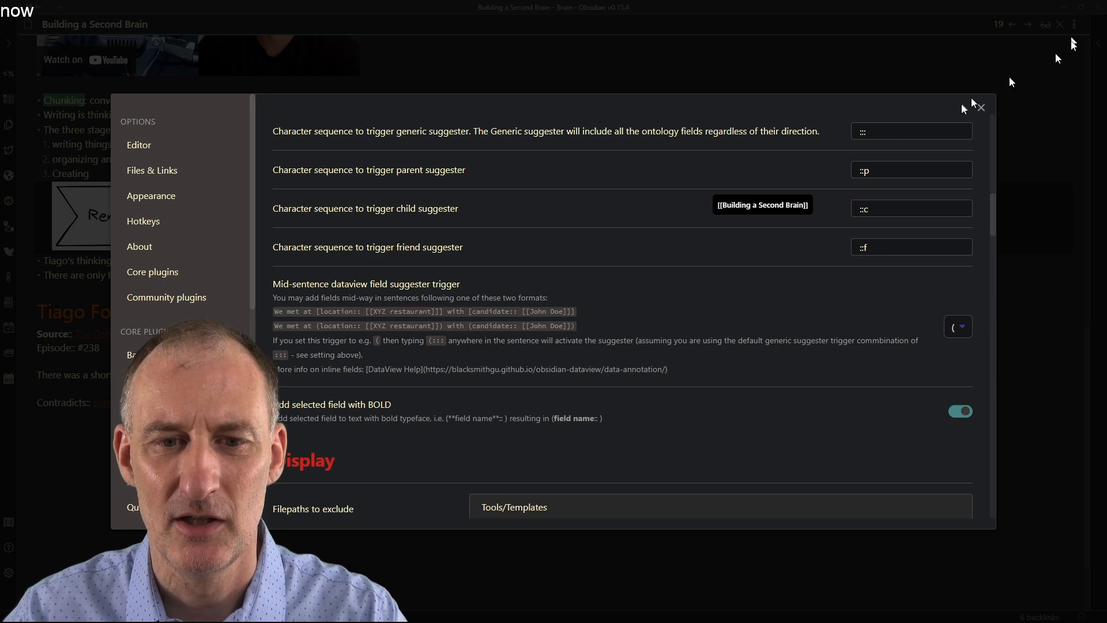
left_click(981, 107)
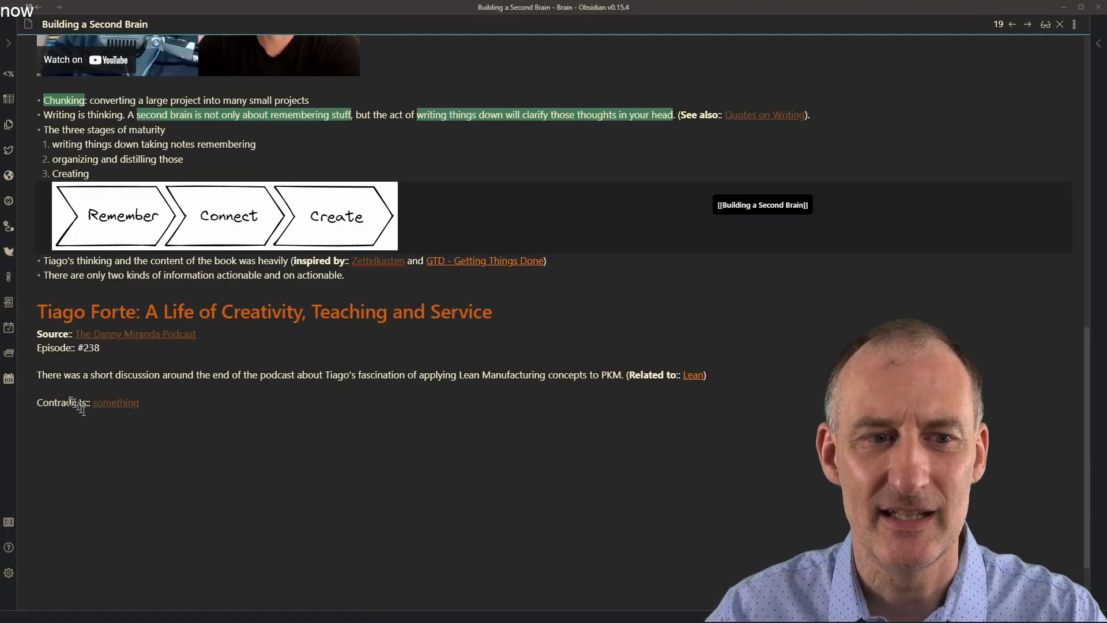
- Select 'Contradicts' and use the ':::' suggester to insert it as a bold field
double_click(61, 402)
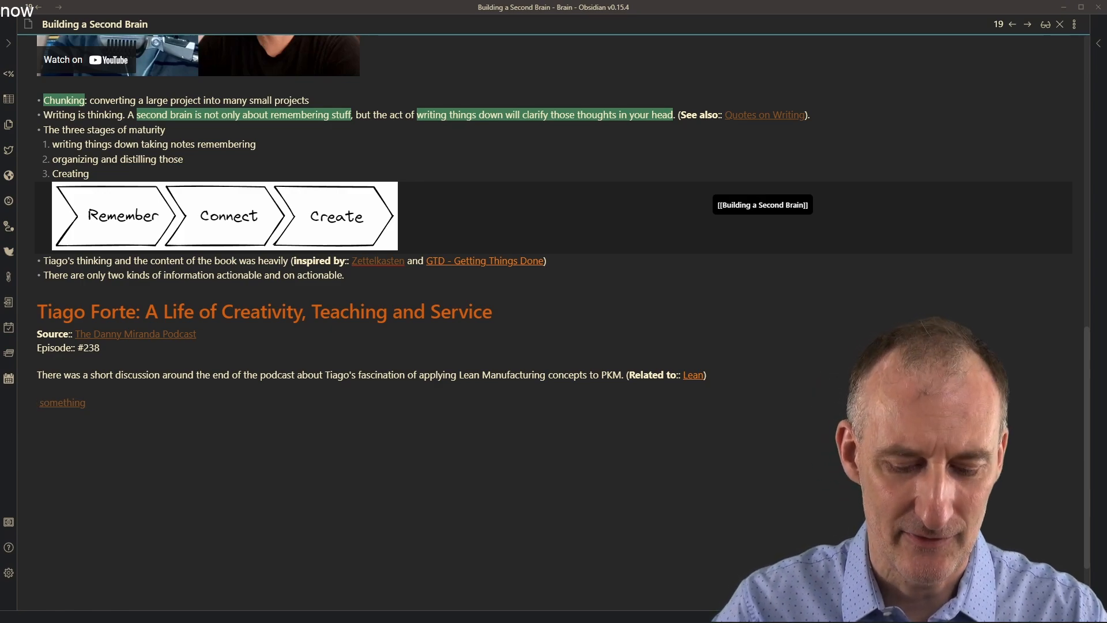
type(":::cond")
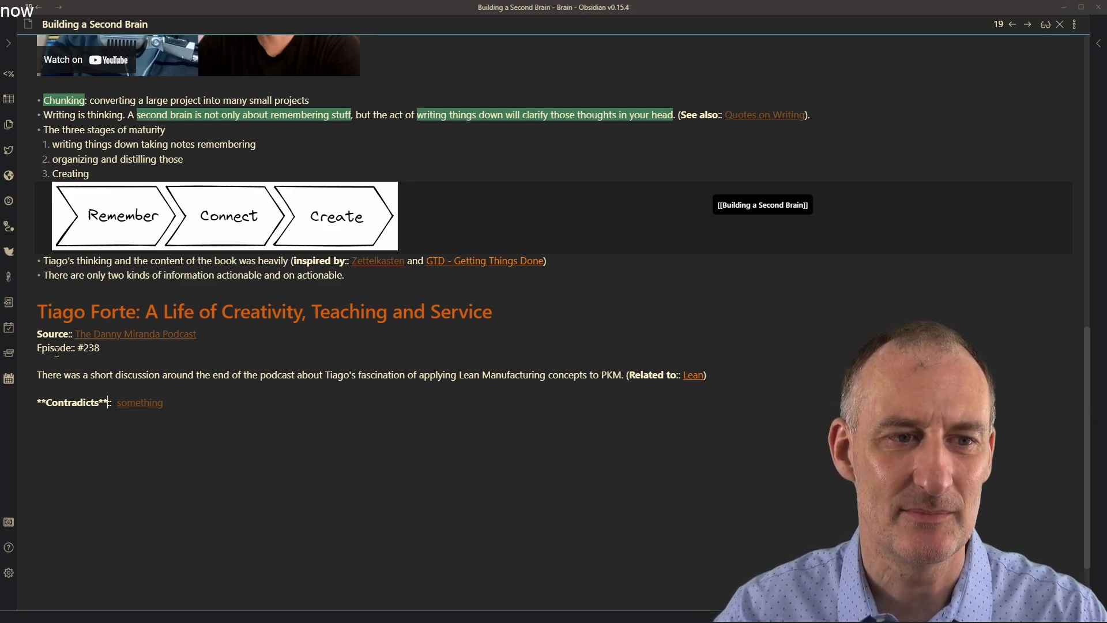
scroll("up", 3)
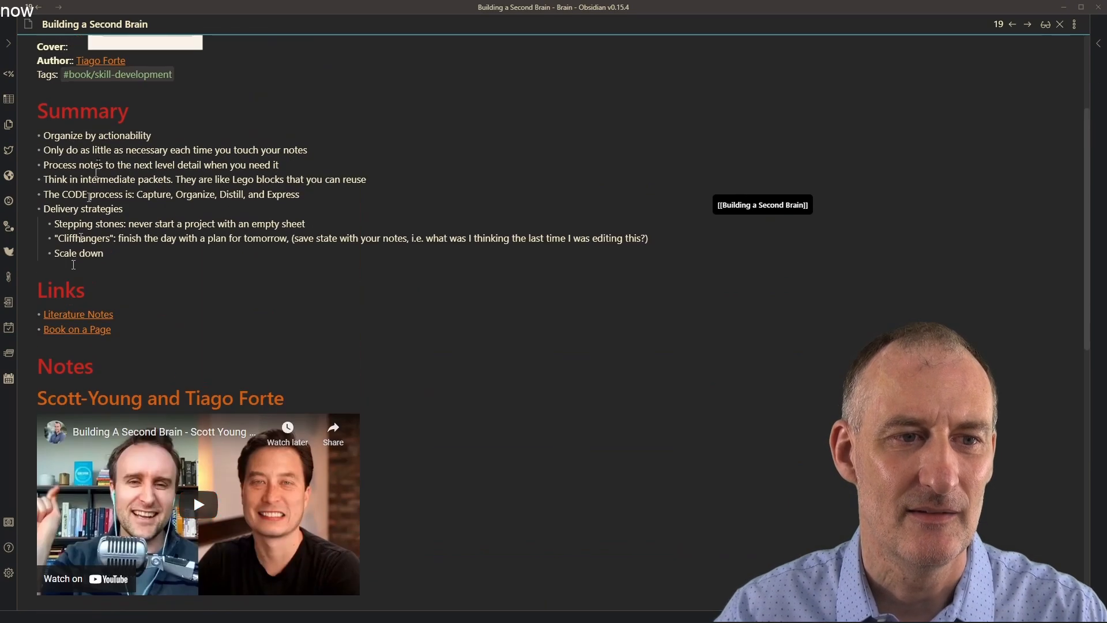
scroll("up", 3)
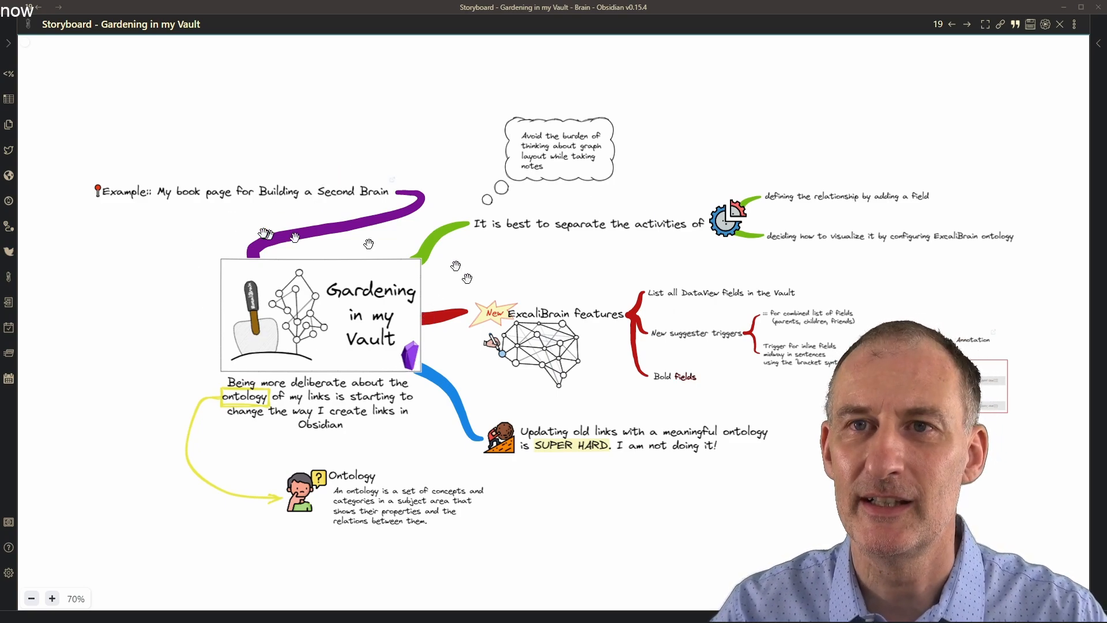
mouse_move(216, 392)
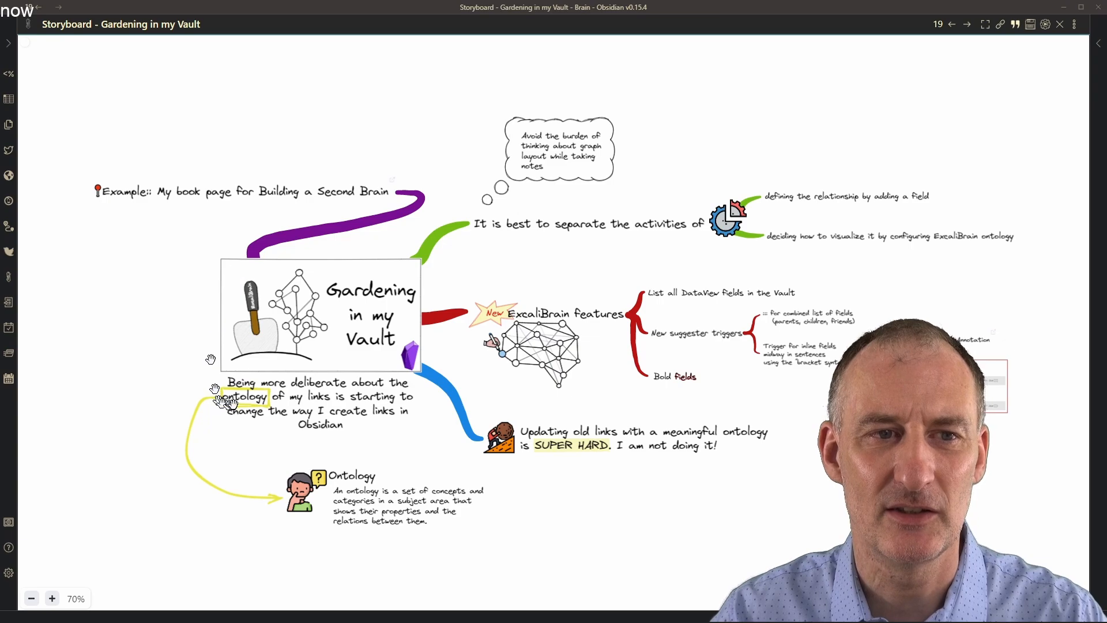
mouse_move(388, 384)
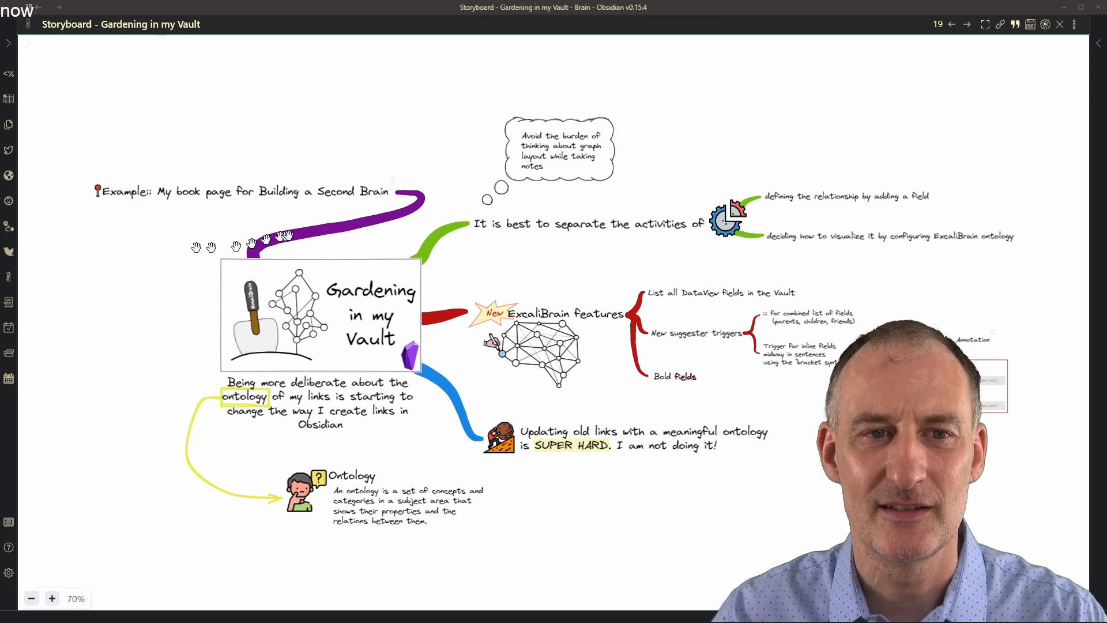
mouse_move(406, 207)
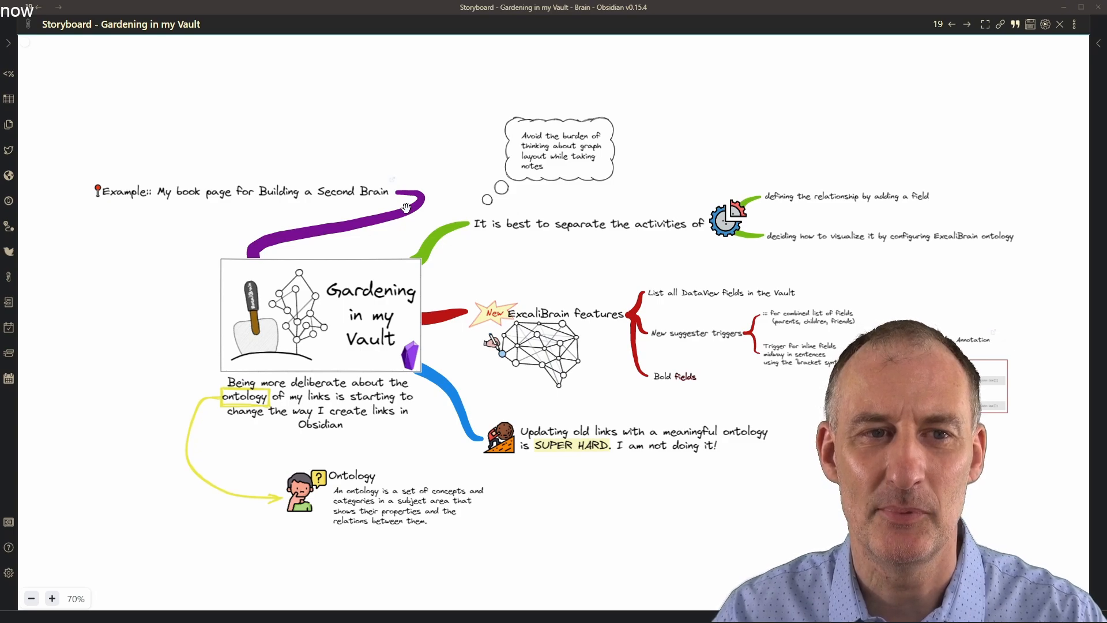
mouse_move(623, 200)
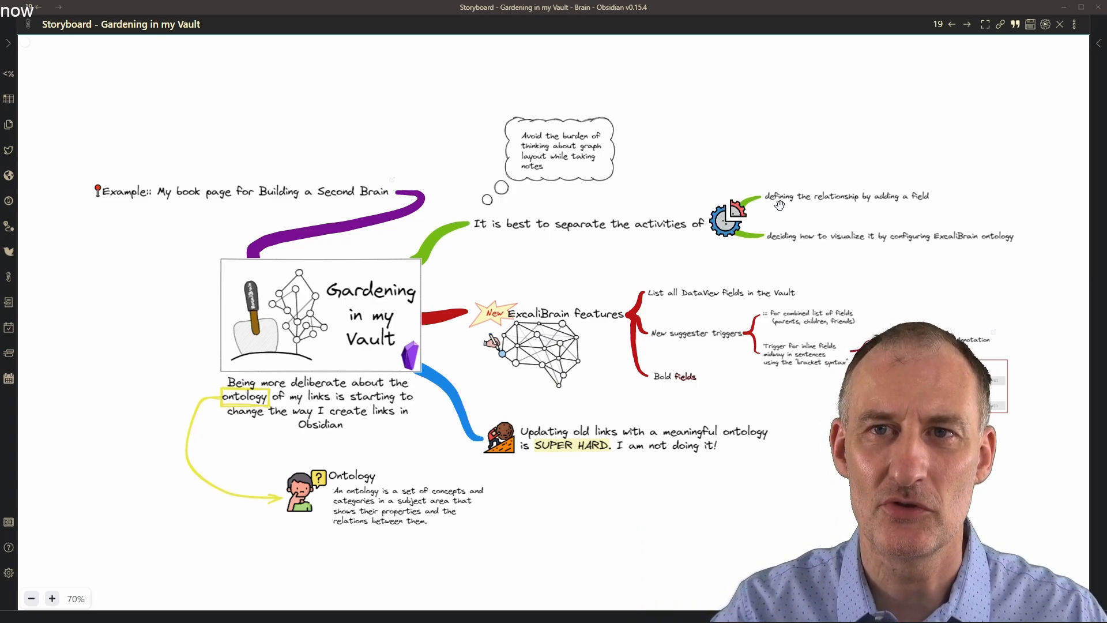
mouse_move(1010, 413)
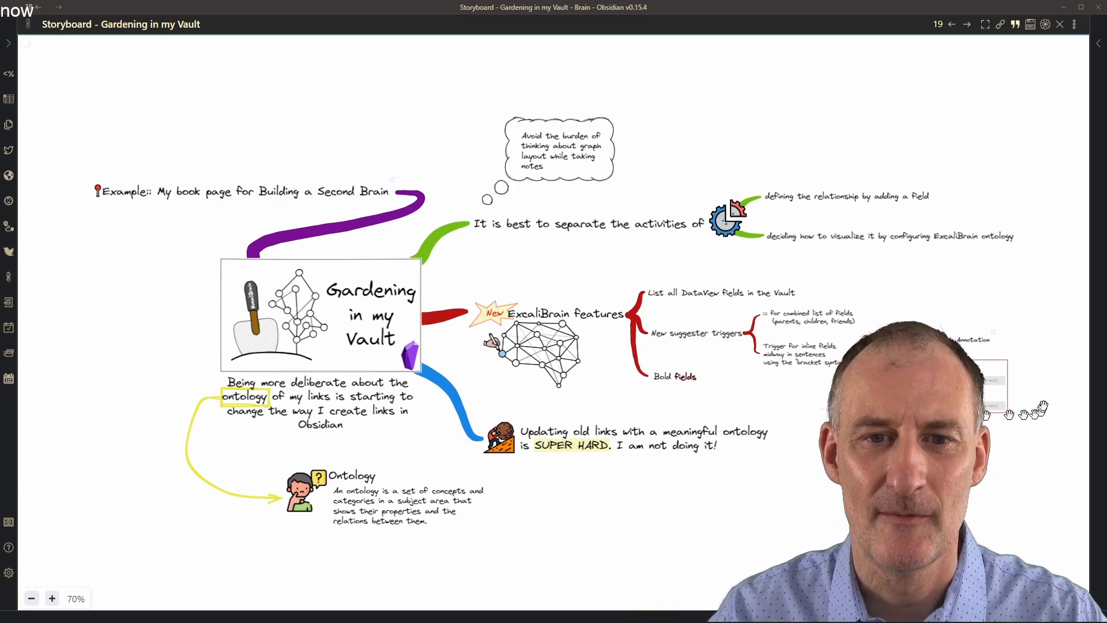